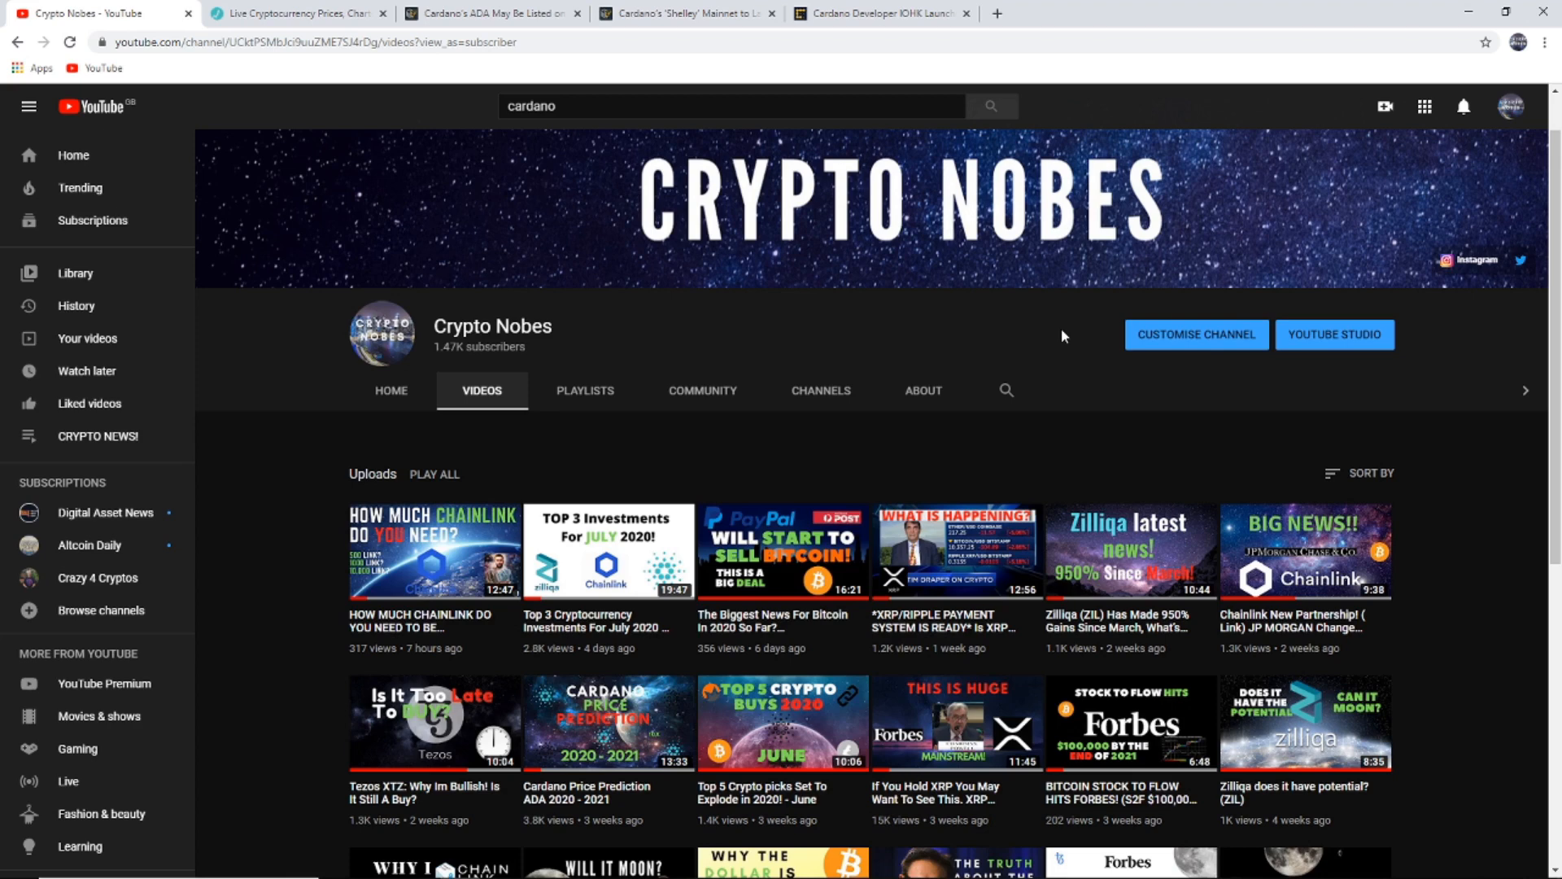
Show the Live Coin Watch ranking table scrolled to the ADA row in eighth place.
click(295, 13)
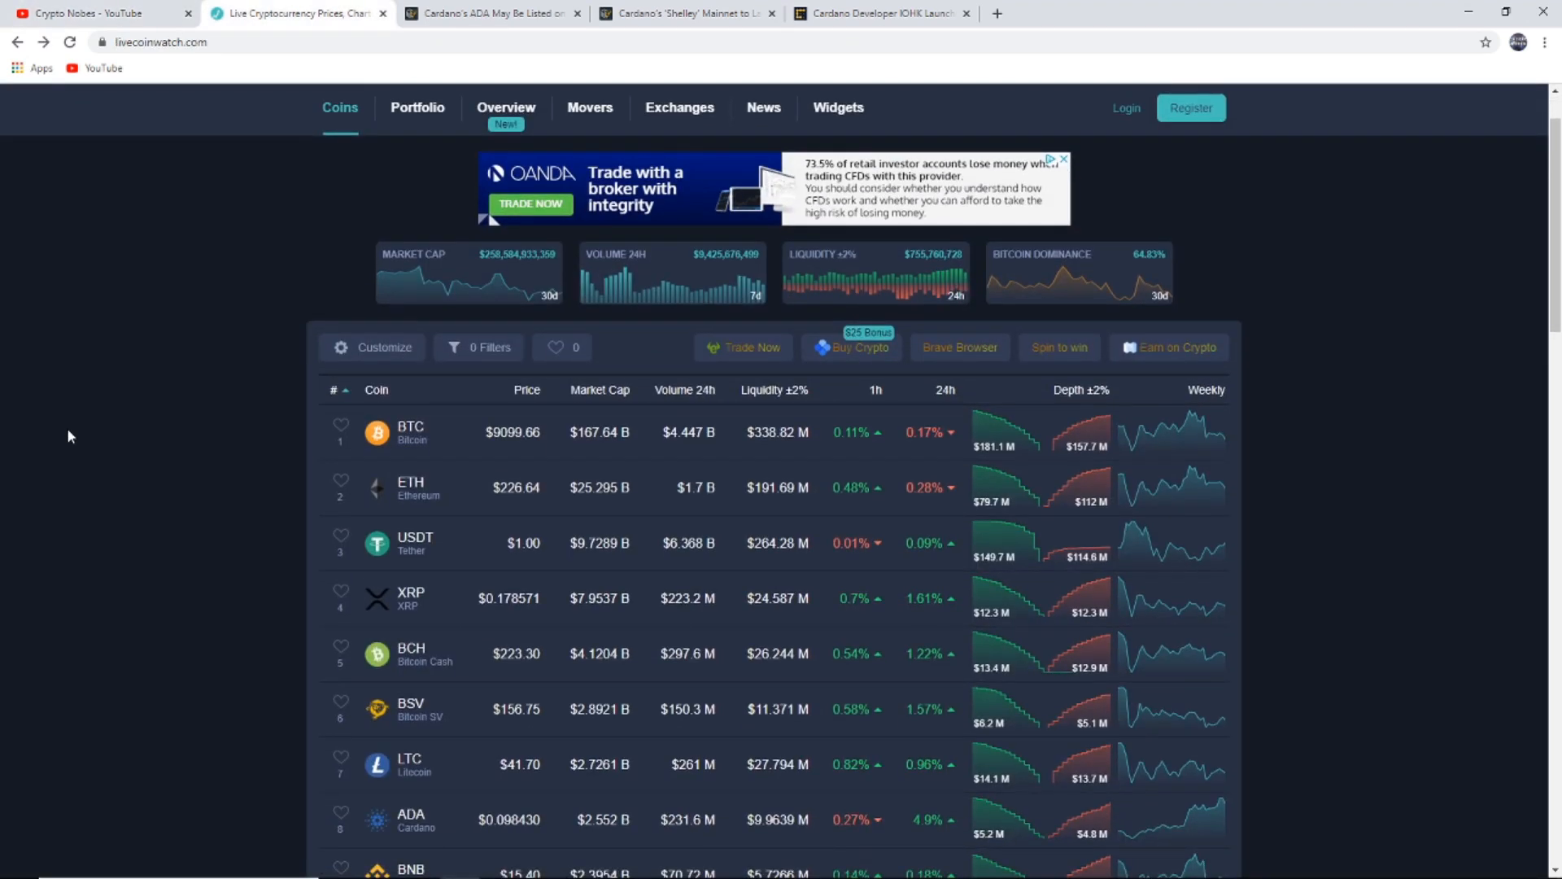
scroll(down, 3)
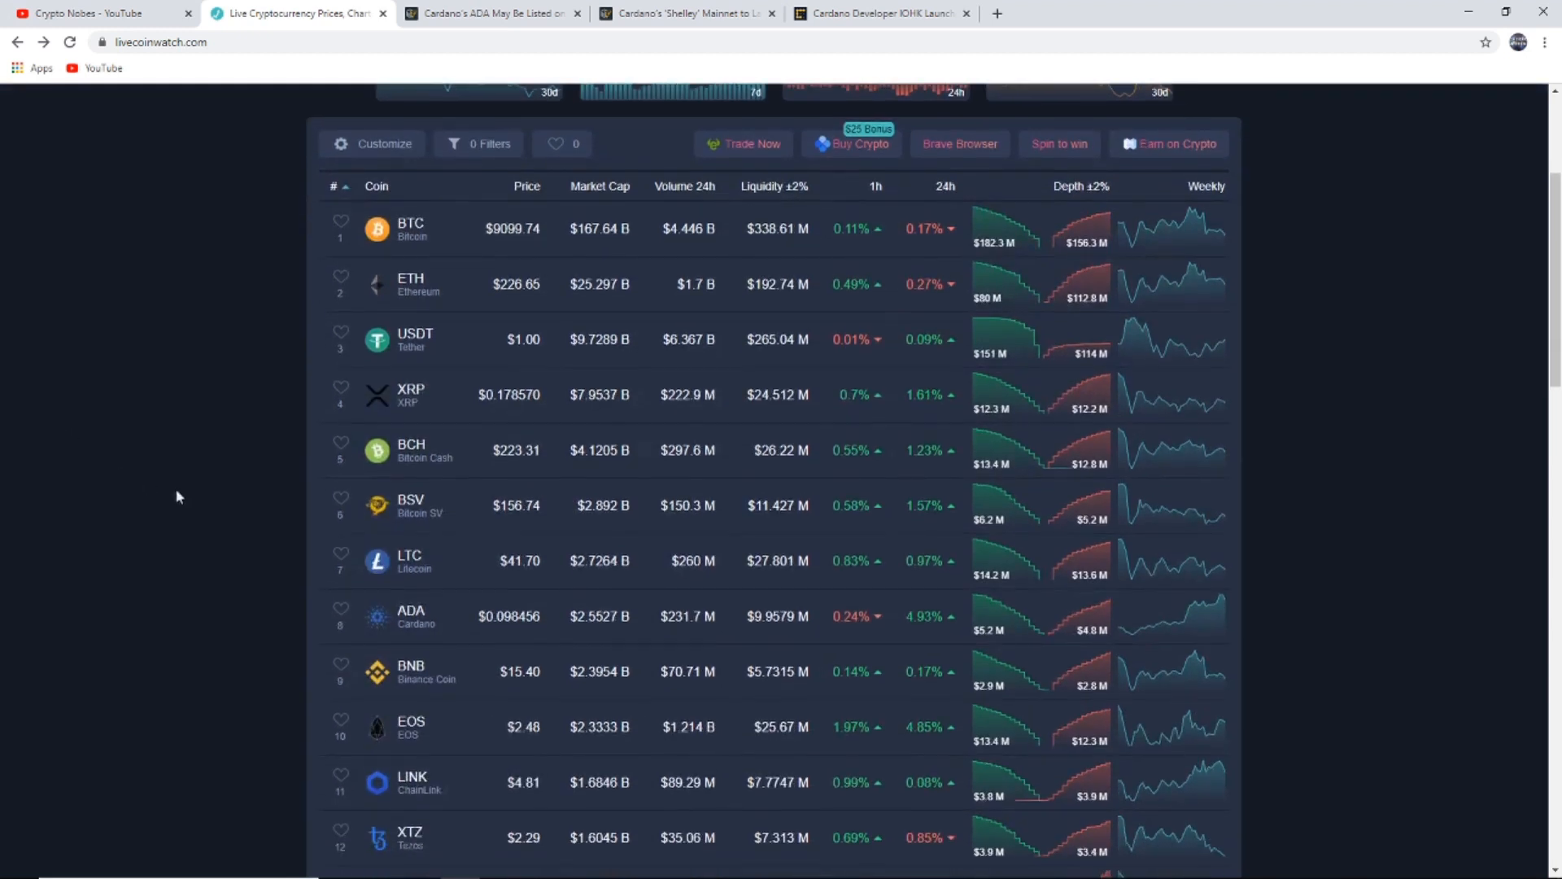
mouse_move(402, 630)
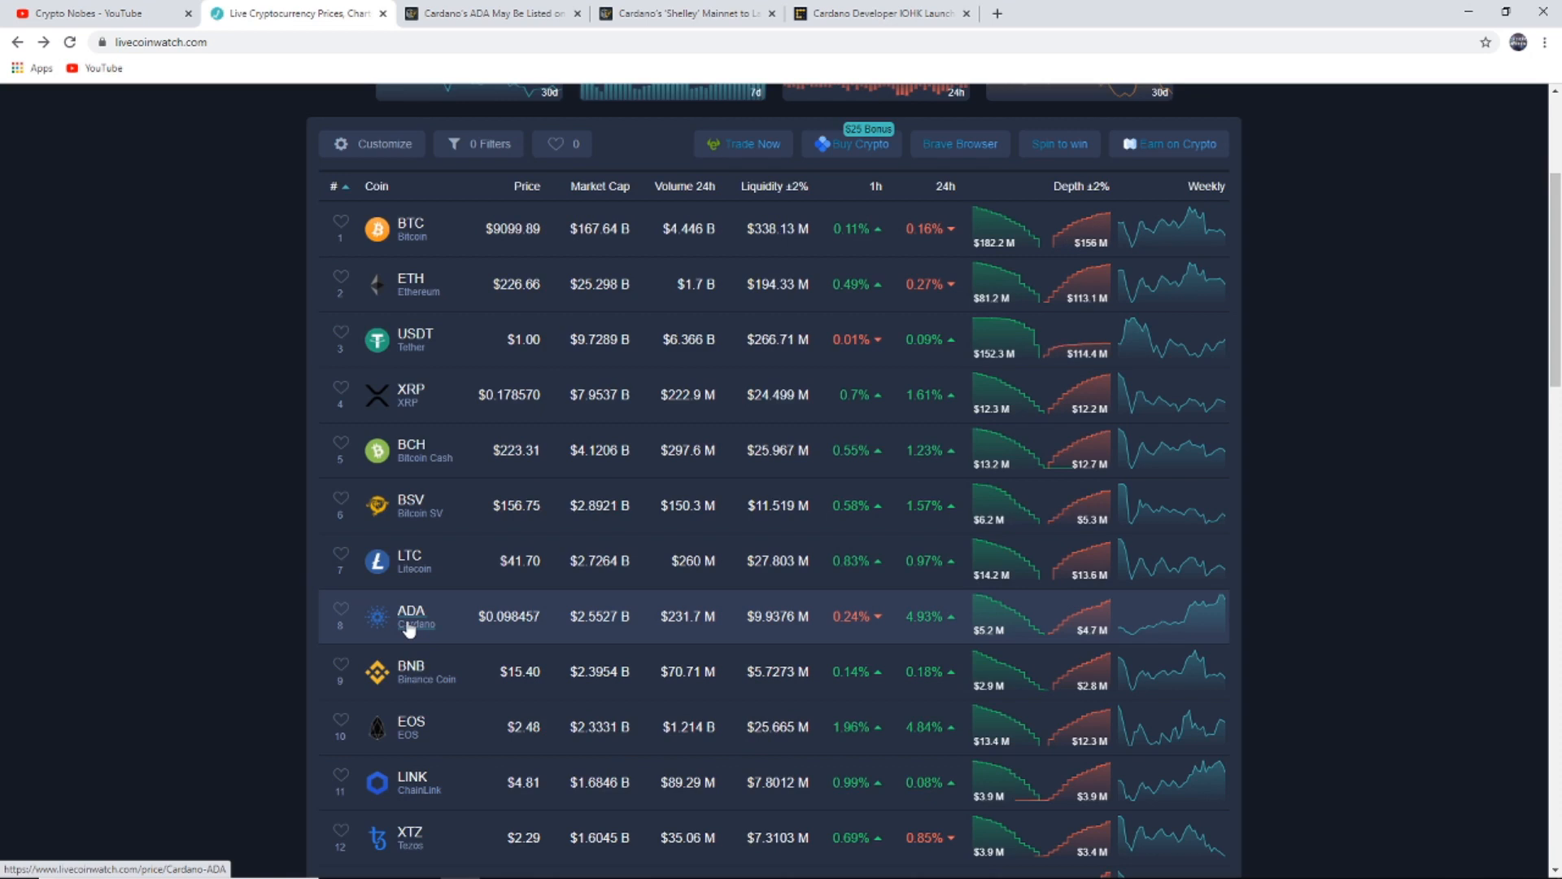
mouse_move(418, 620)
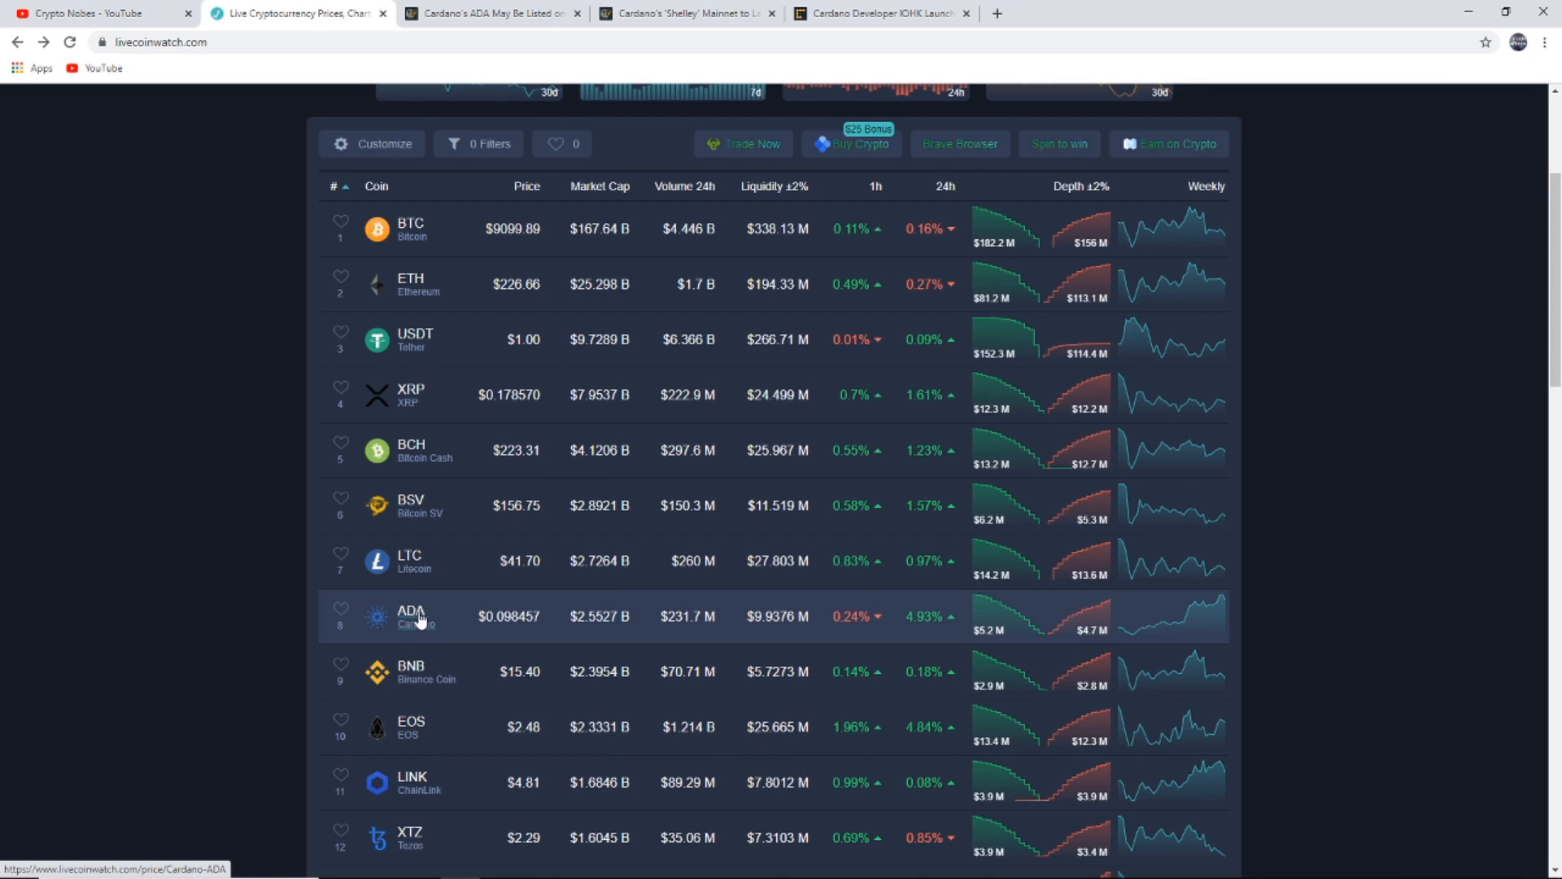
Show Cardano's ADA detail page with its price chart zoomed to the 7D range.
click(410, 615)
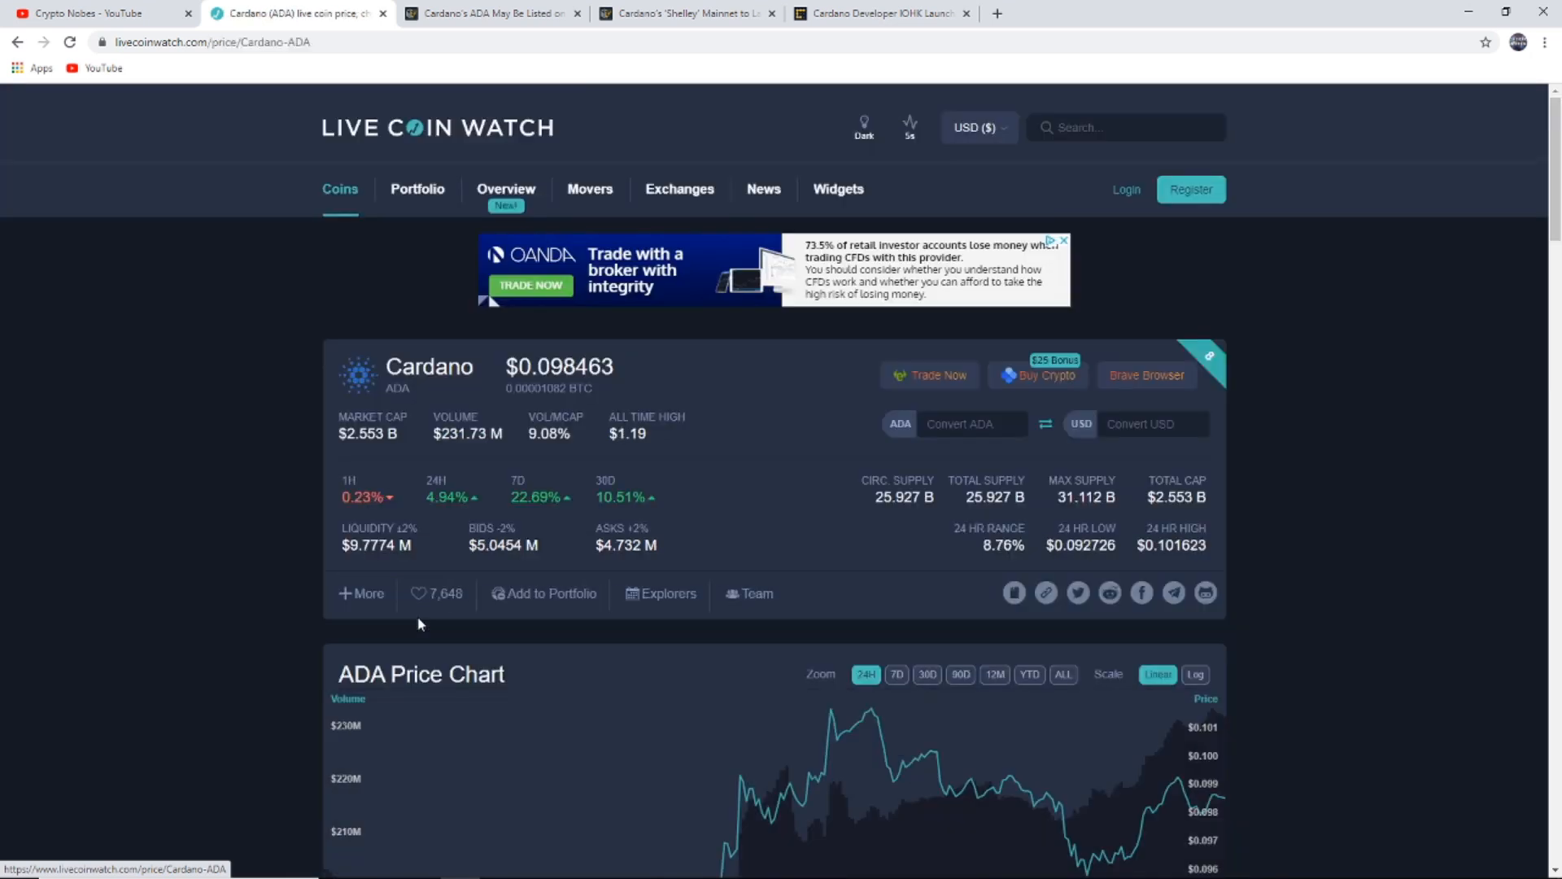
scroll(down, 3)
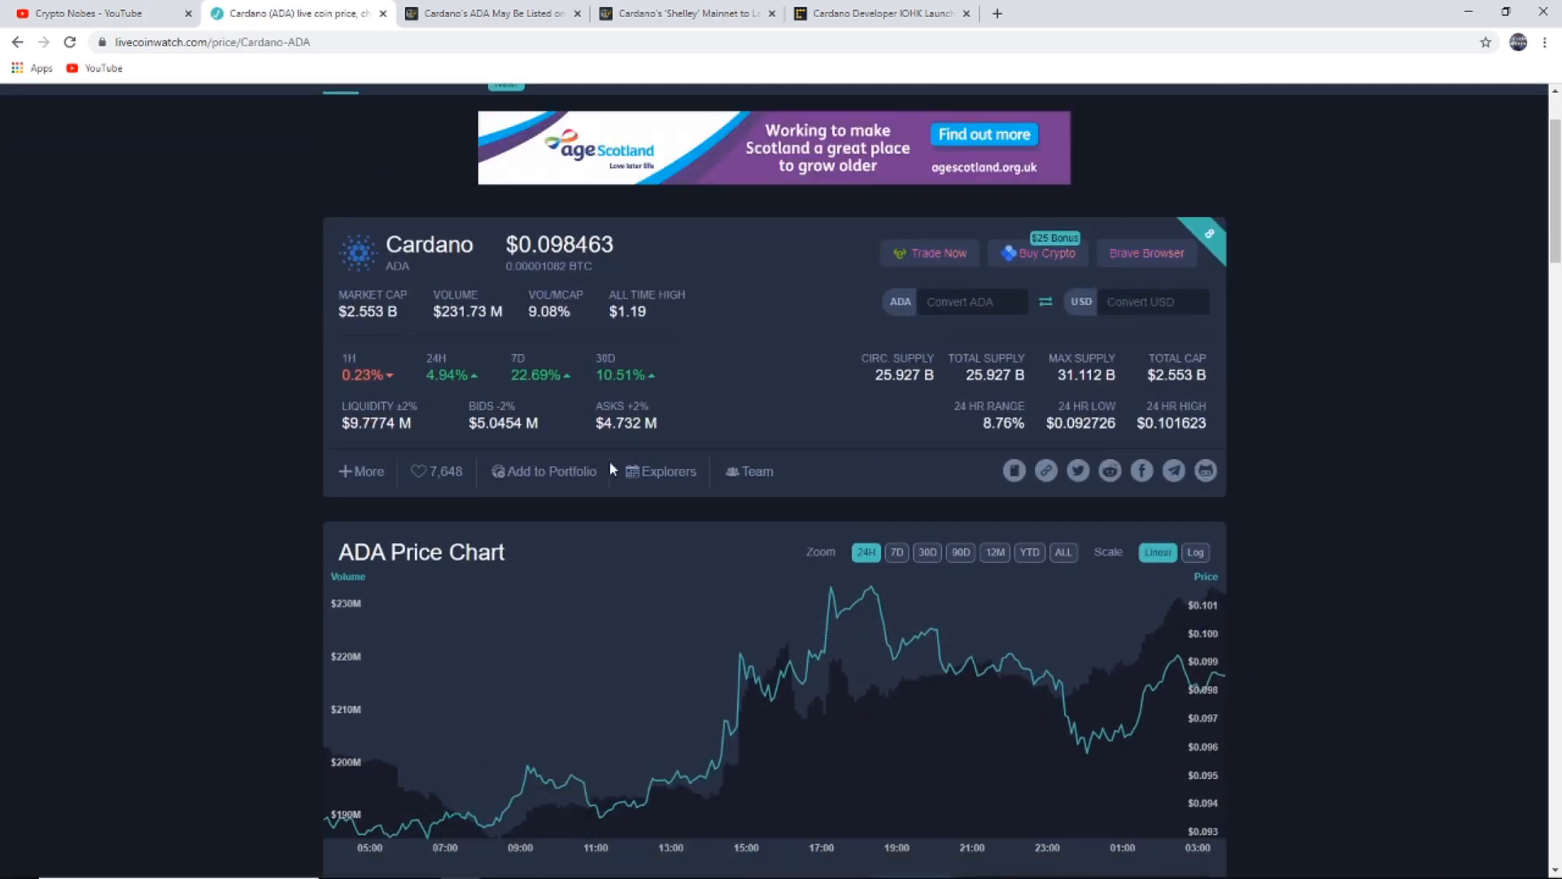
mouse_move(638, 404)
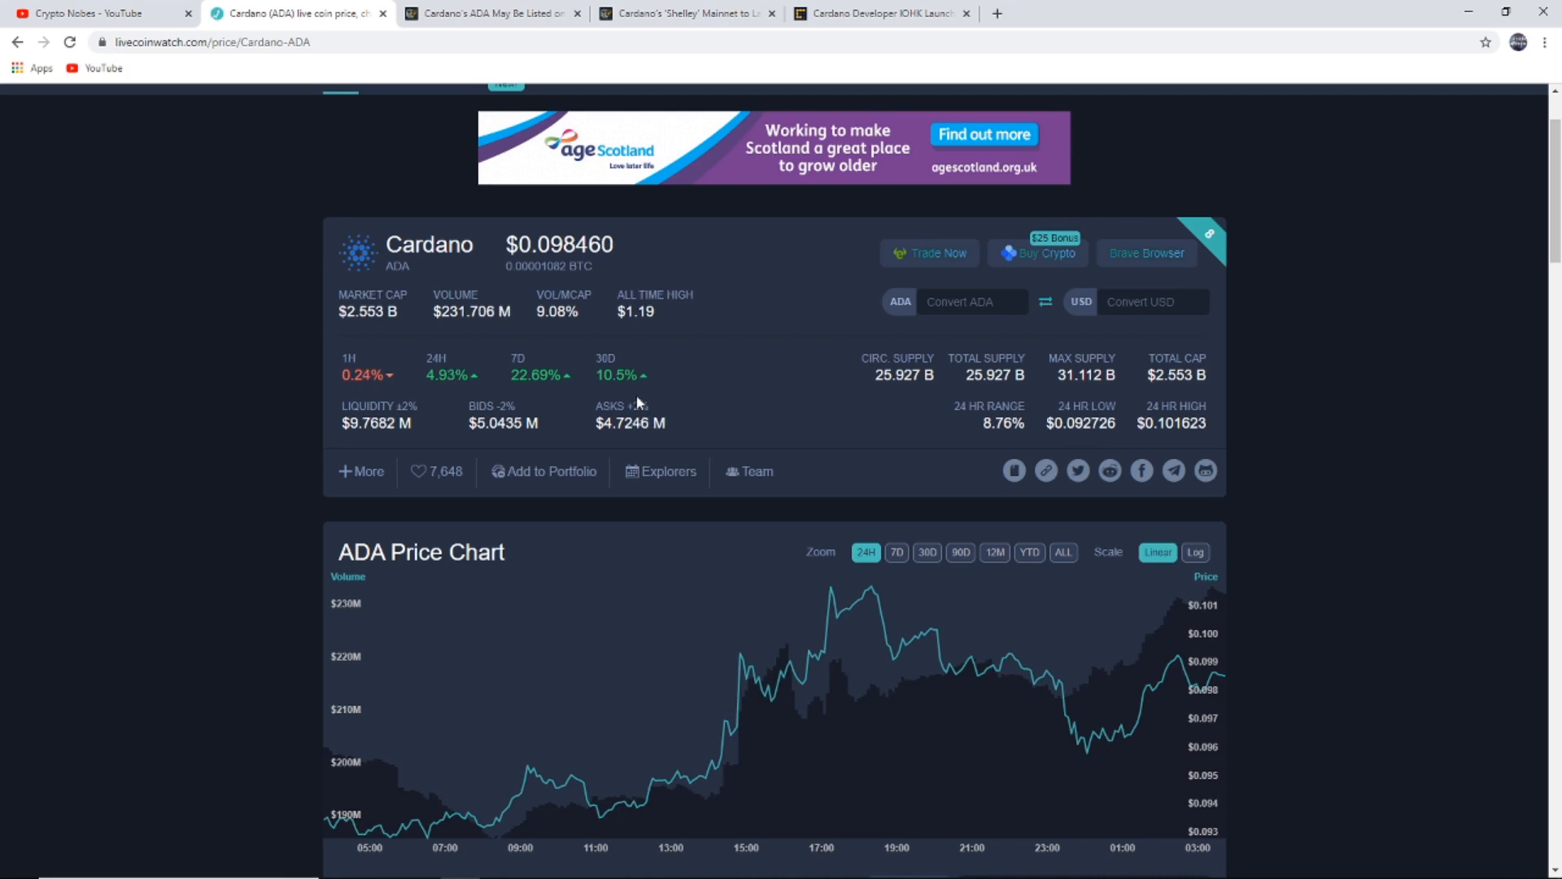
click(895, 551)
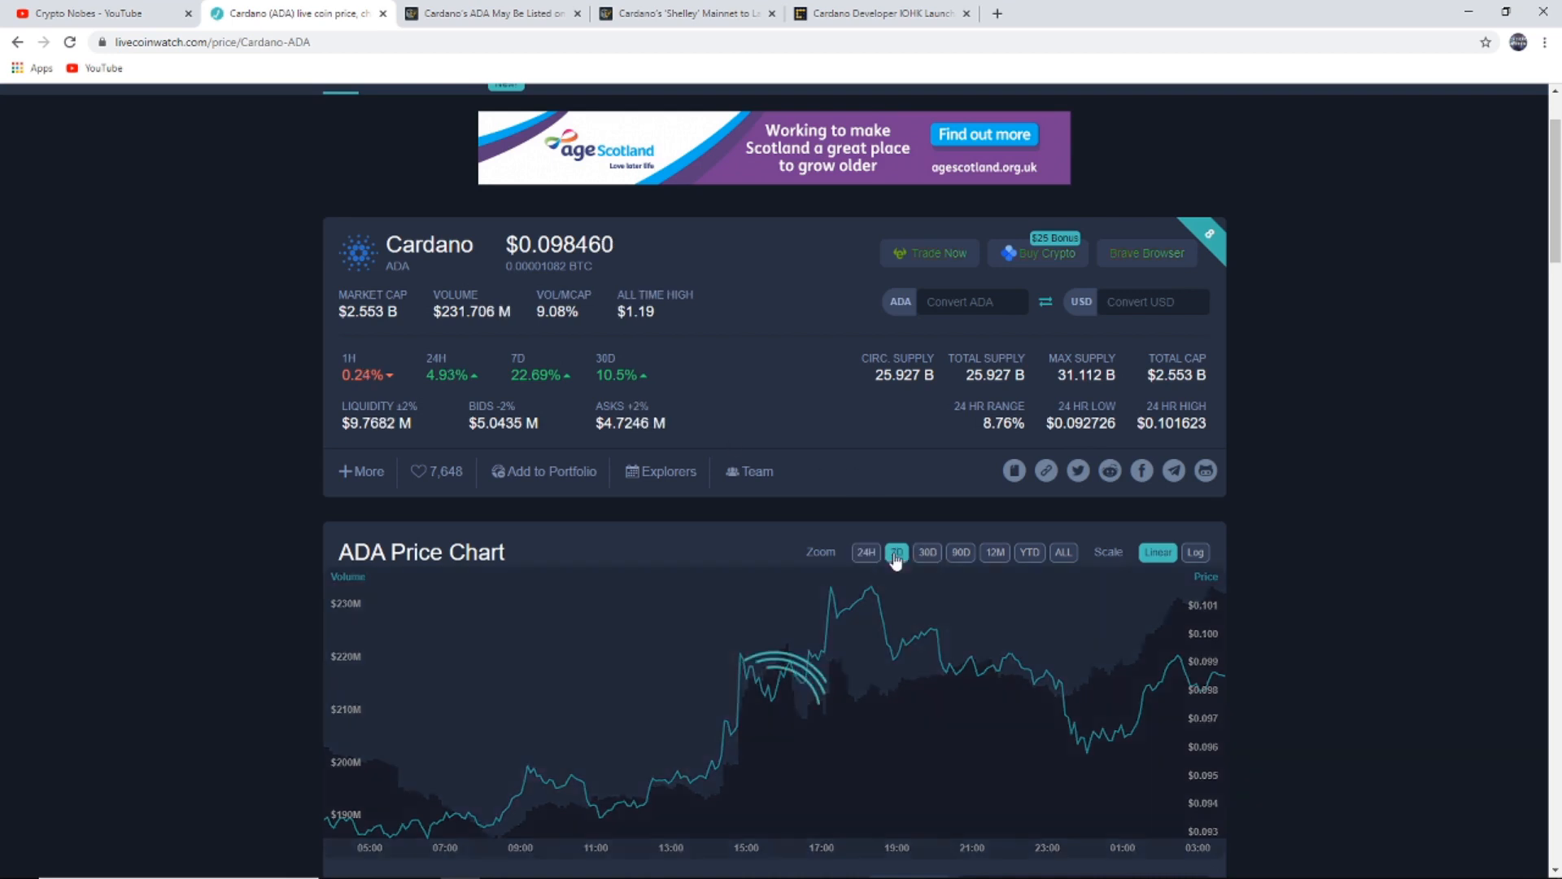
click(895, 552)
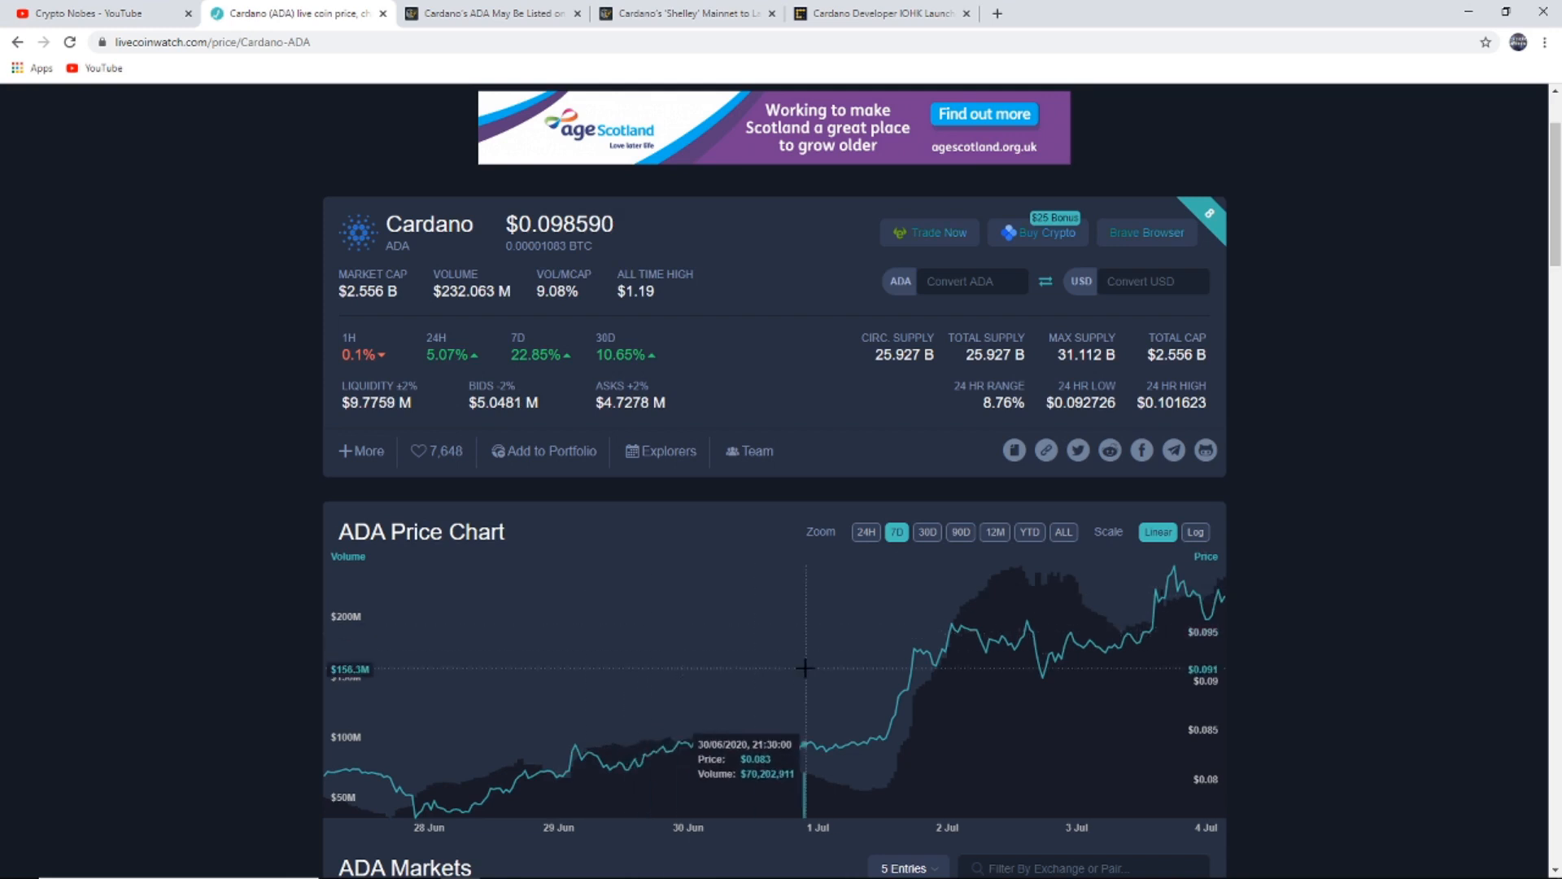
mouse_move(708, 650)
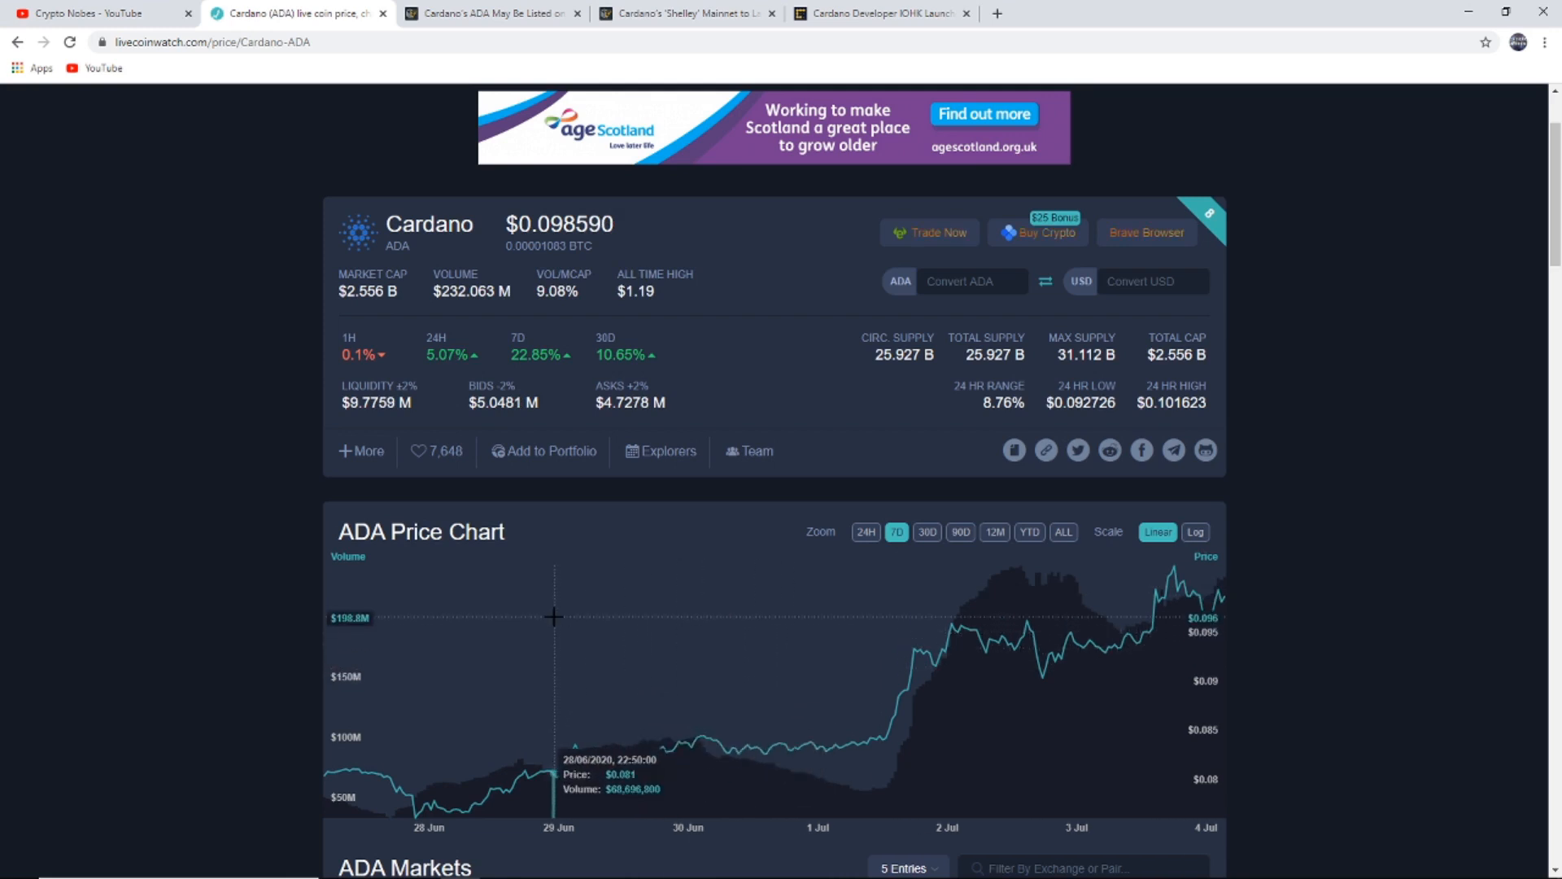
mouse_move(566, 307)
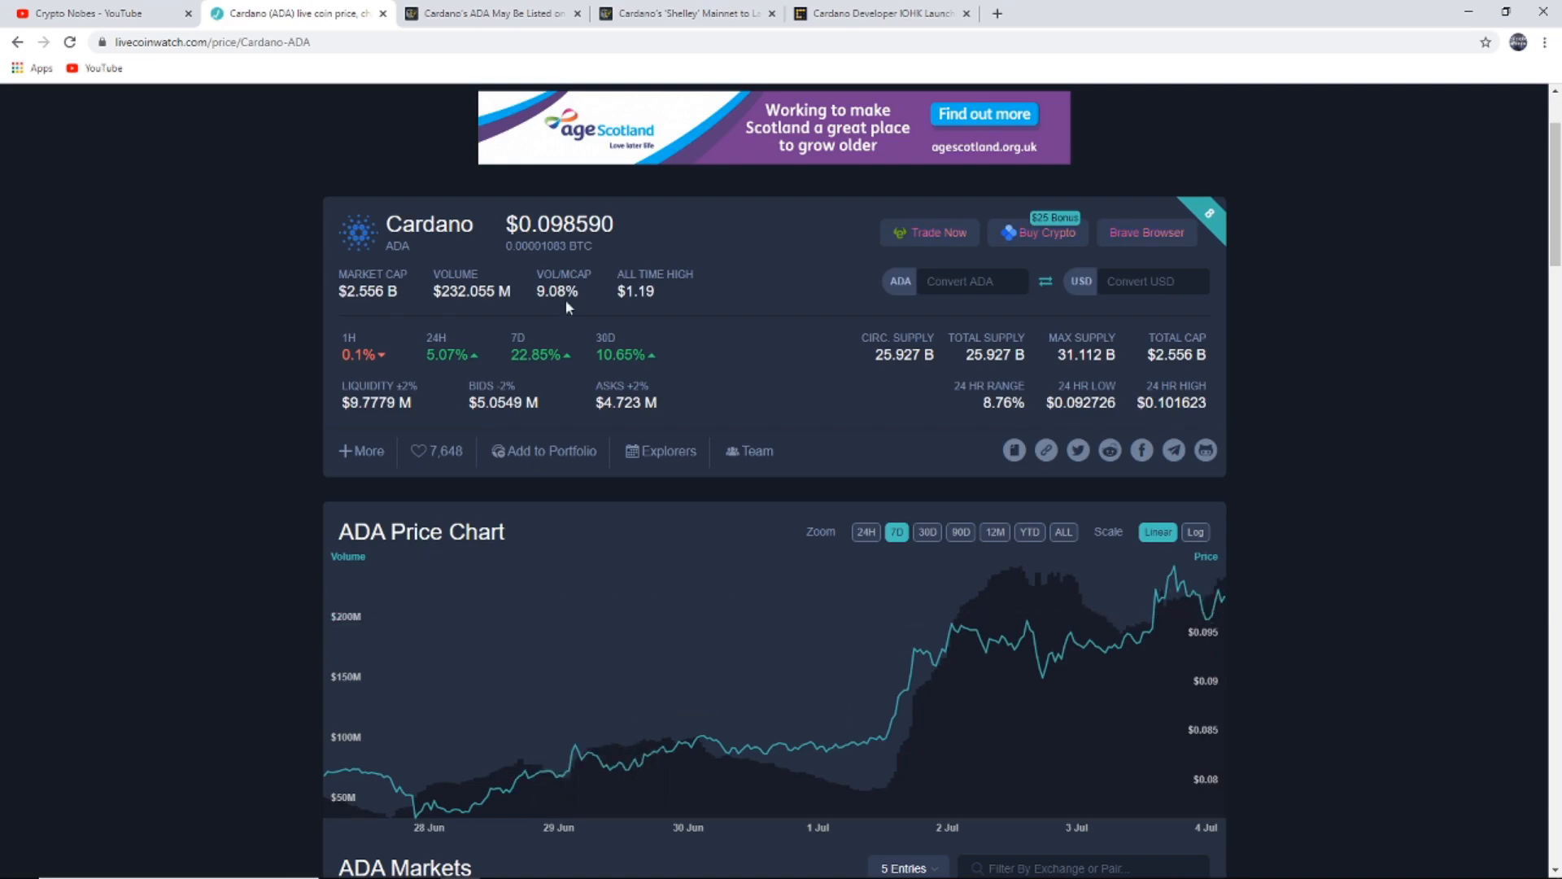
Read the ADA-on-Coinbase article down to the IOHK 'More announcements coming in 2020' quote.
click(488, 14)
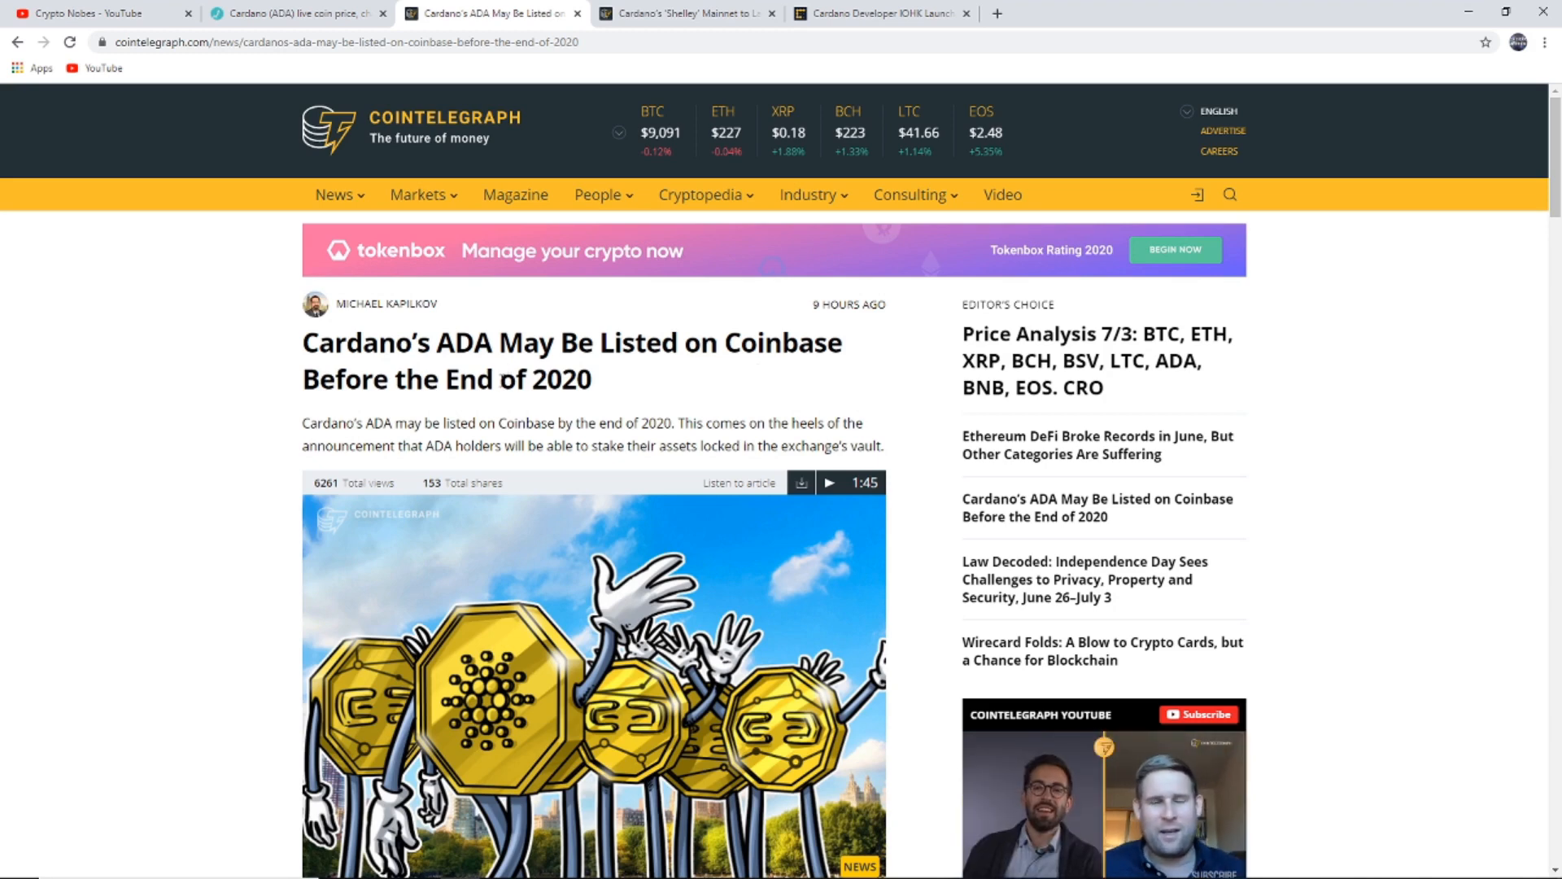
scroll(down, 3)
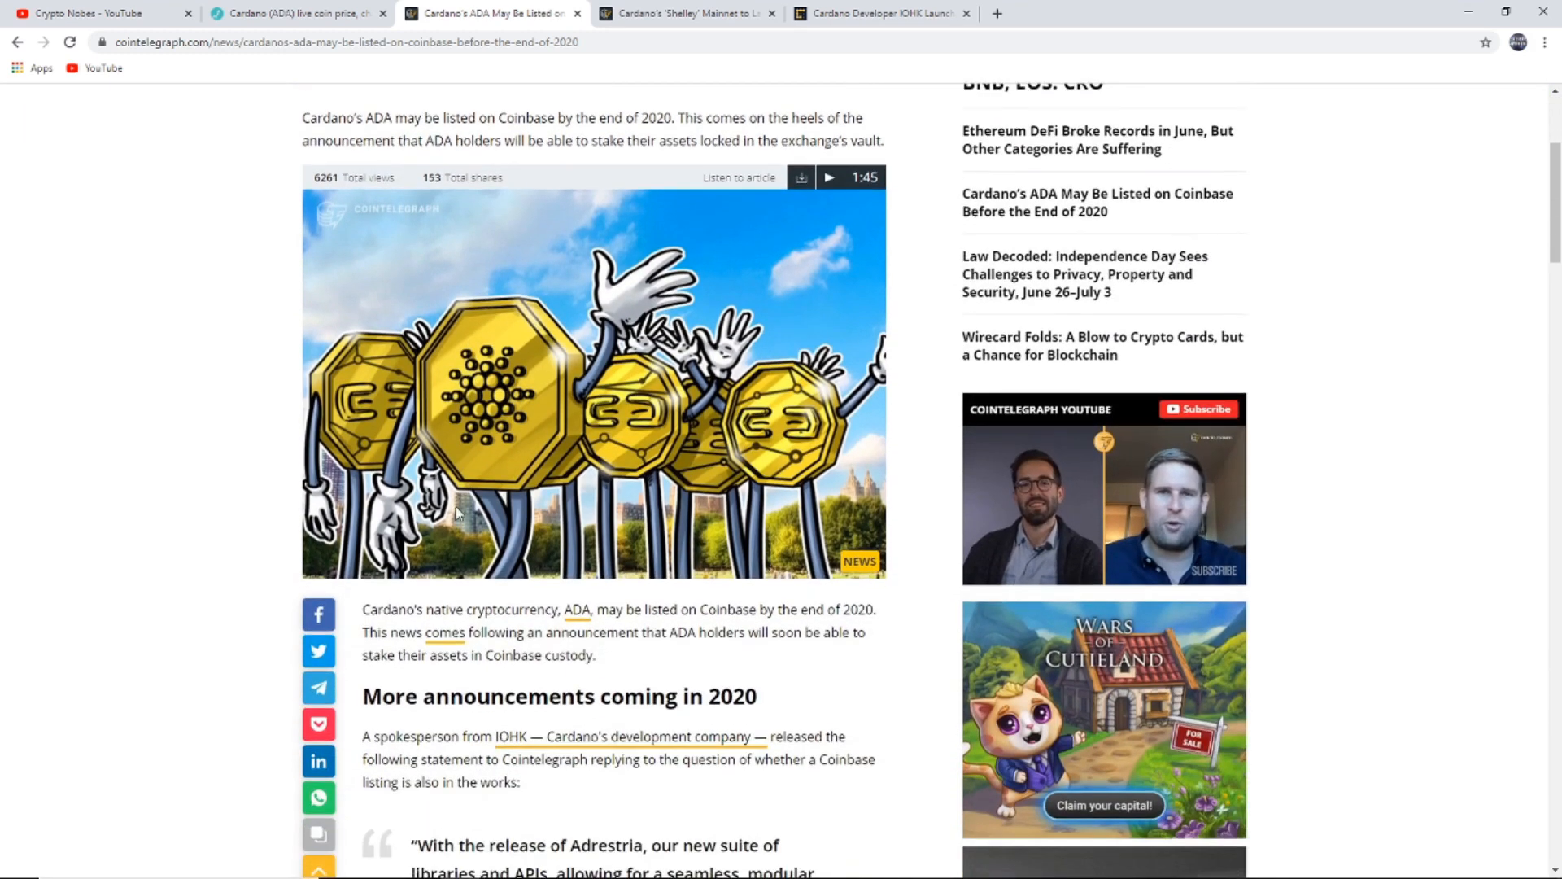
scroll(down, 3)
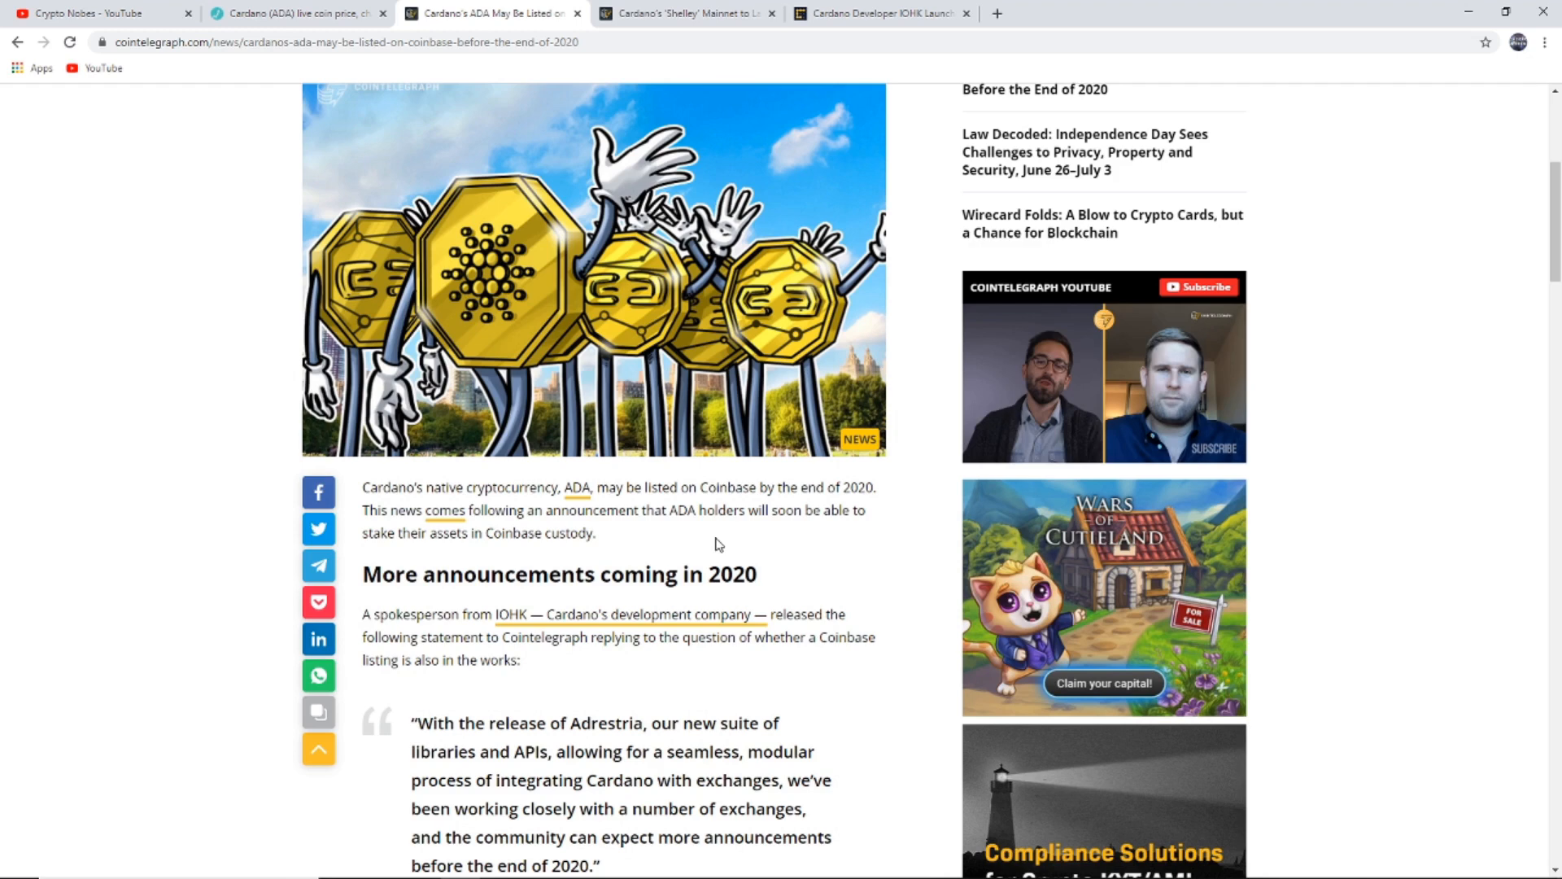
scroll(down, 3)
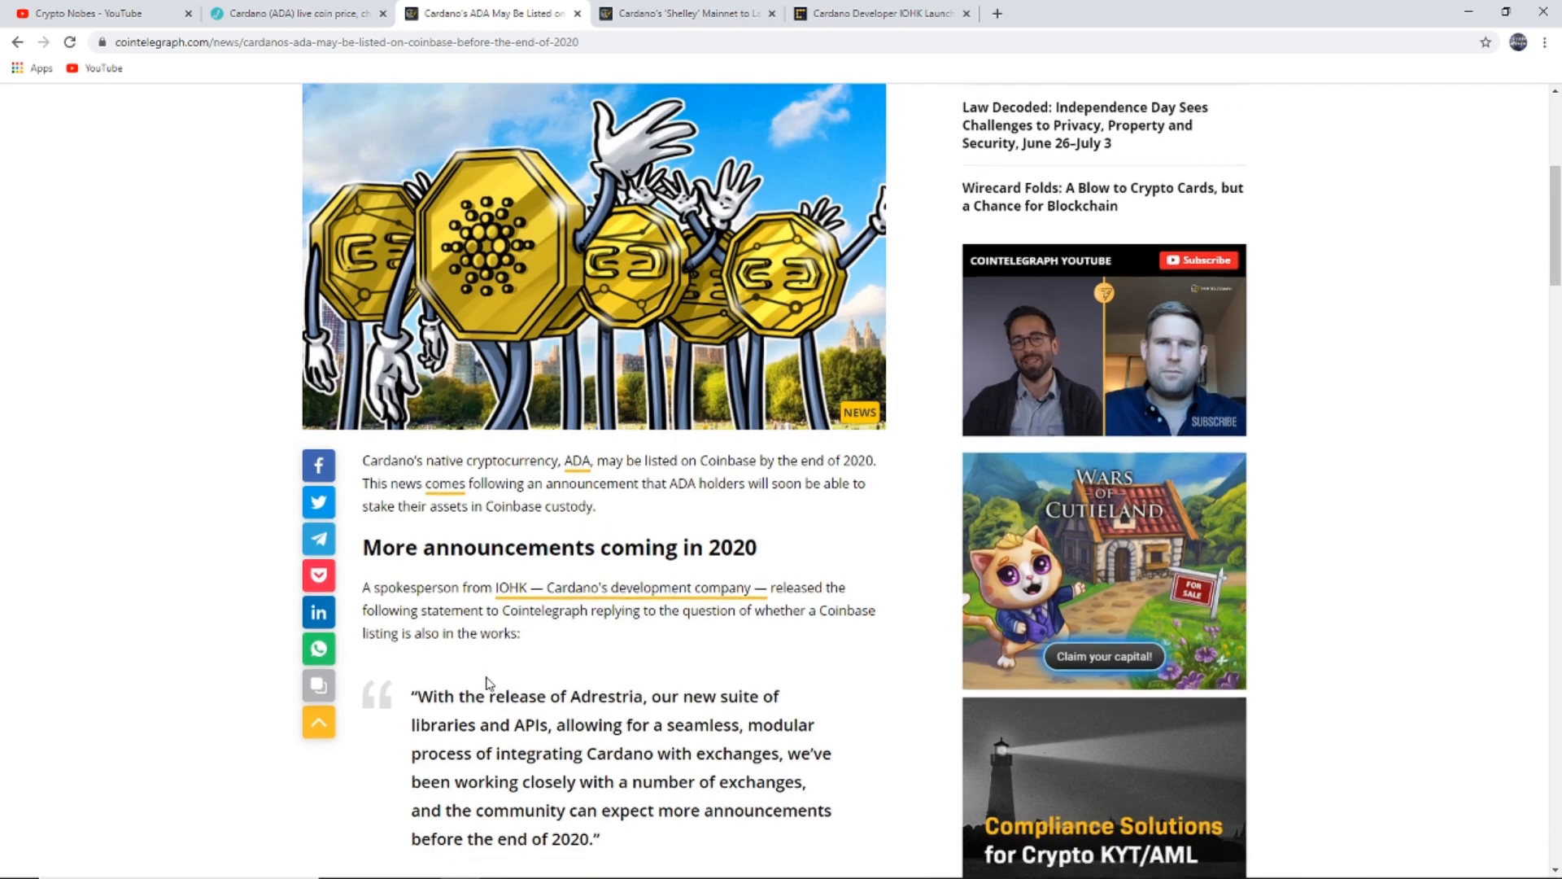
scroll(down, 3)
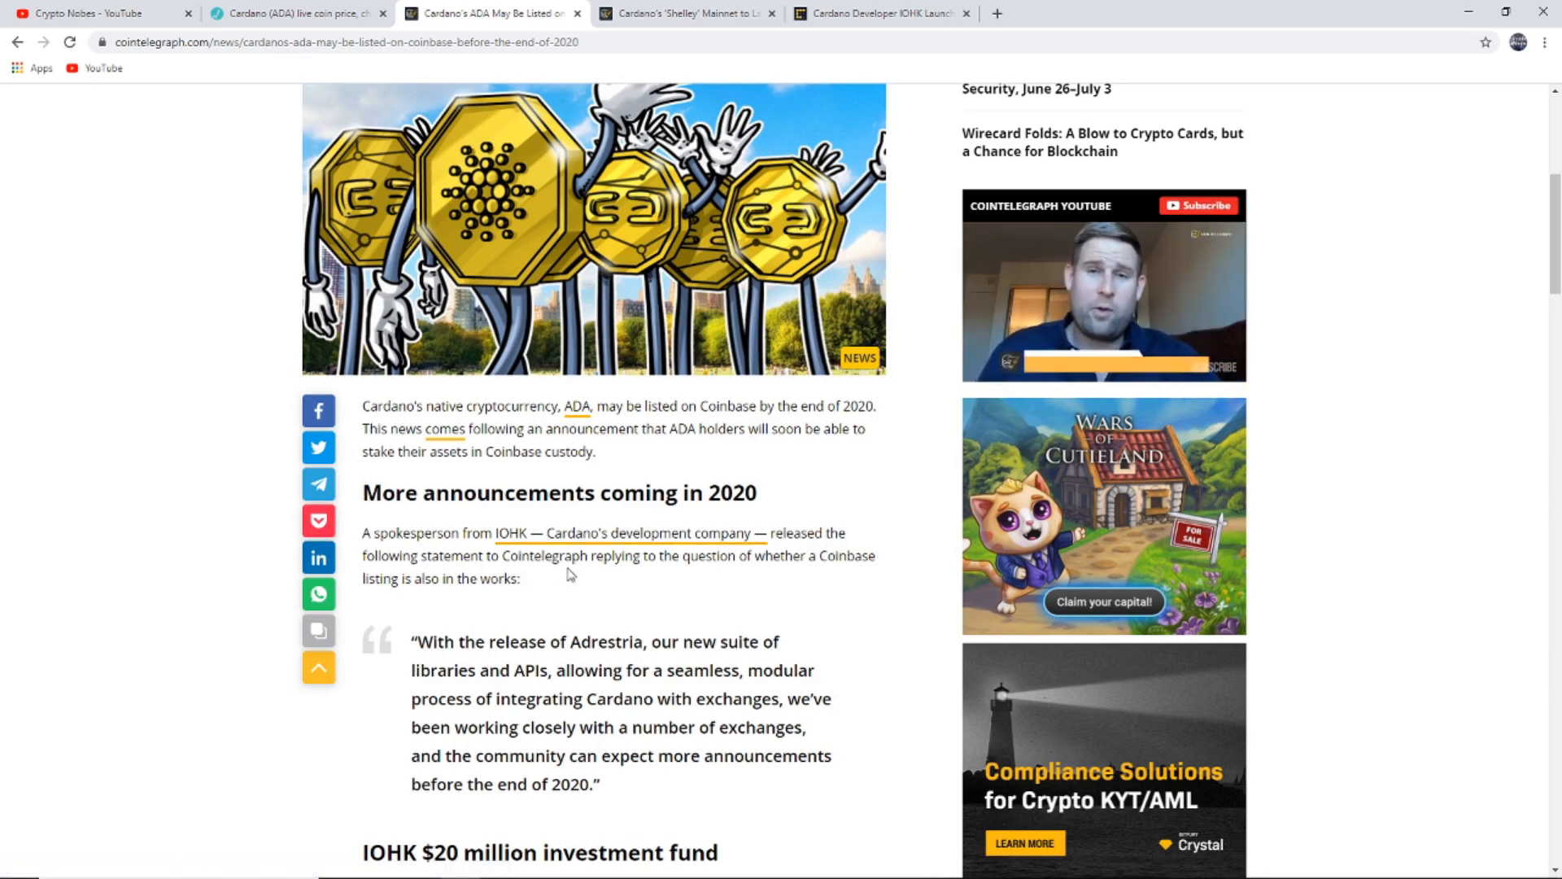
scroll(down, 3)
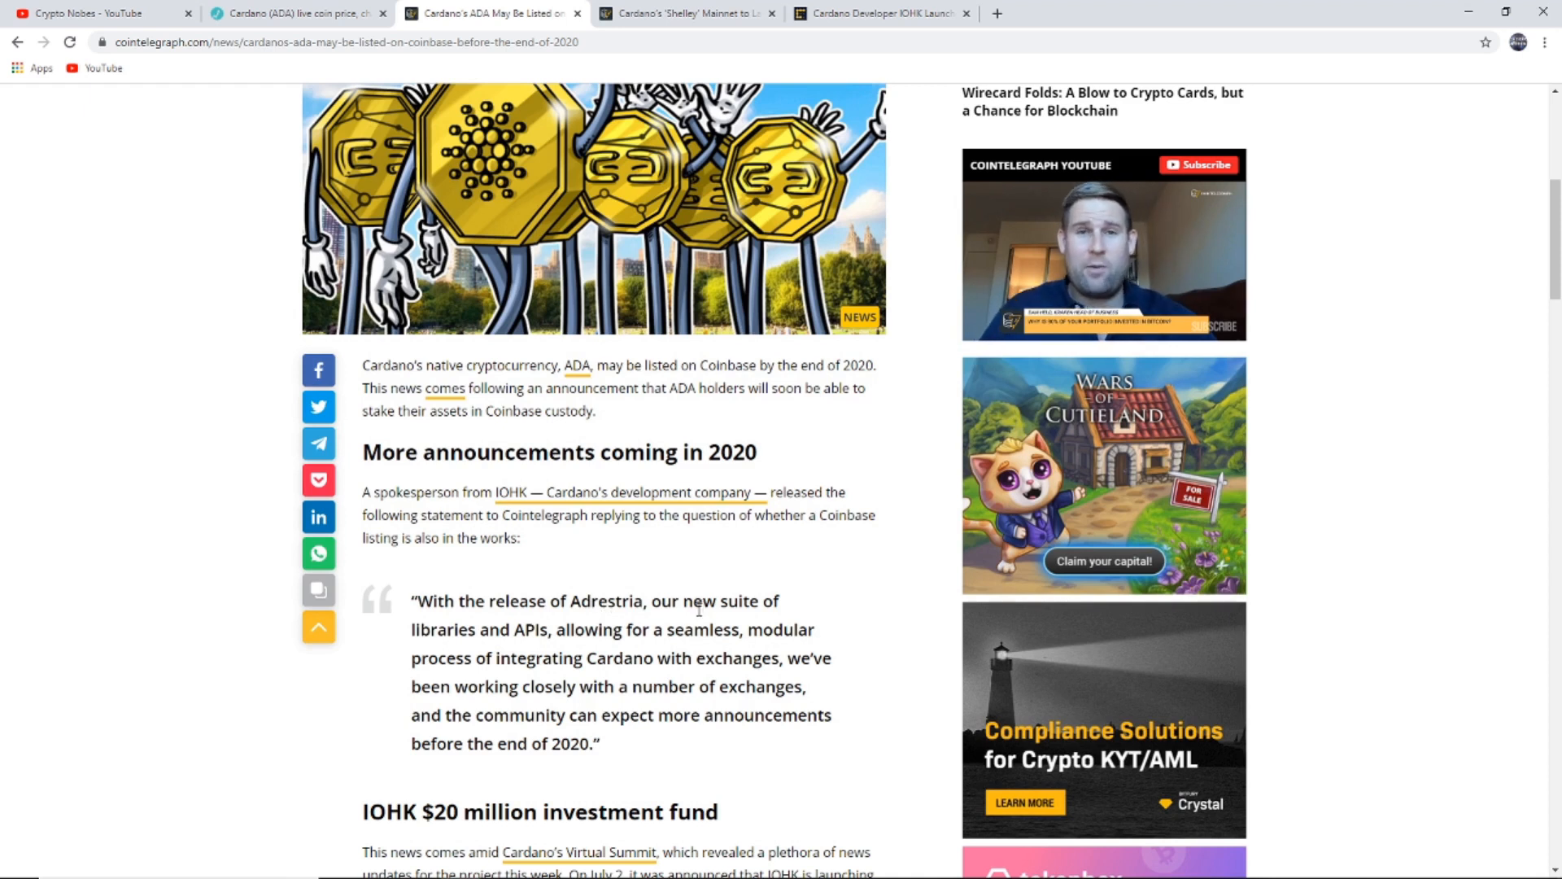
mouse_move(526, 648)
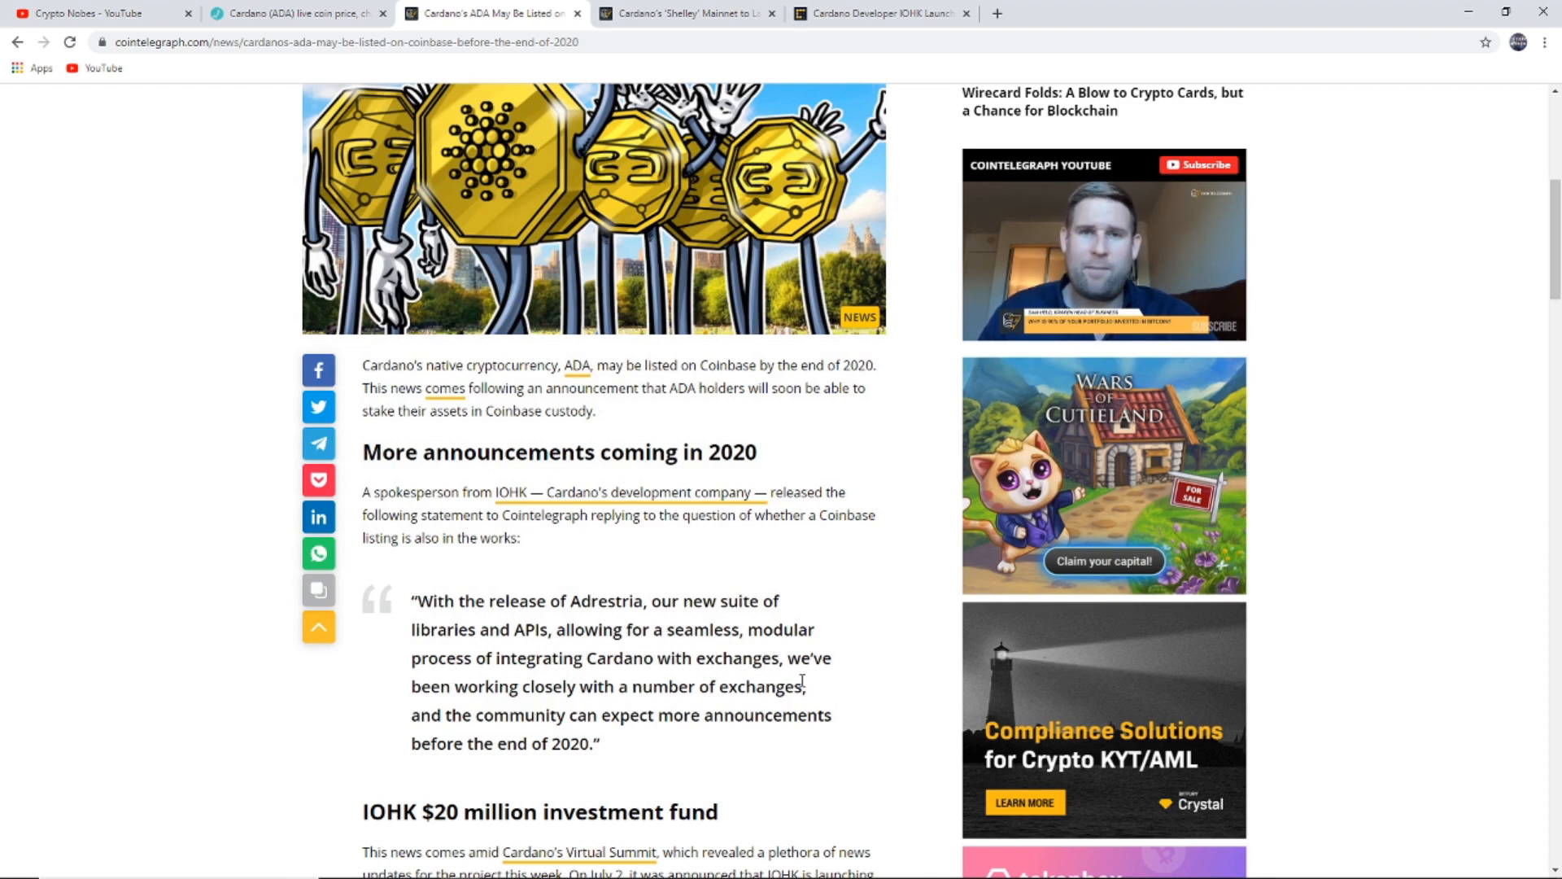
mouse_move(578, 708)
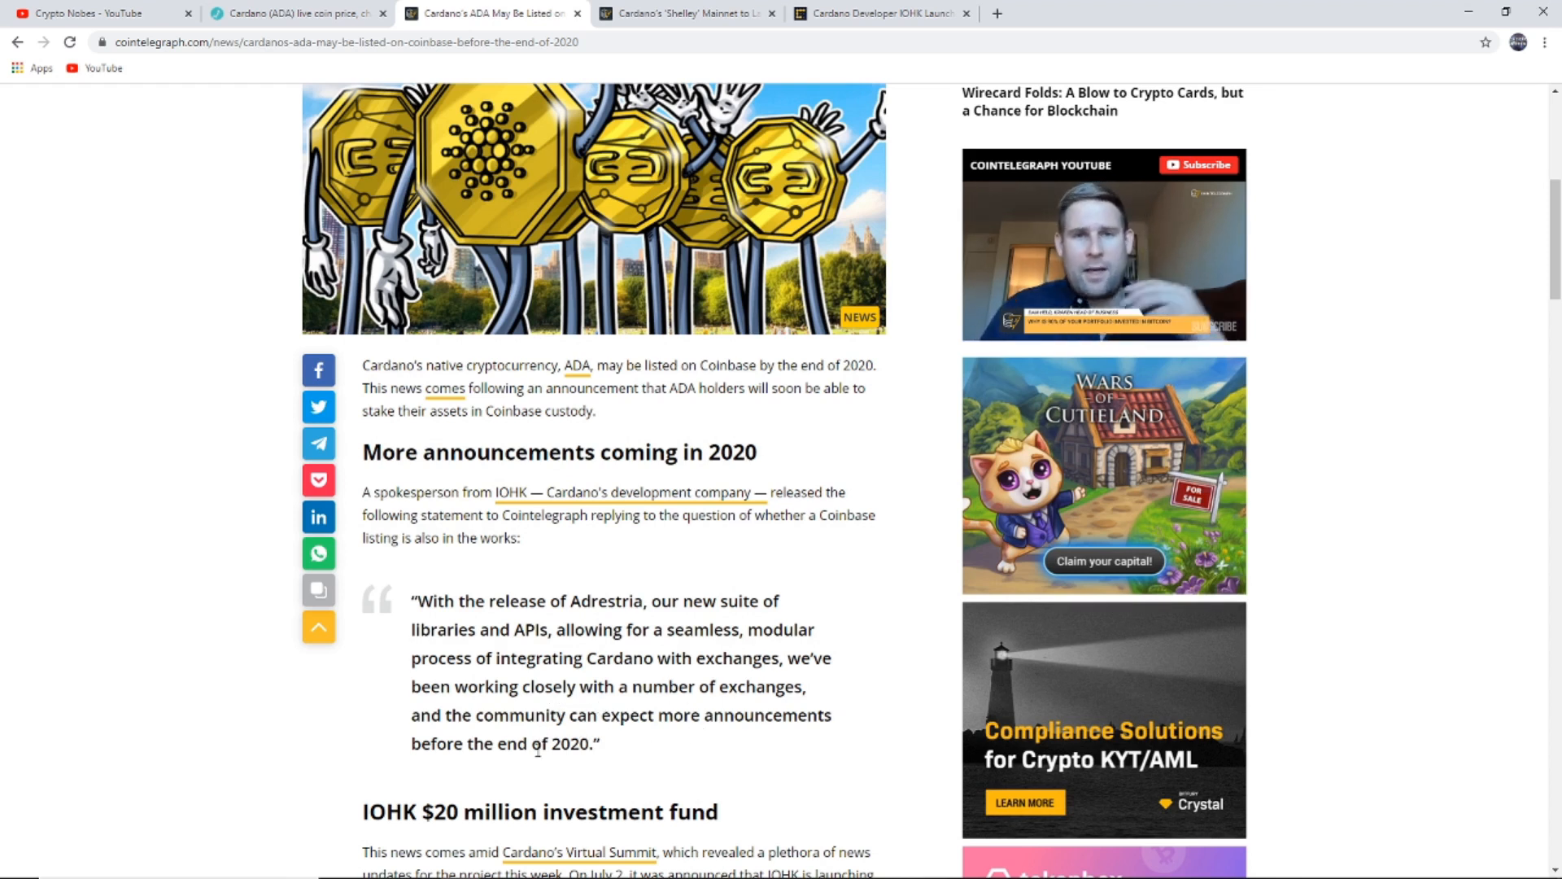
scroll(down, 3)
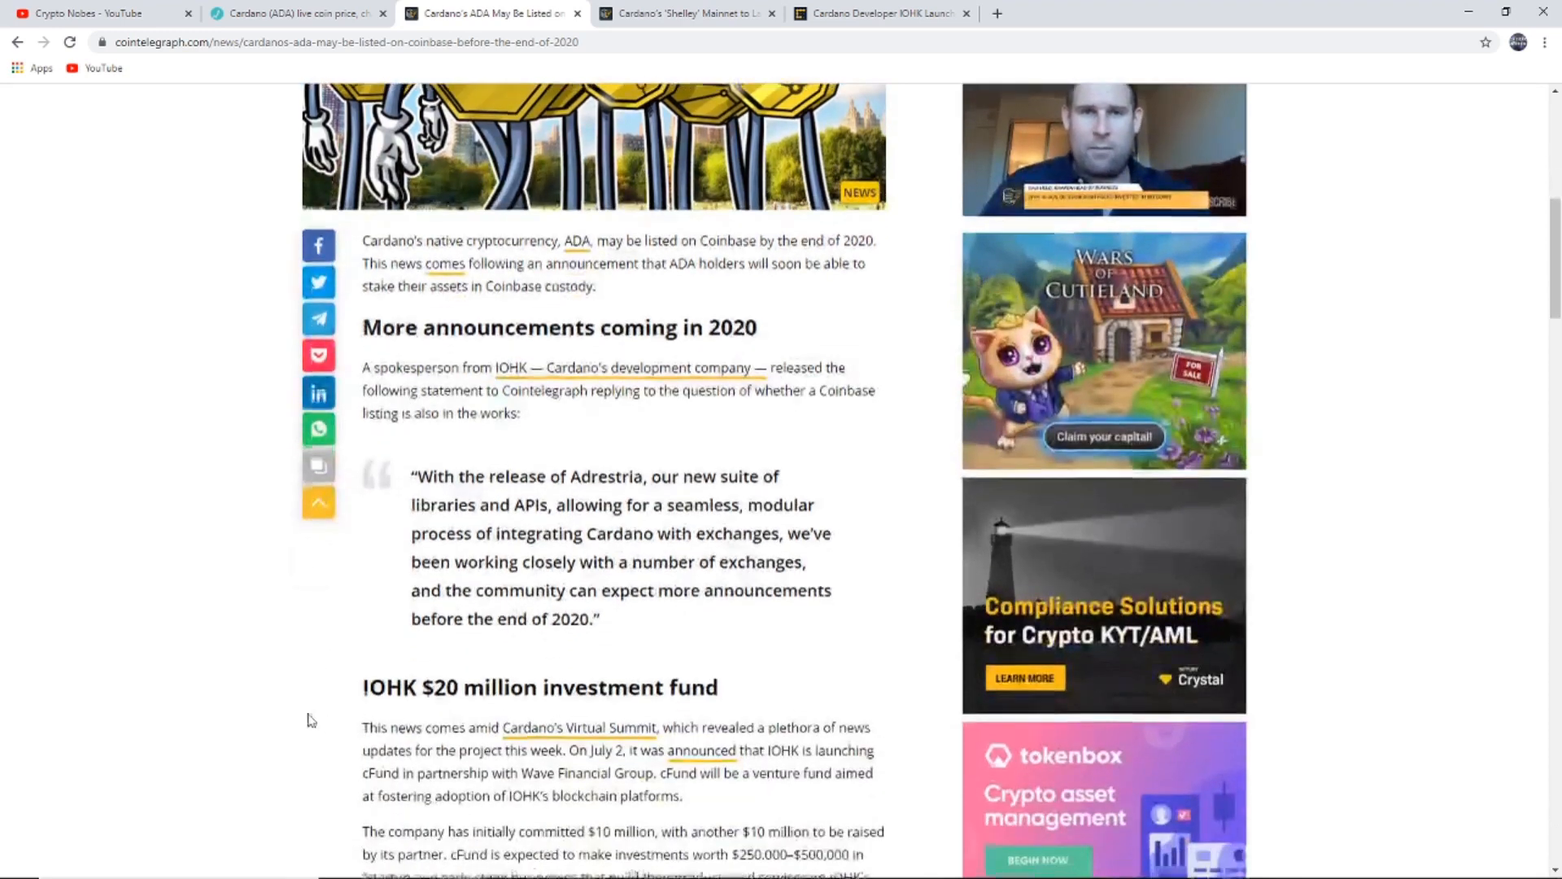
scroll(down, 3)
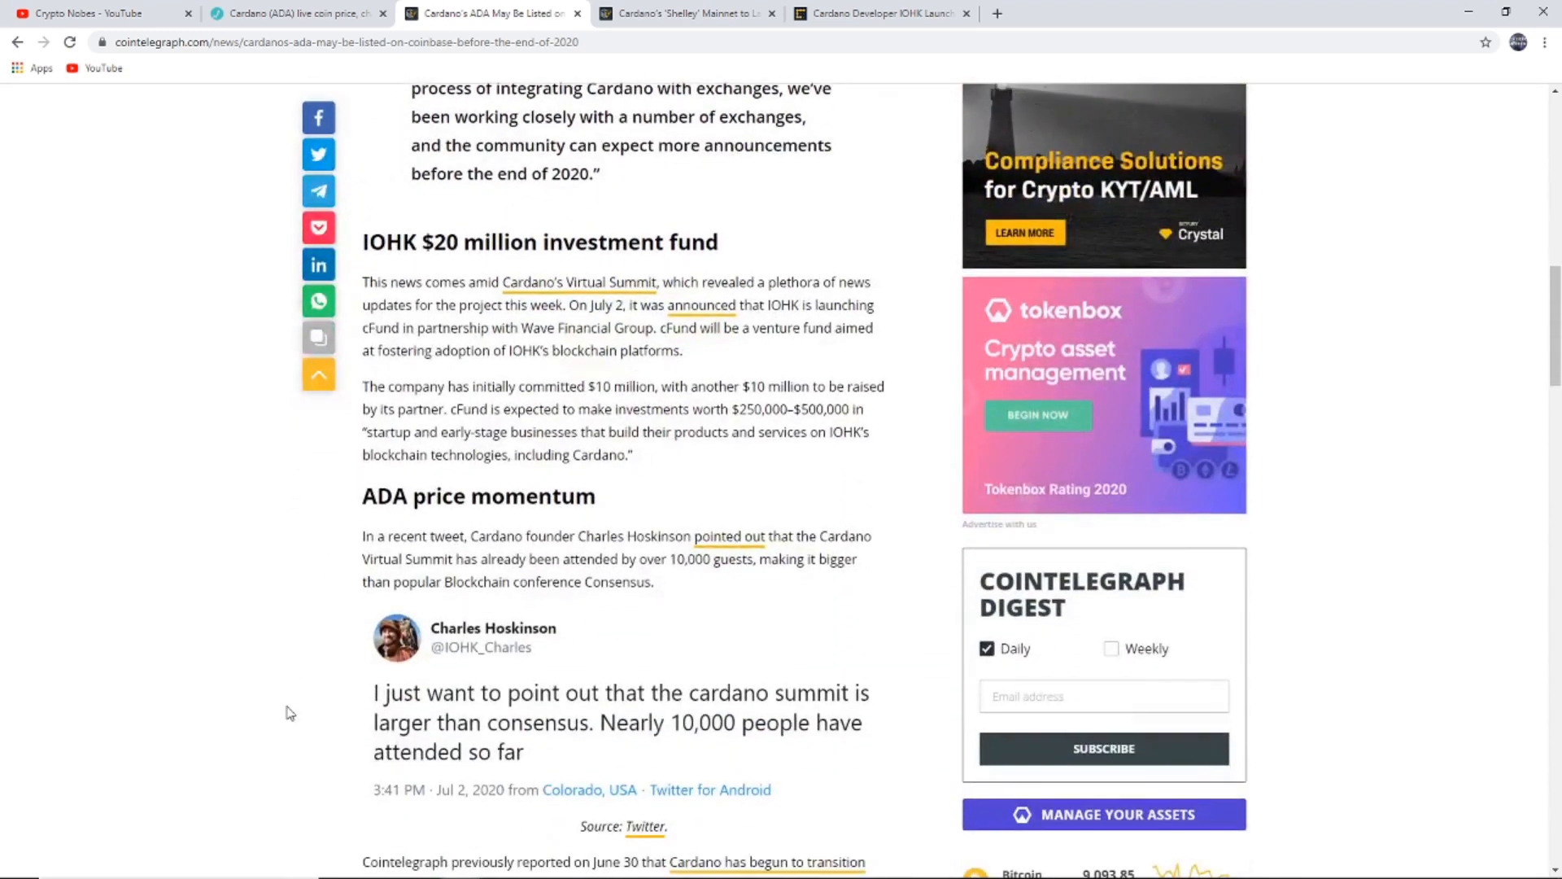
scroll(up, 3)
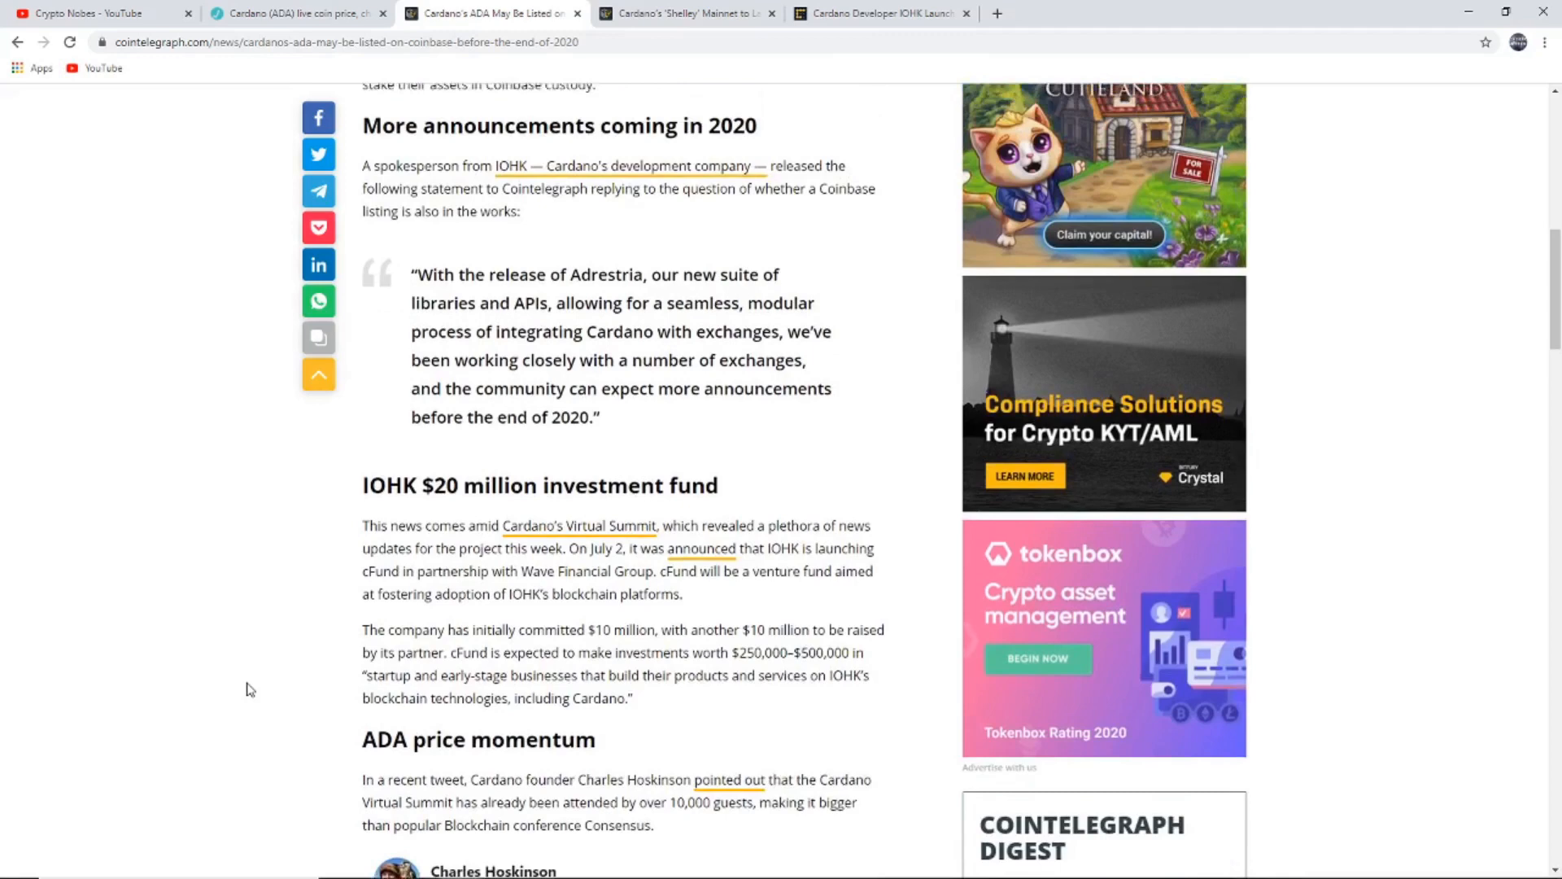
scroll(up, 3)
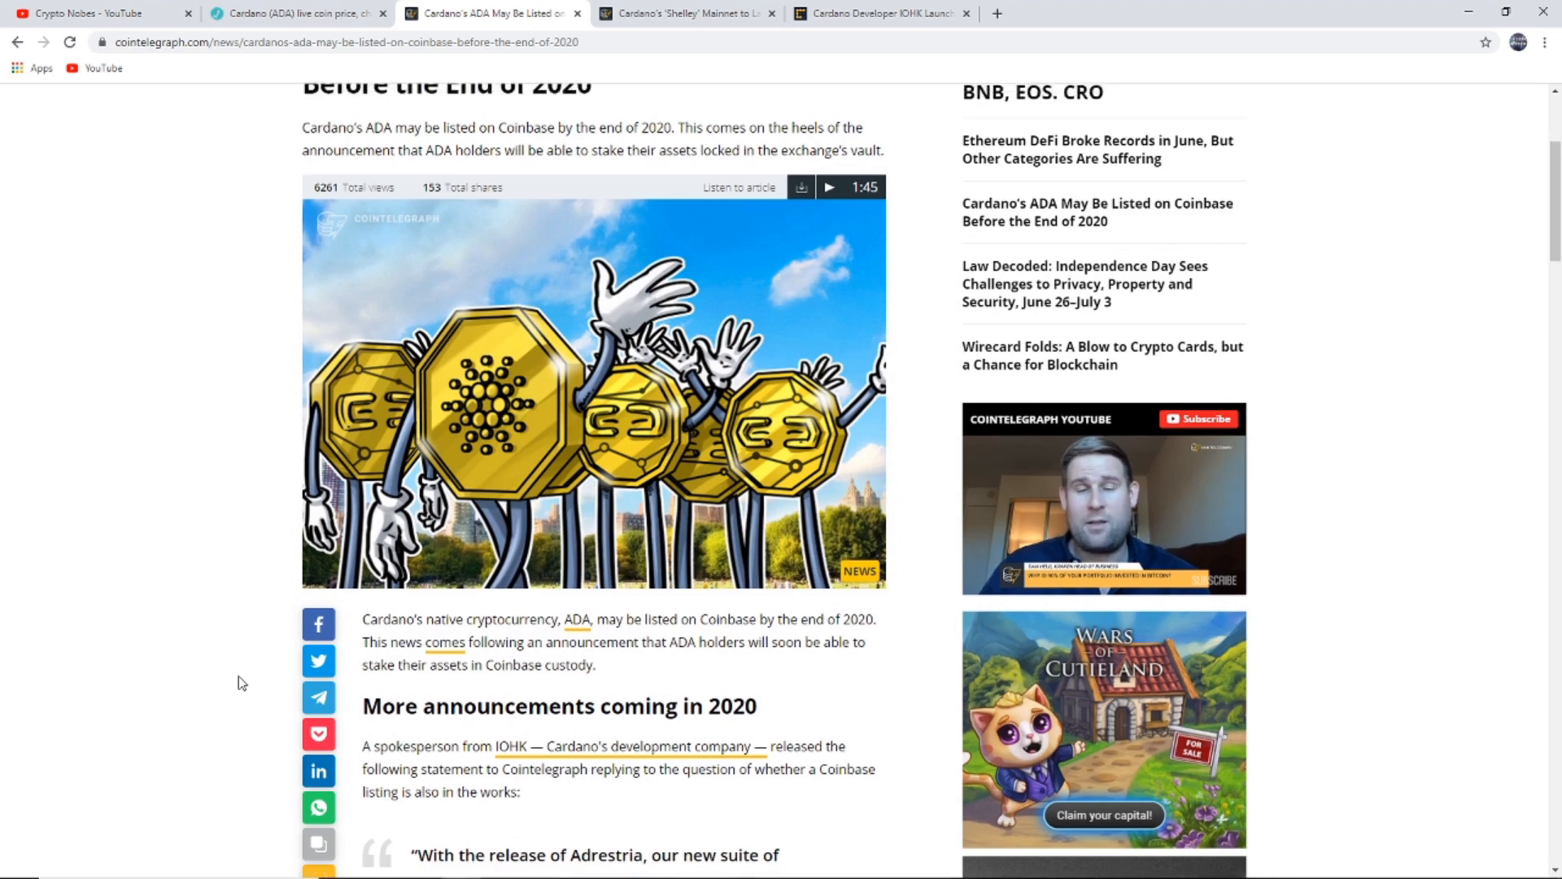
scroll(up, 3)
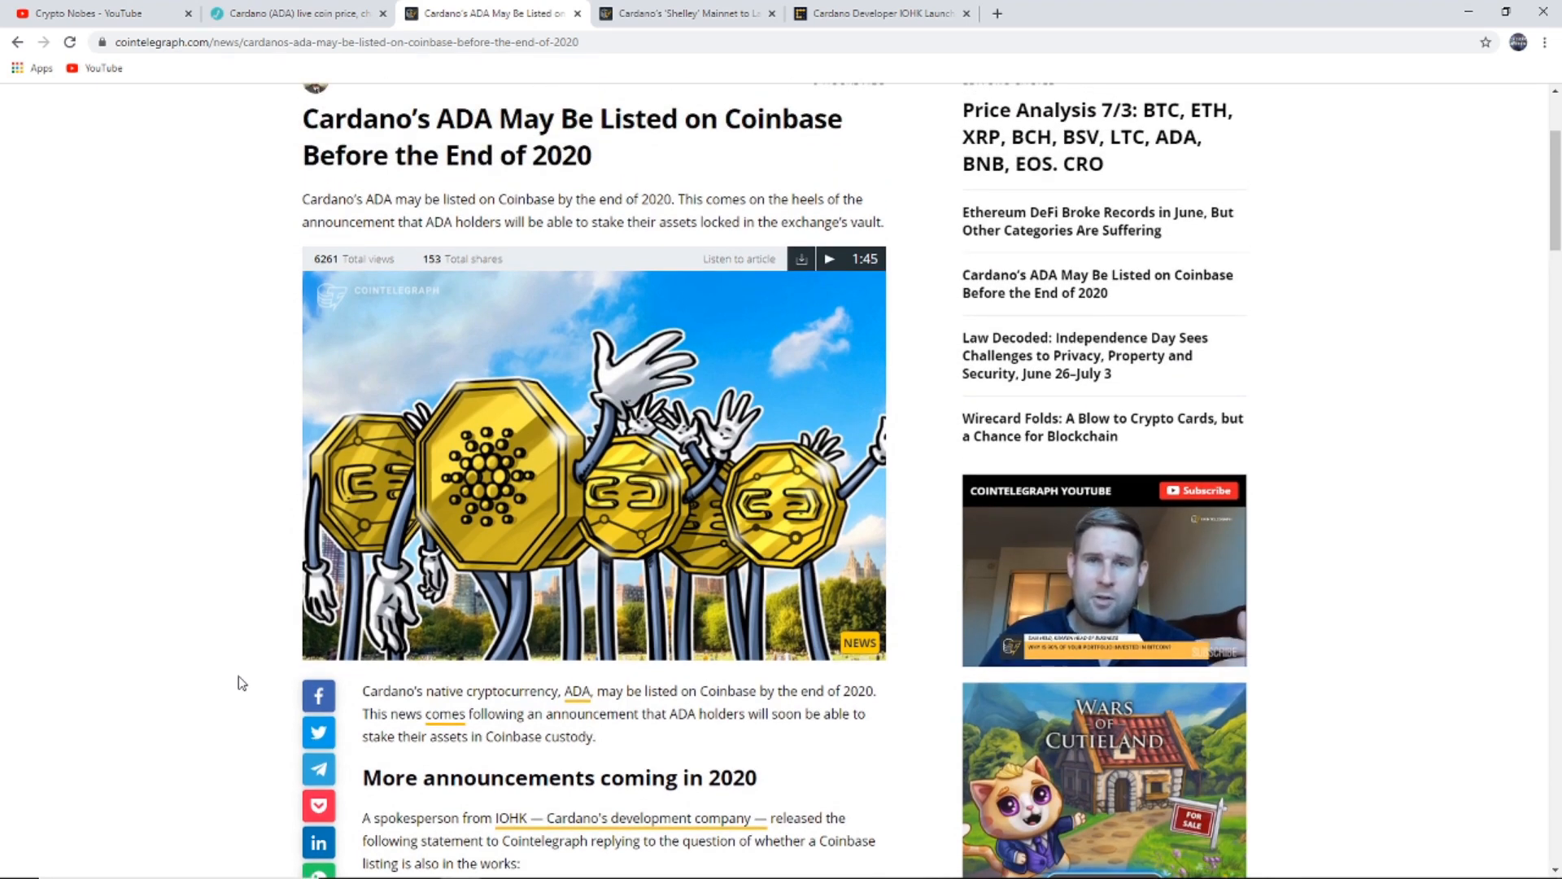
scroll(up, 3)
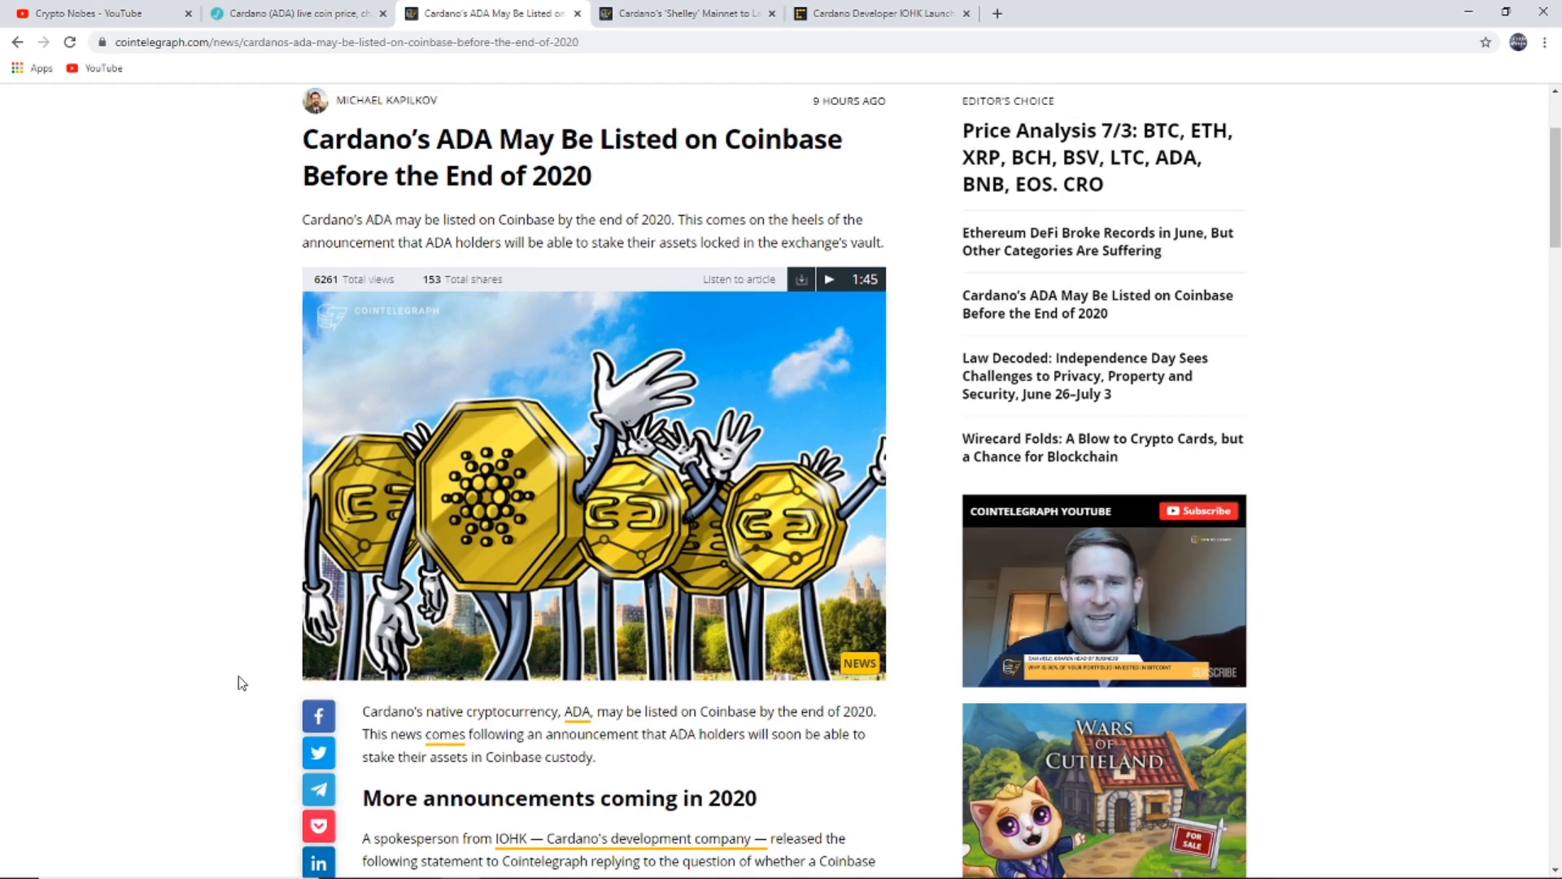
scroll(up, 3)
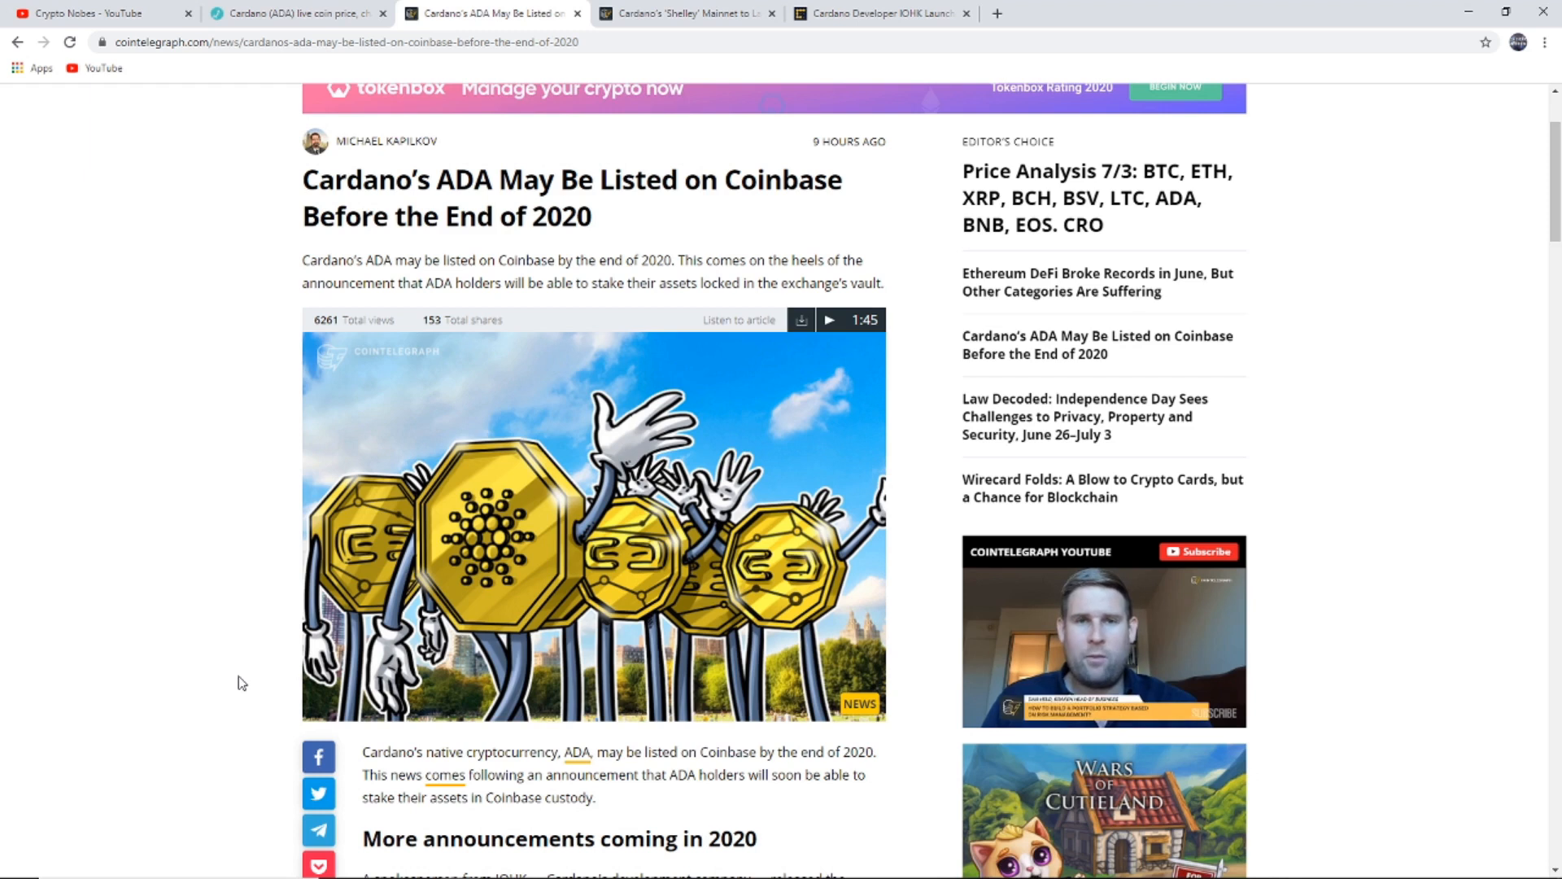
mouse_move(207, 659)
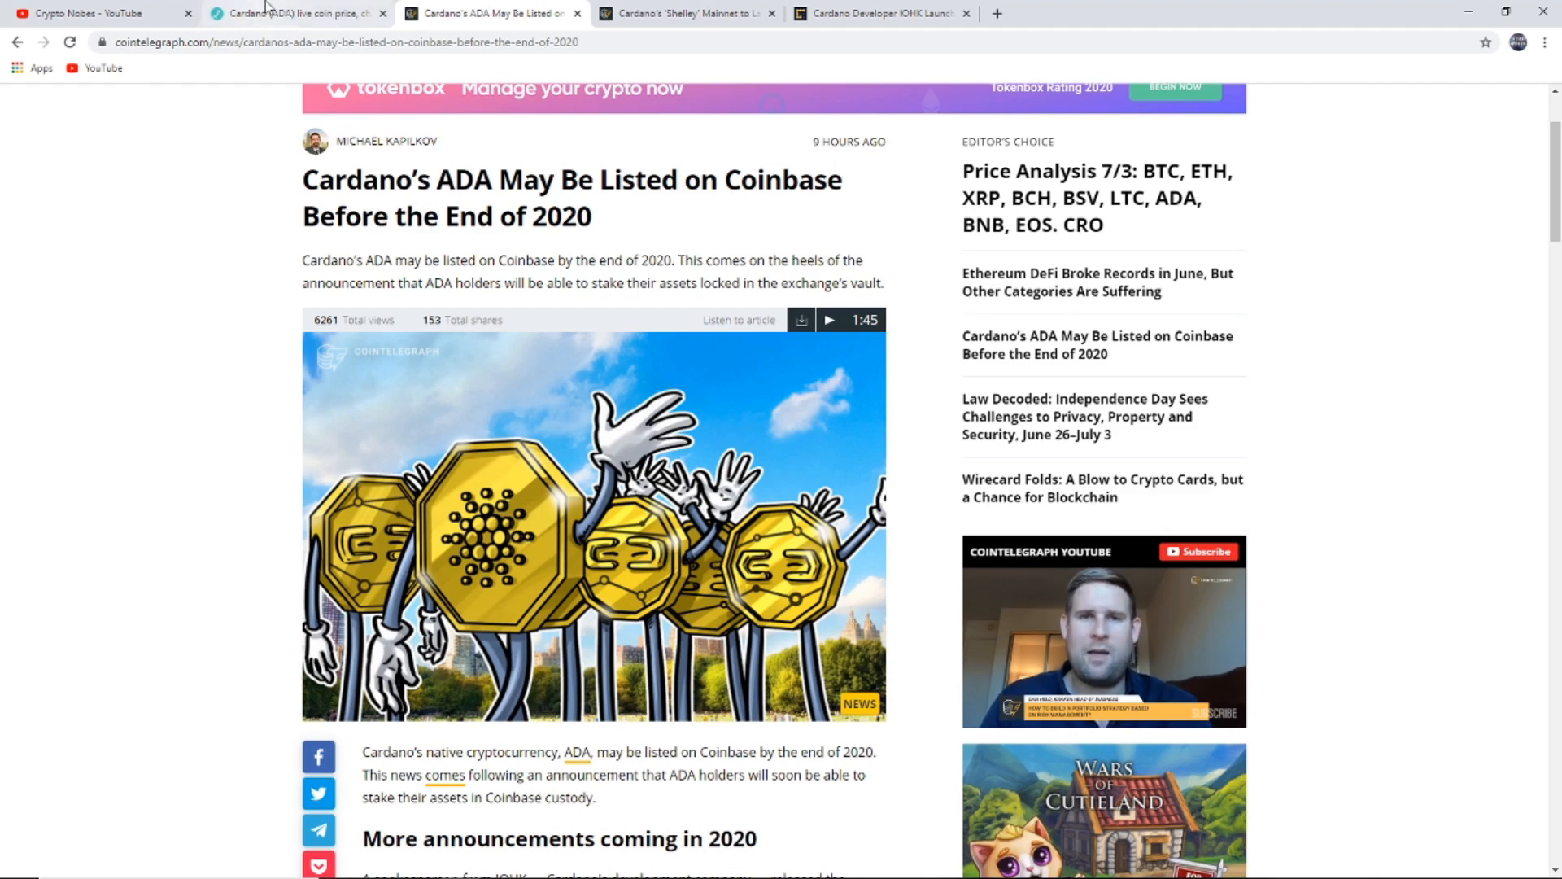
click(296, 13)
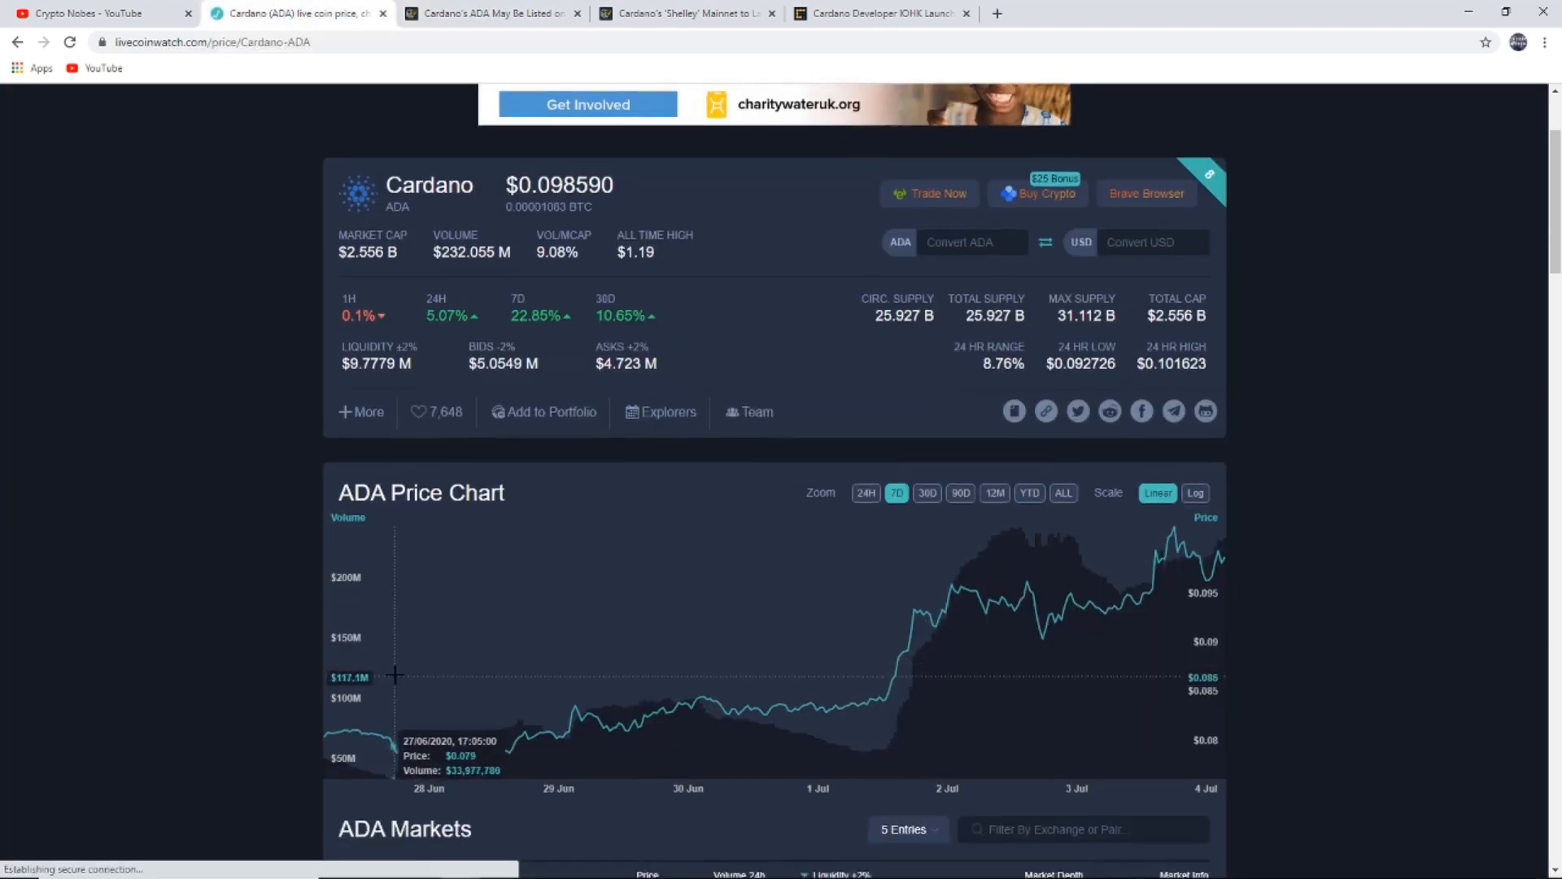
scroll(down, 3)
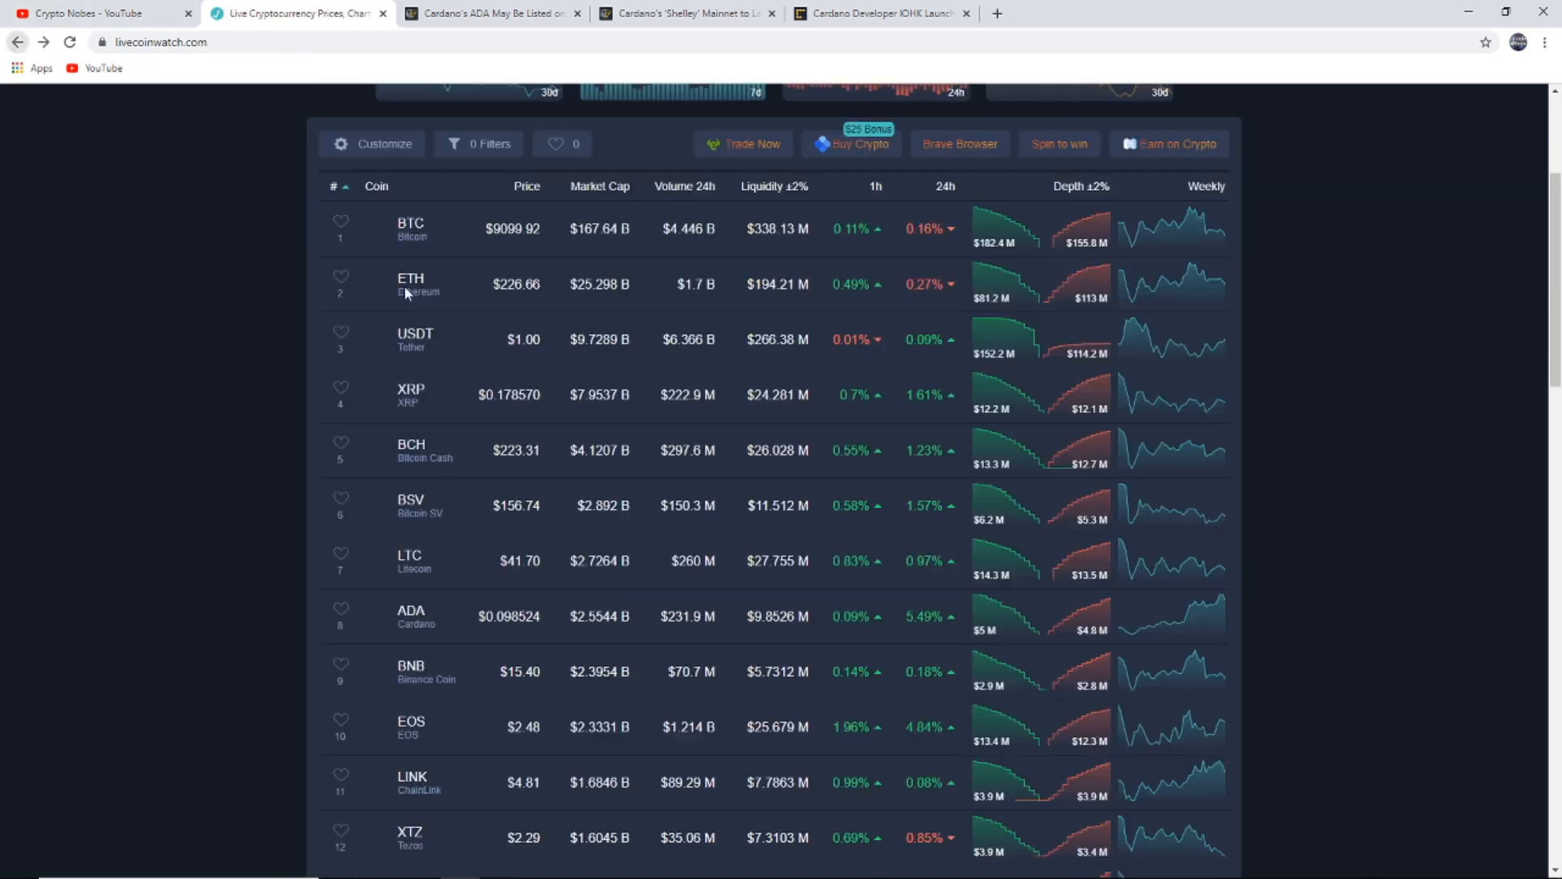
scroll(down, 3)
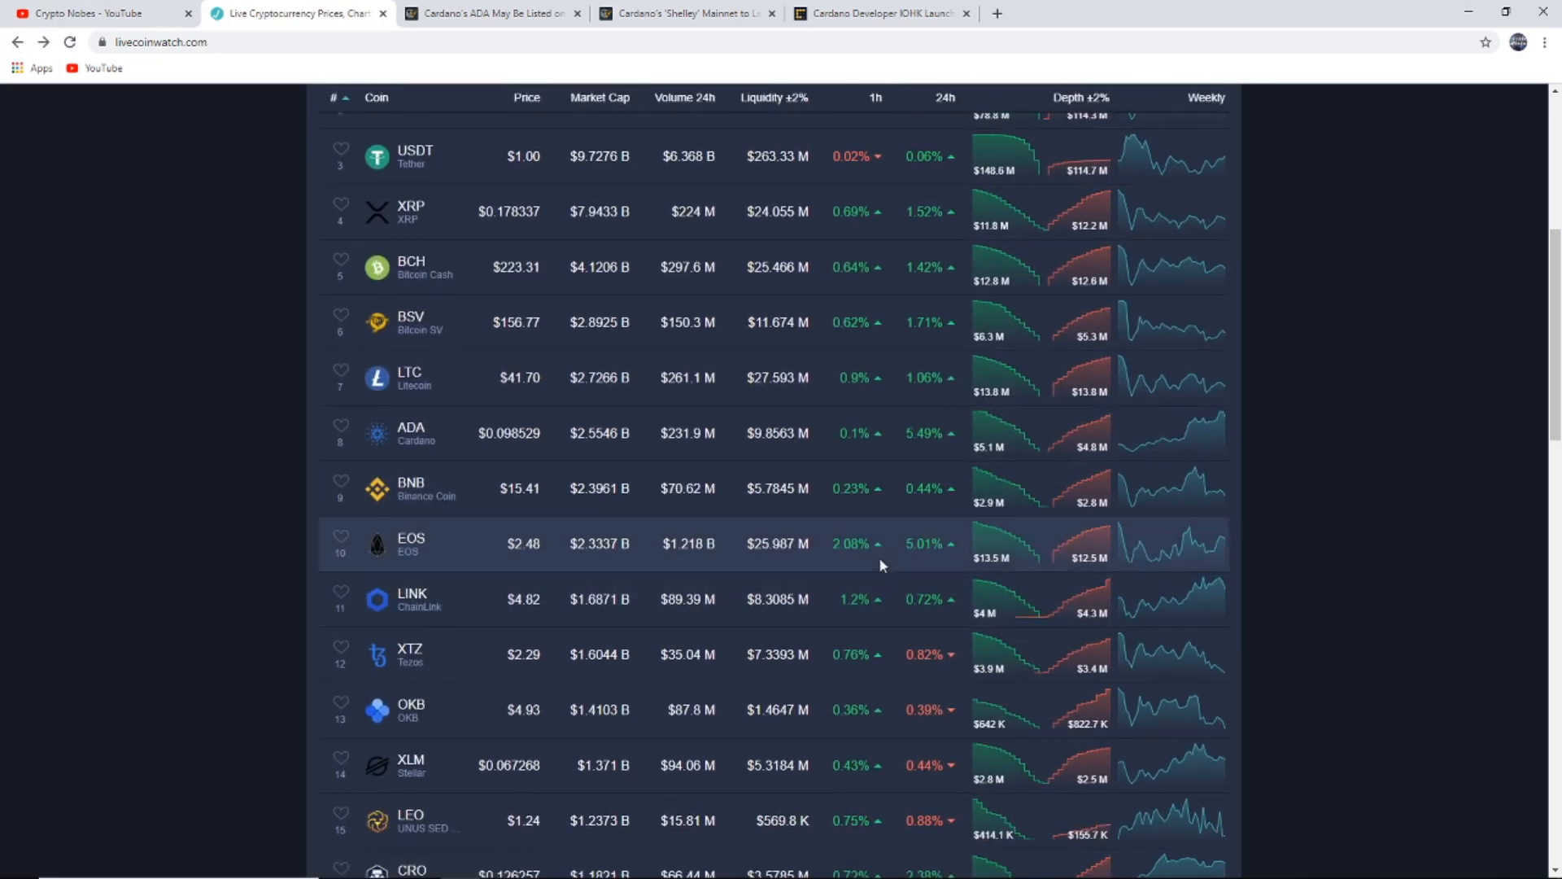
scroll(up, 3)
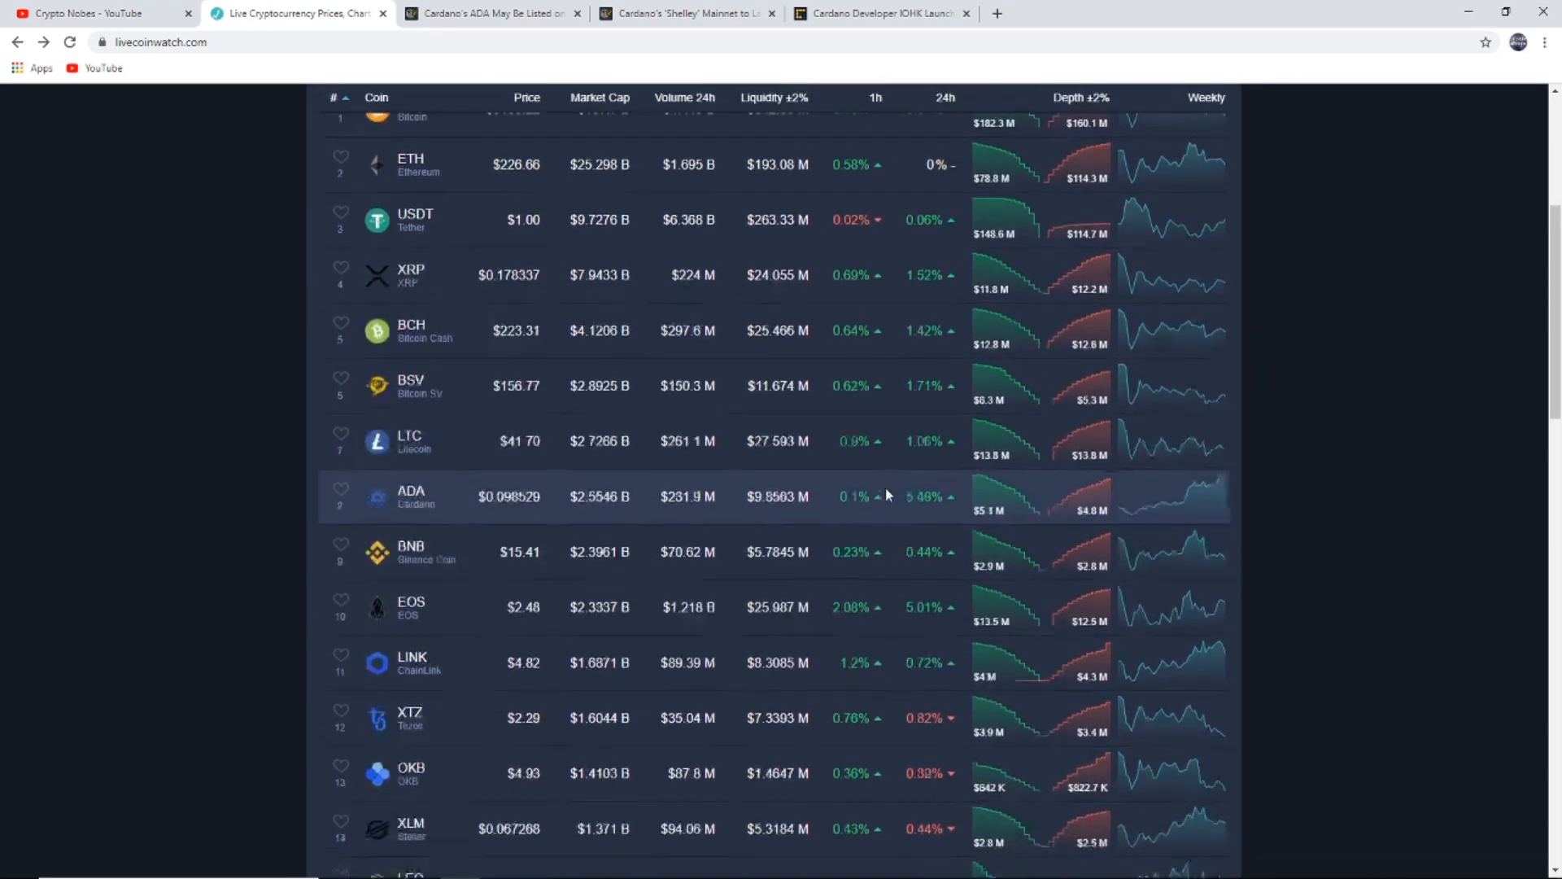
scroll(down, 3)
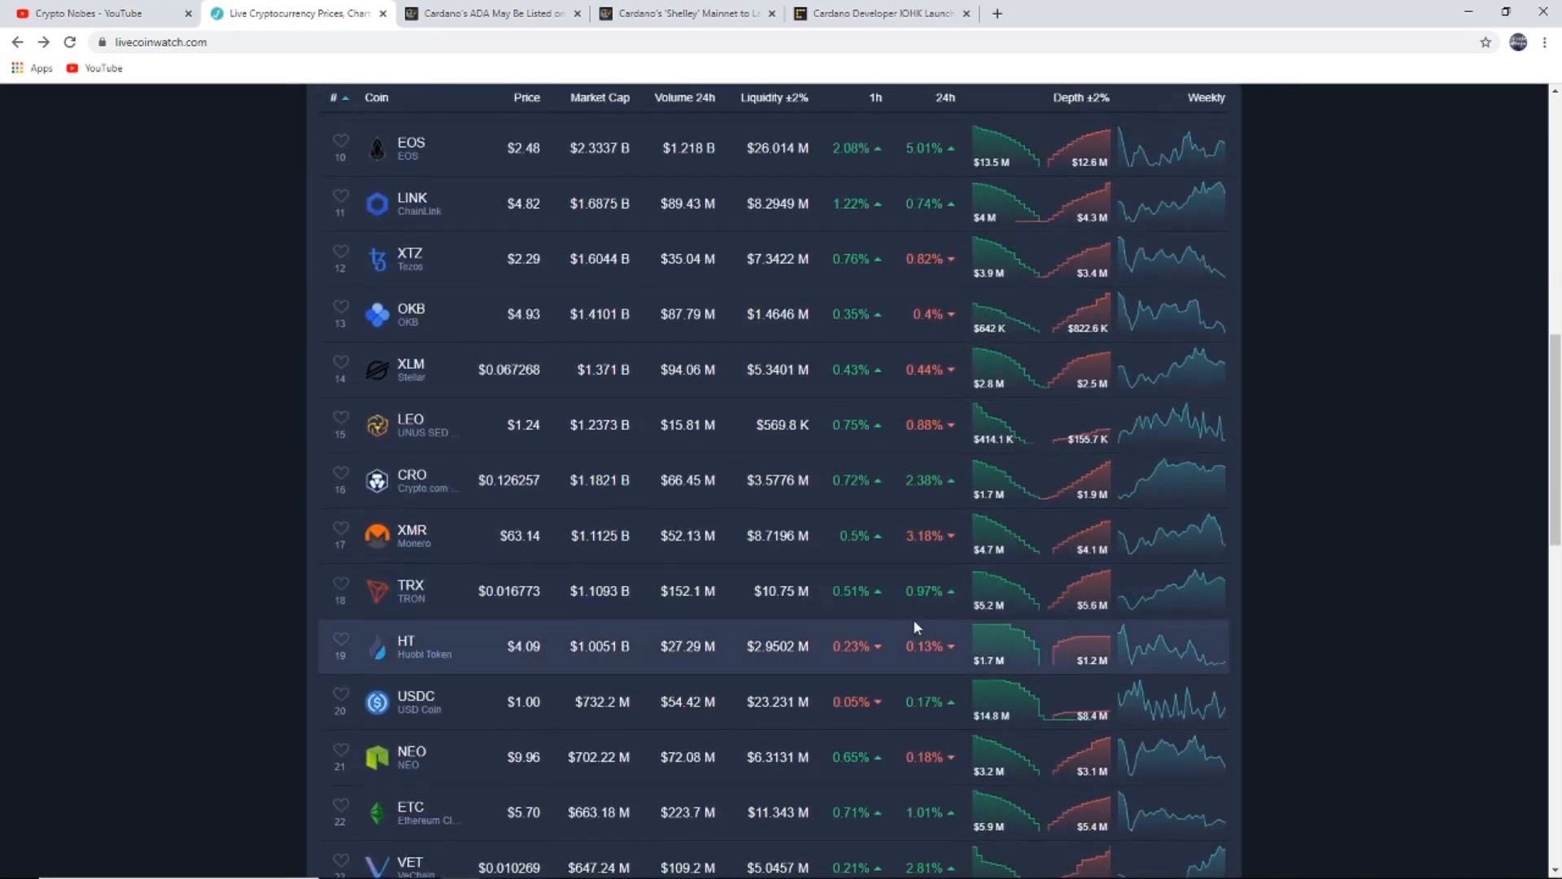
scroll(down, 3)
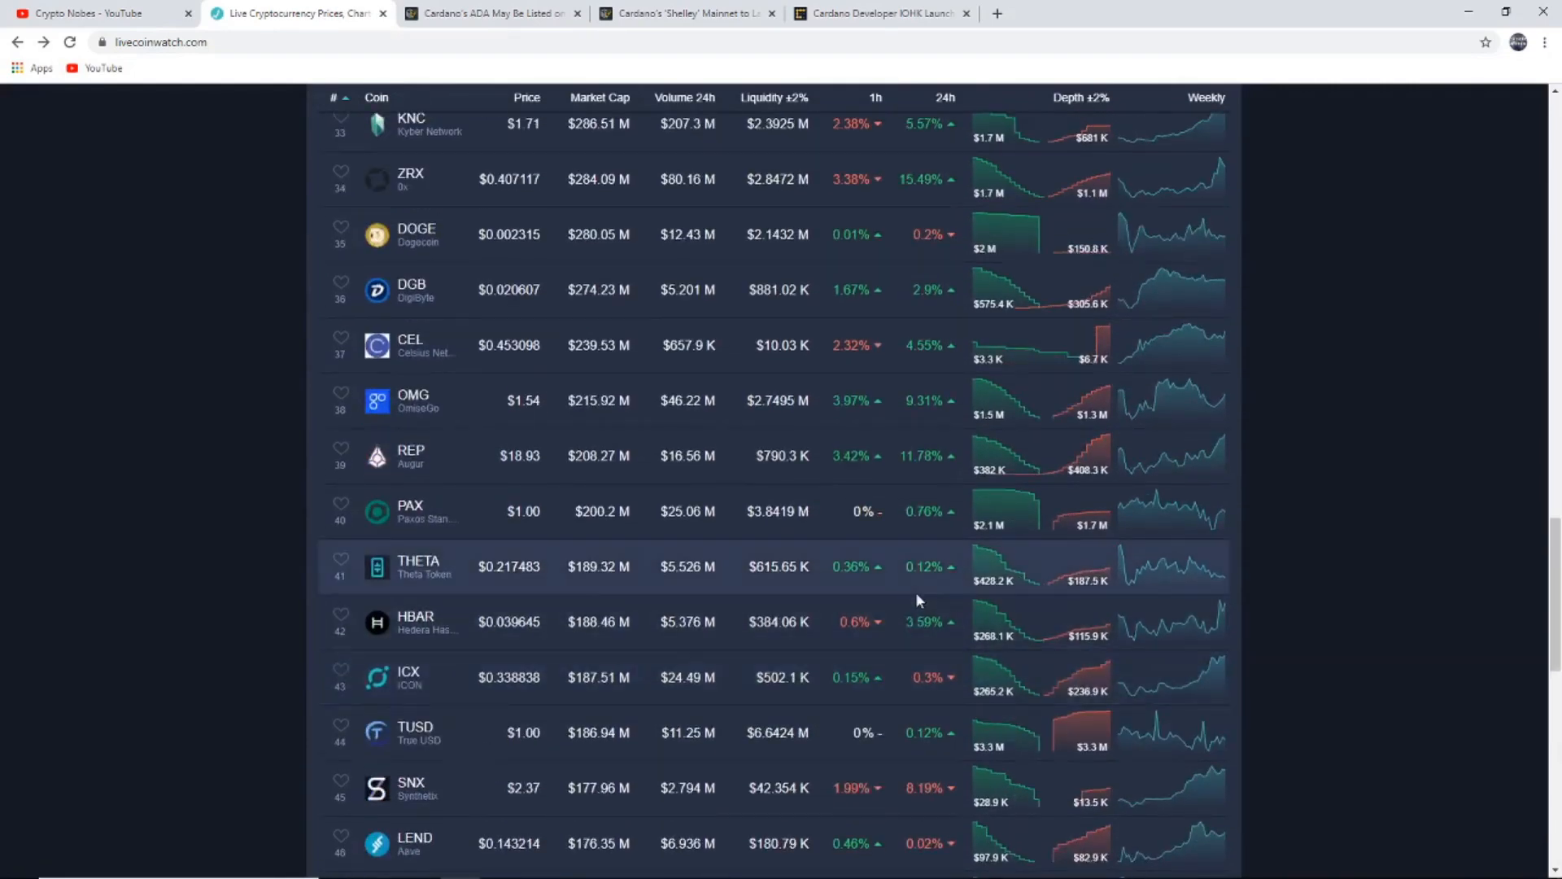
scroll(up, 3)
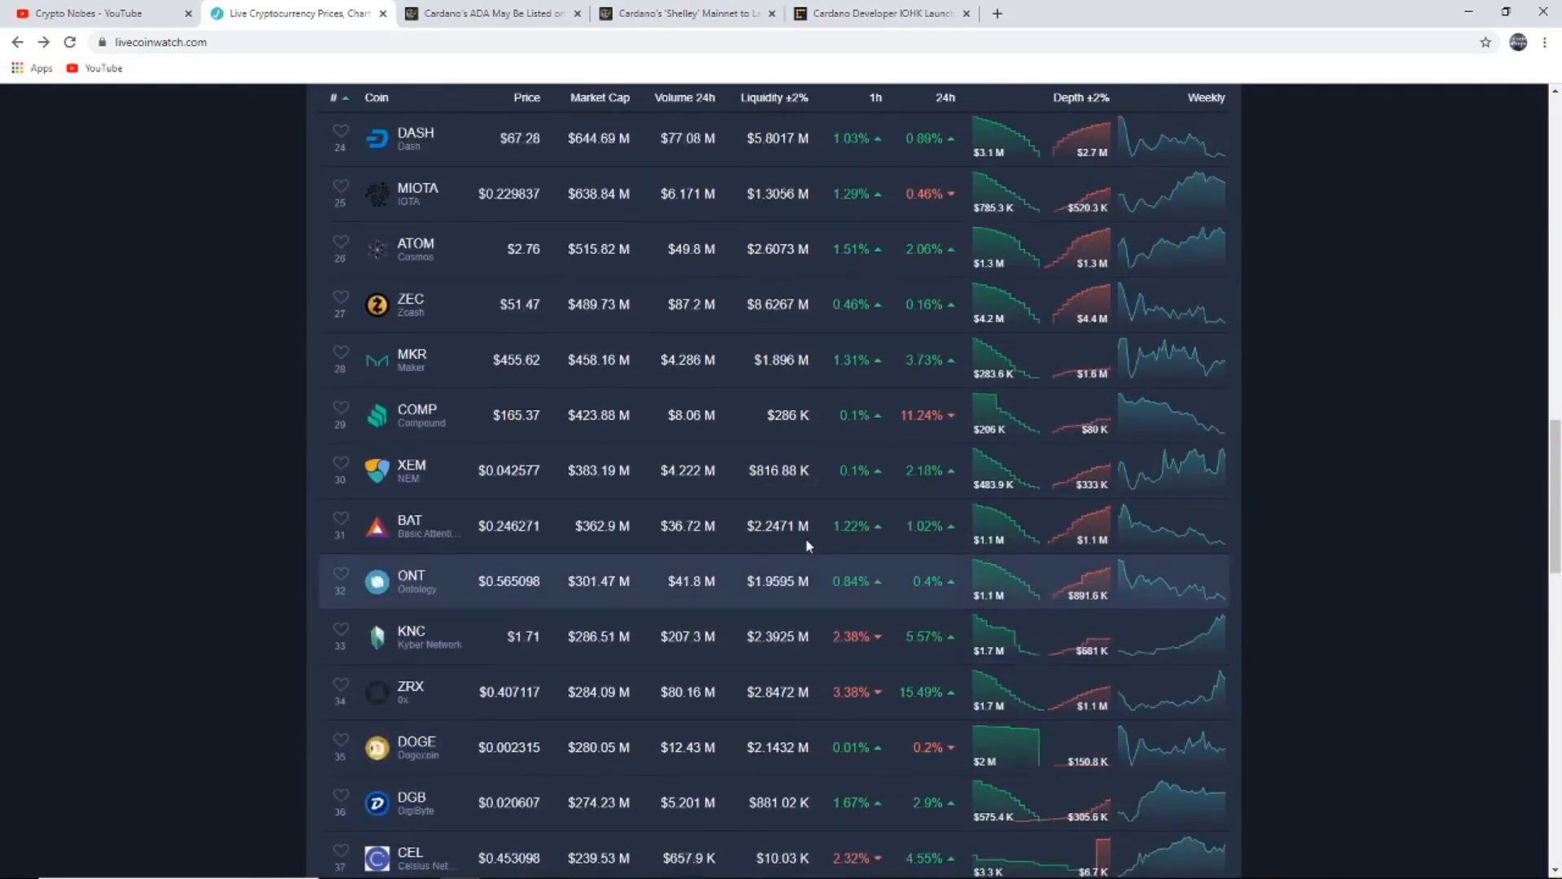
scroll(up, 3)
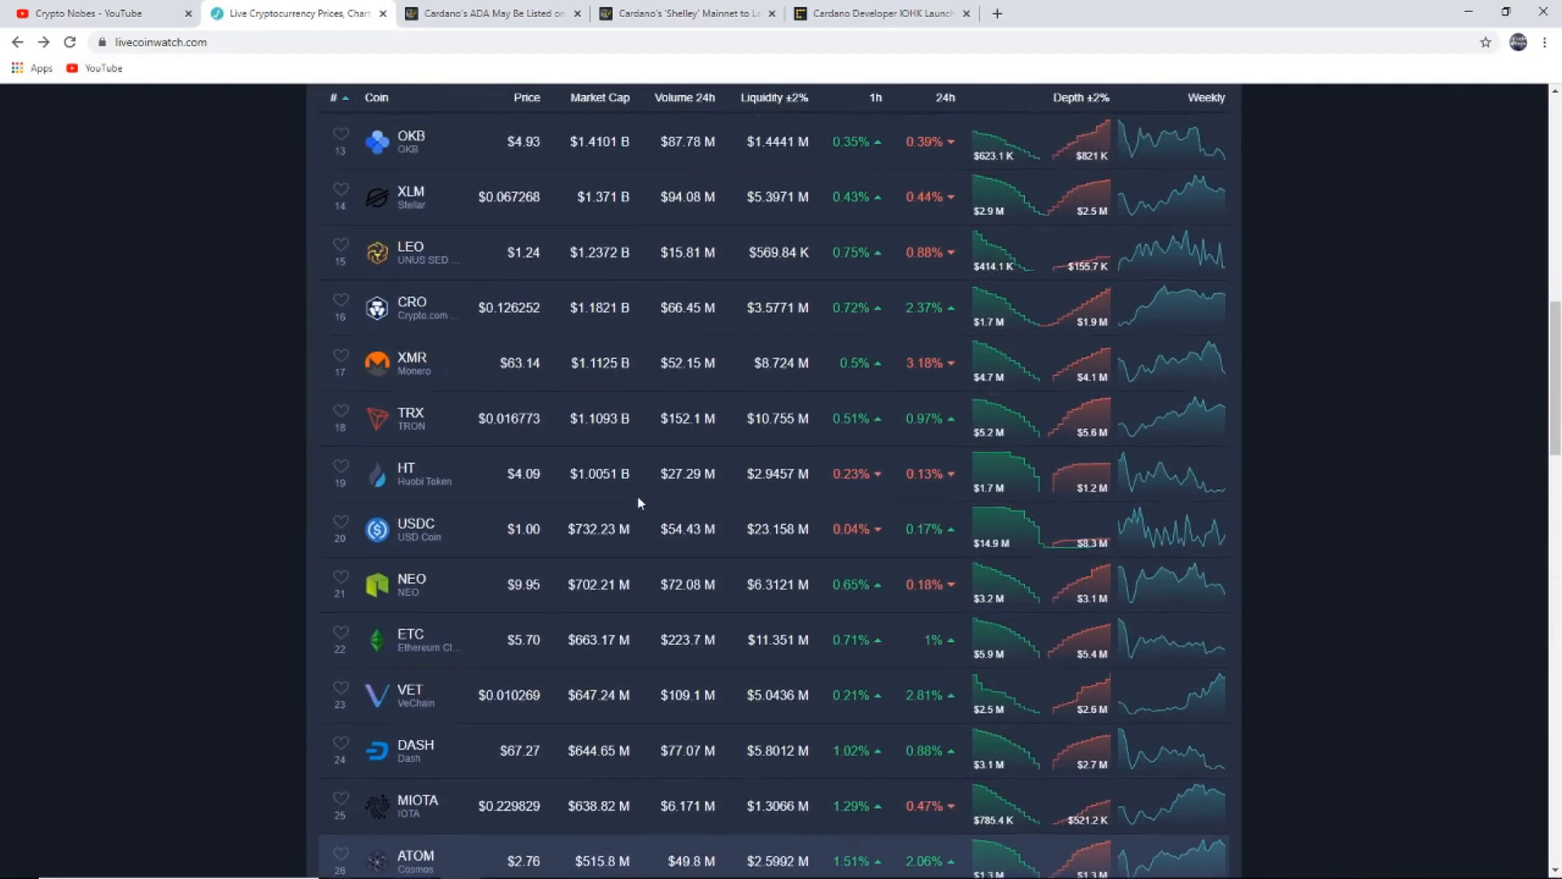
scroll(up, 3)
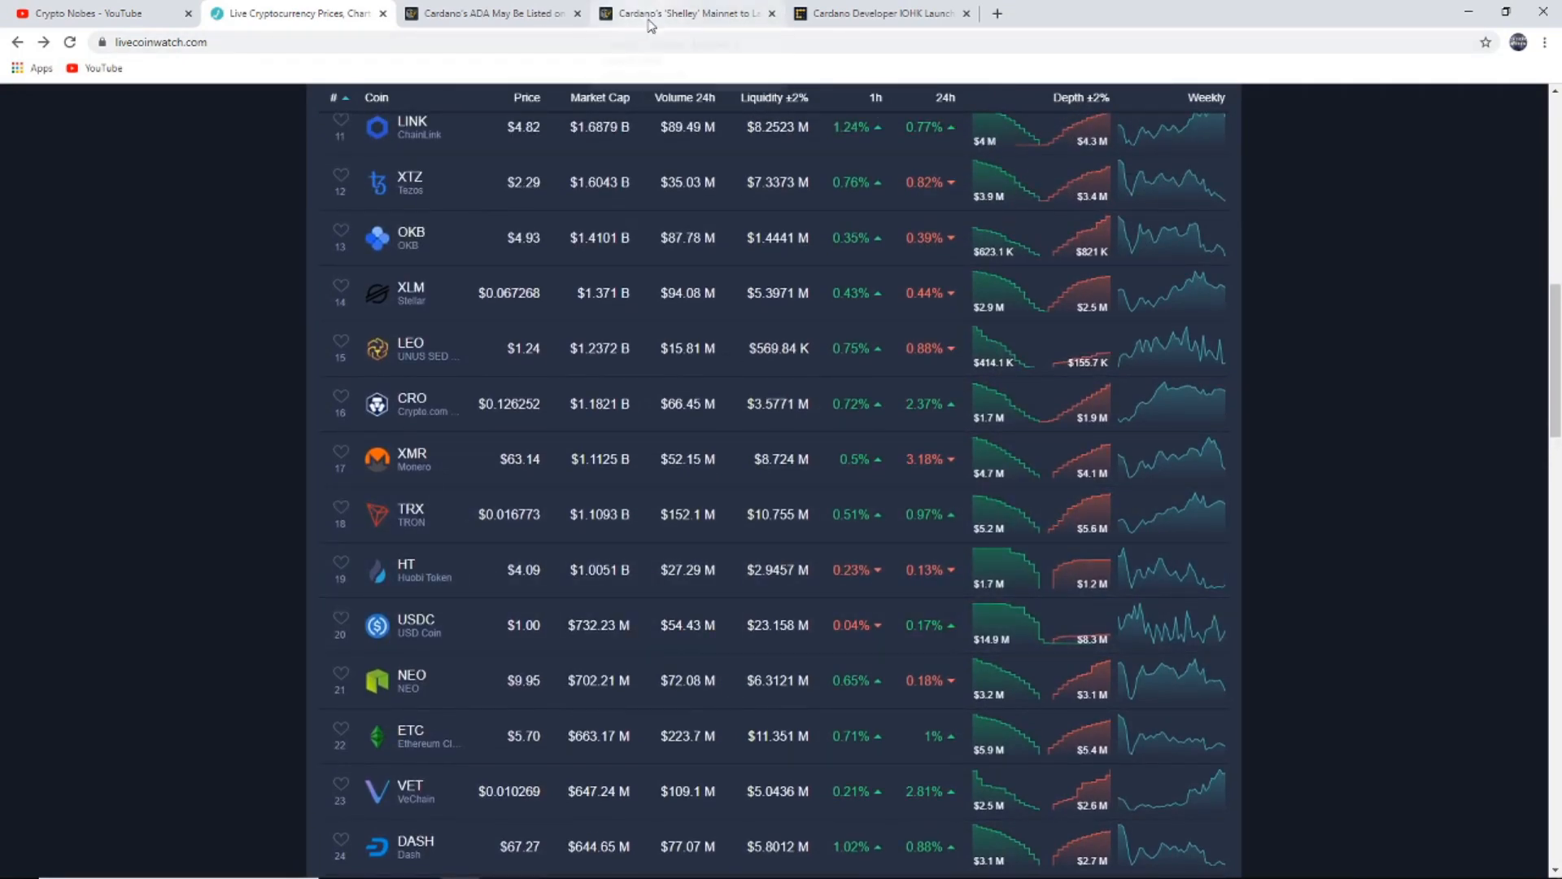
scroll(up, 3)
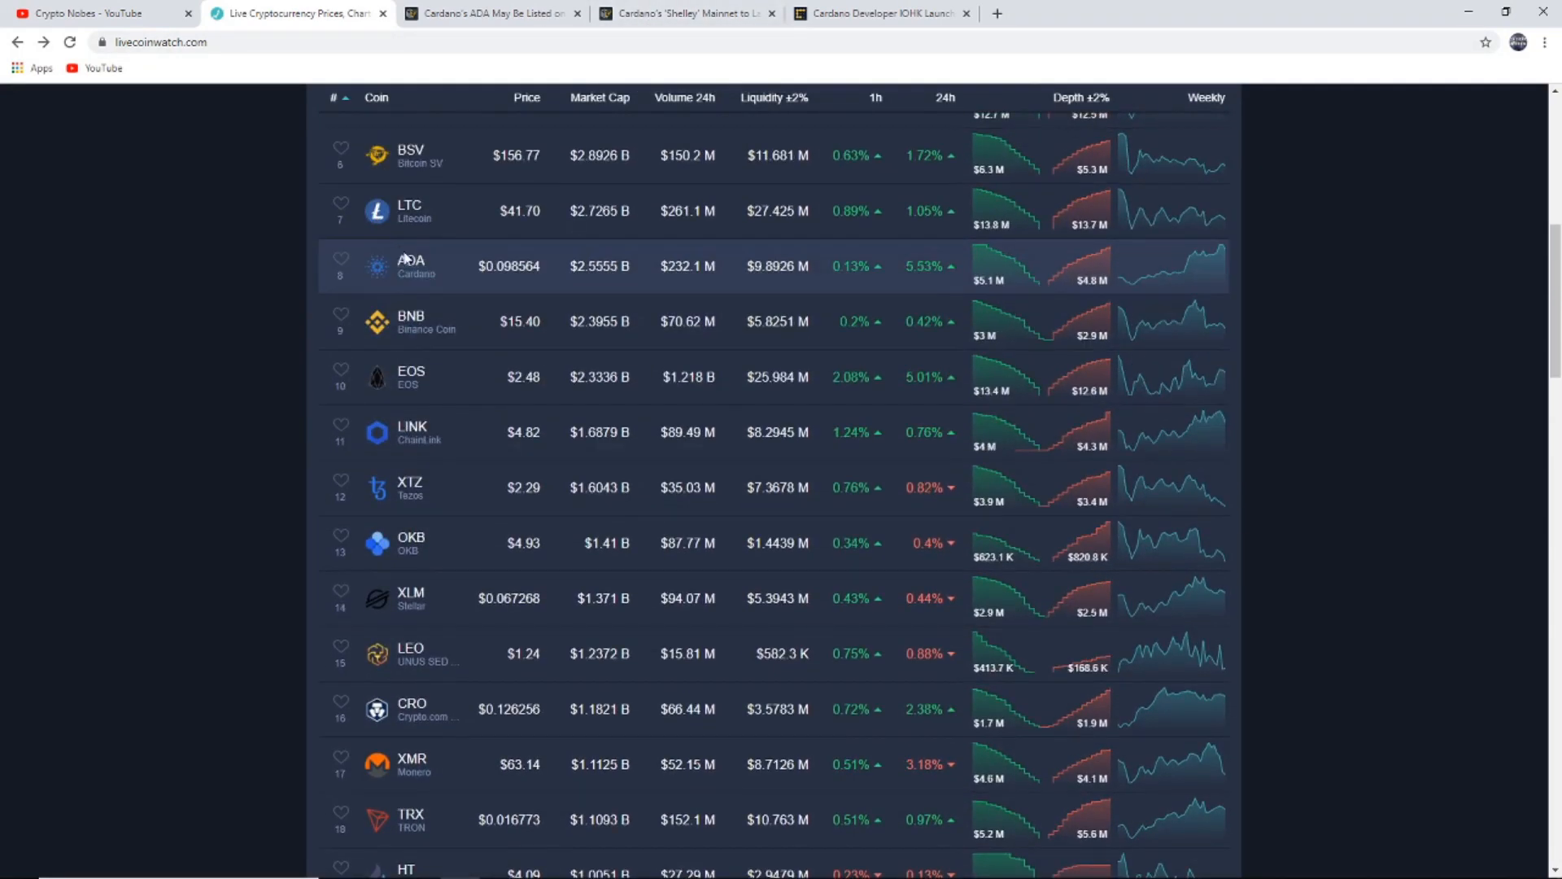
Read the Shelley mainnet article through the IOHK quote and the Daedalus wallet note.
click(686, 13)
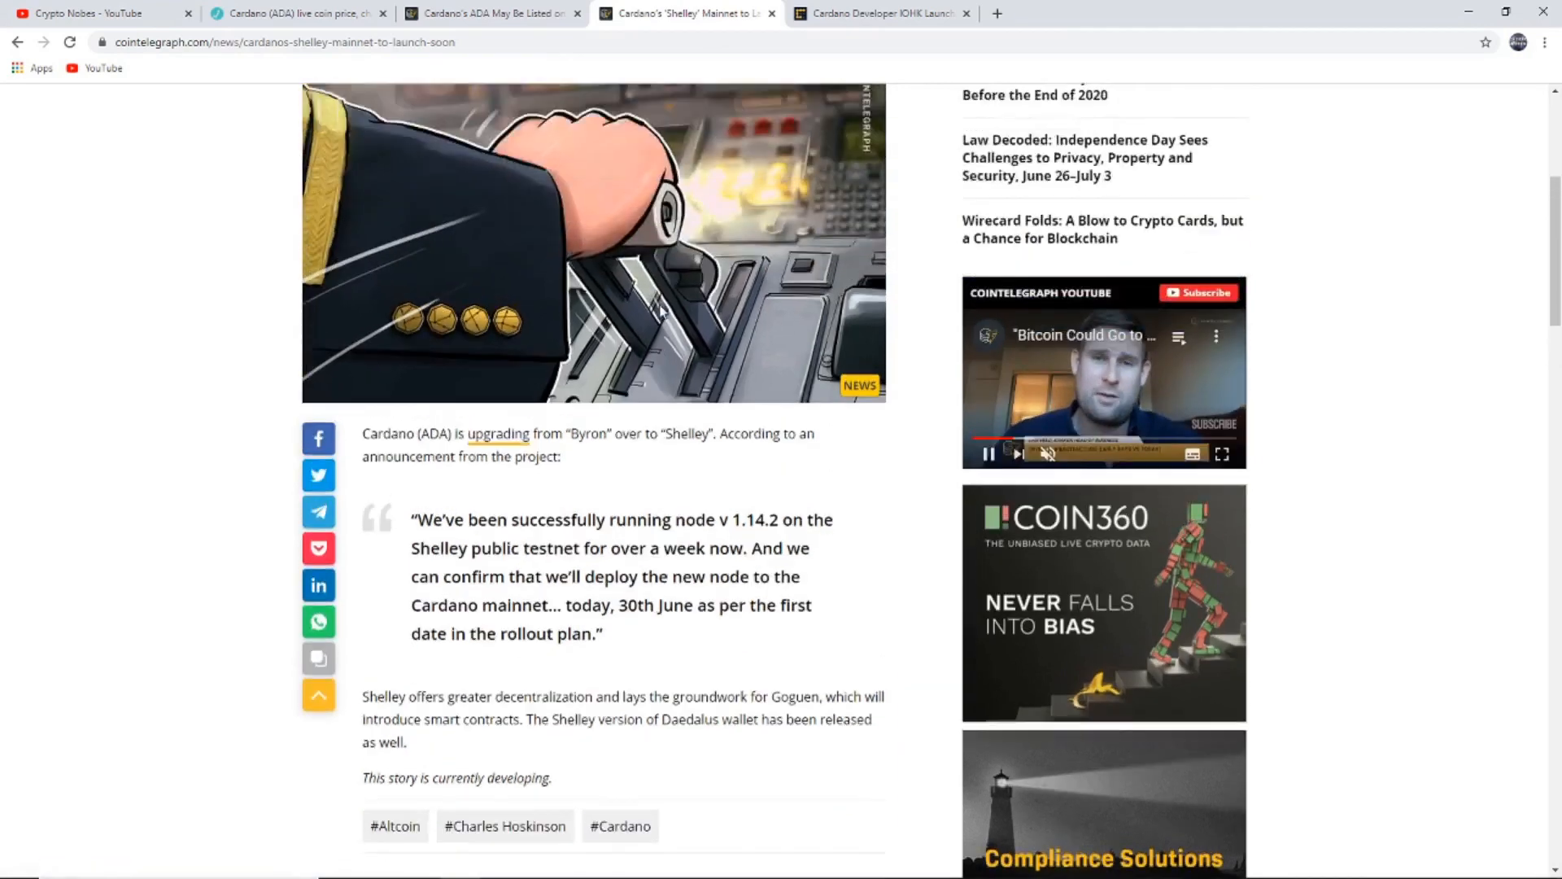
scroll(up, 3)
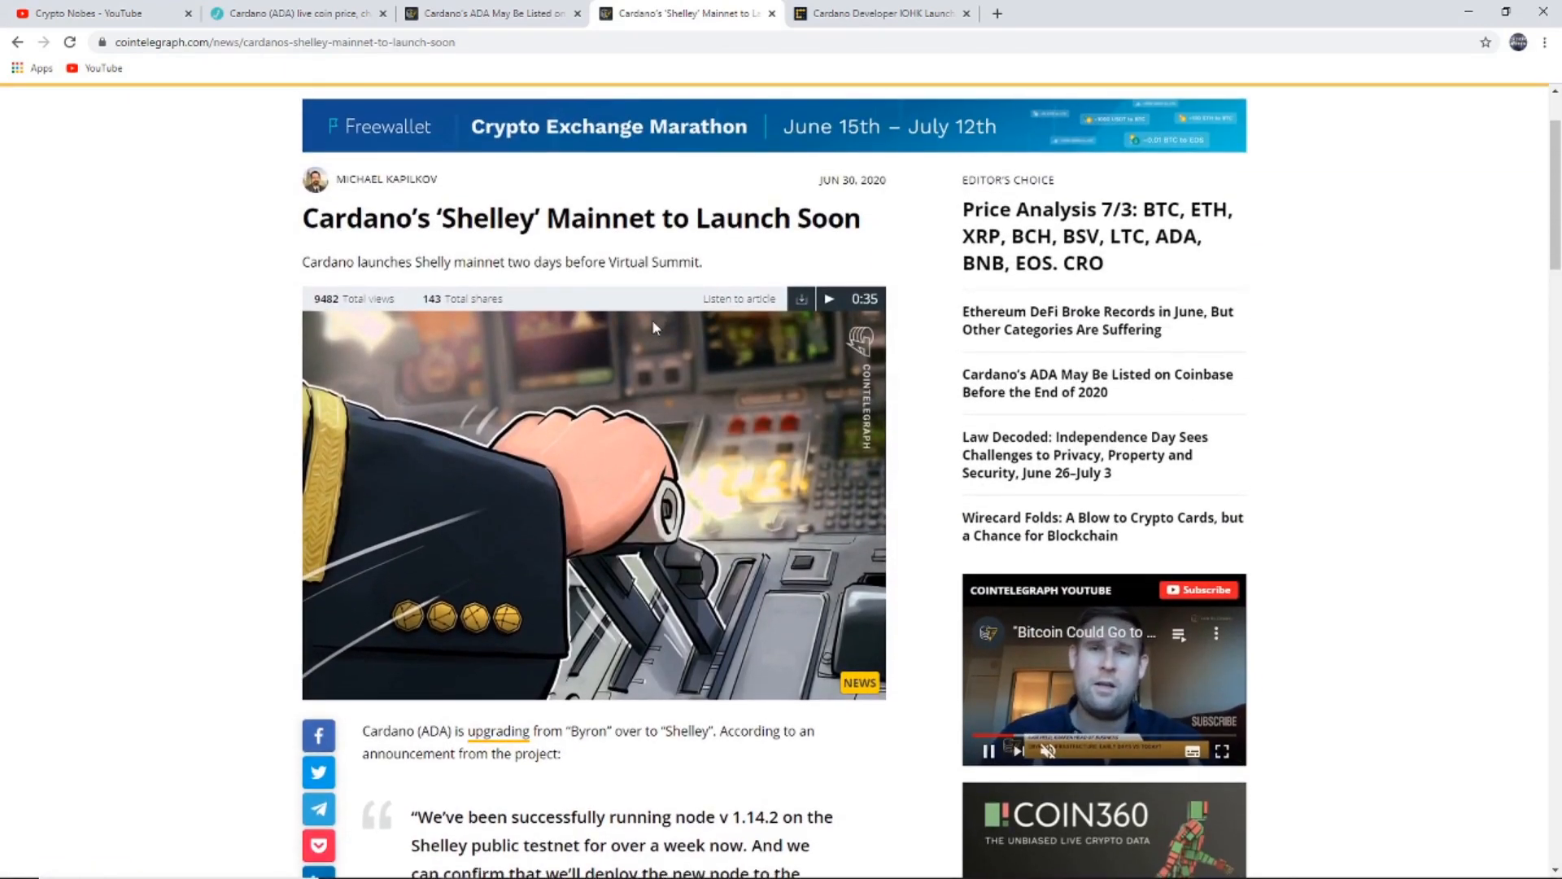
scroll(down, 3)
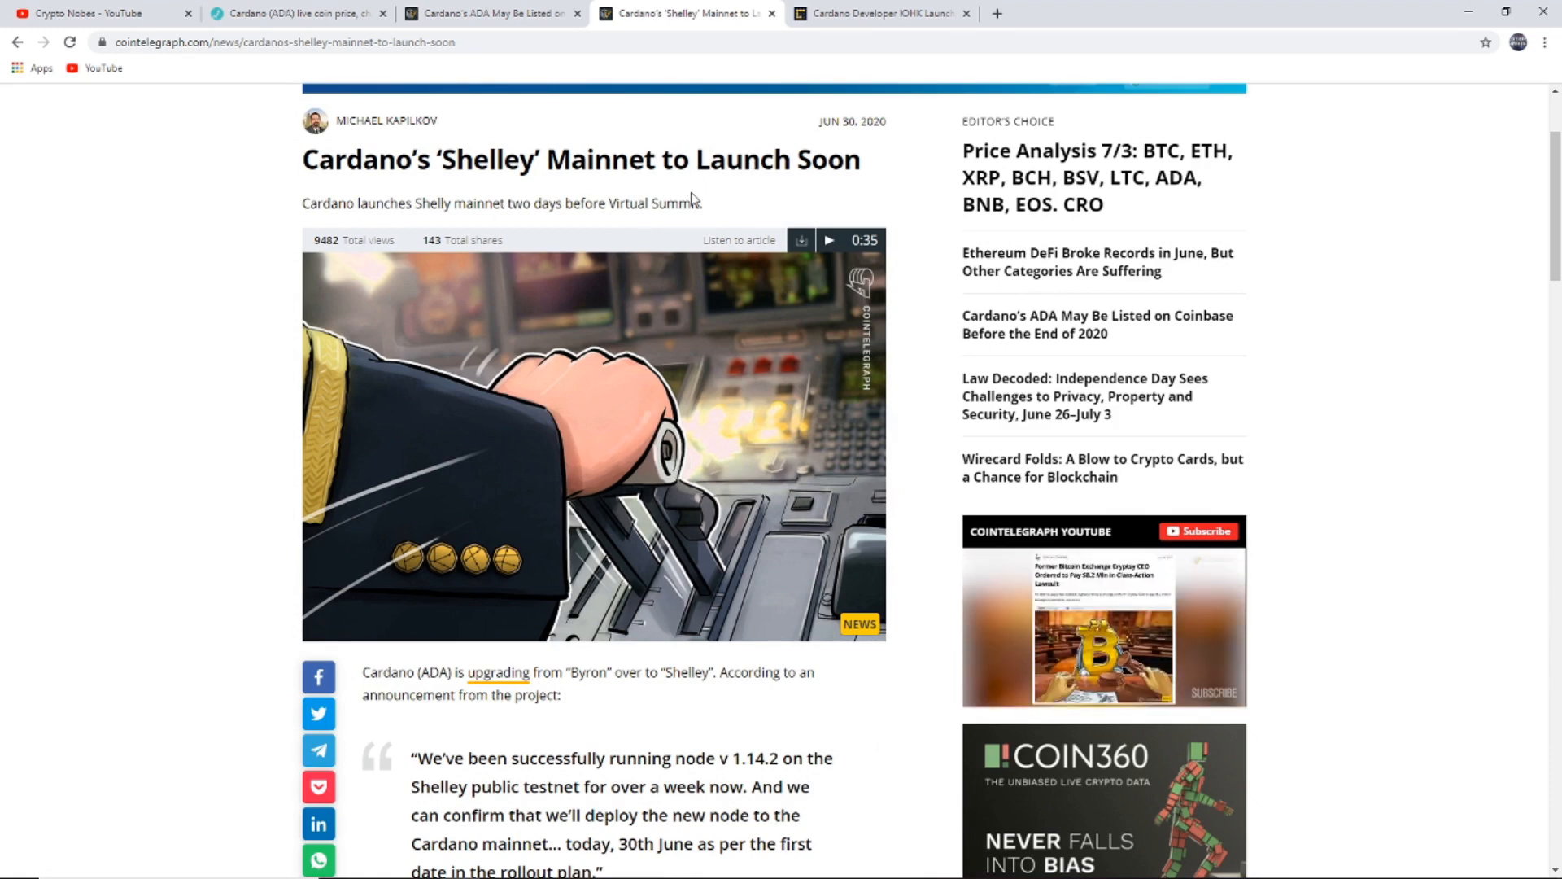
scroll(down, 3)
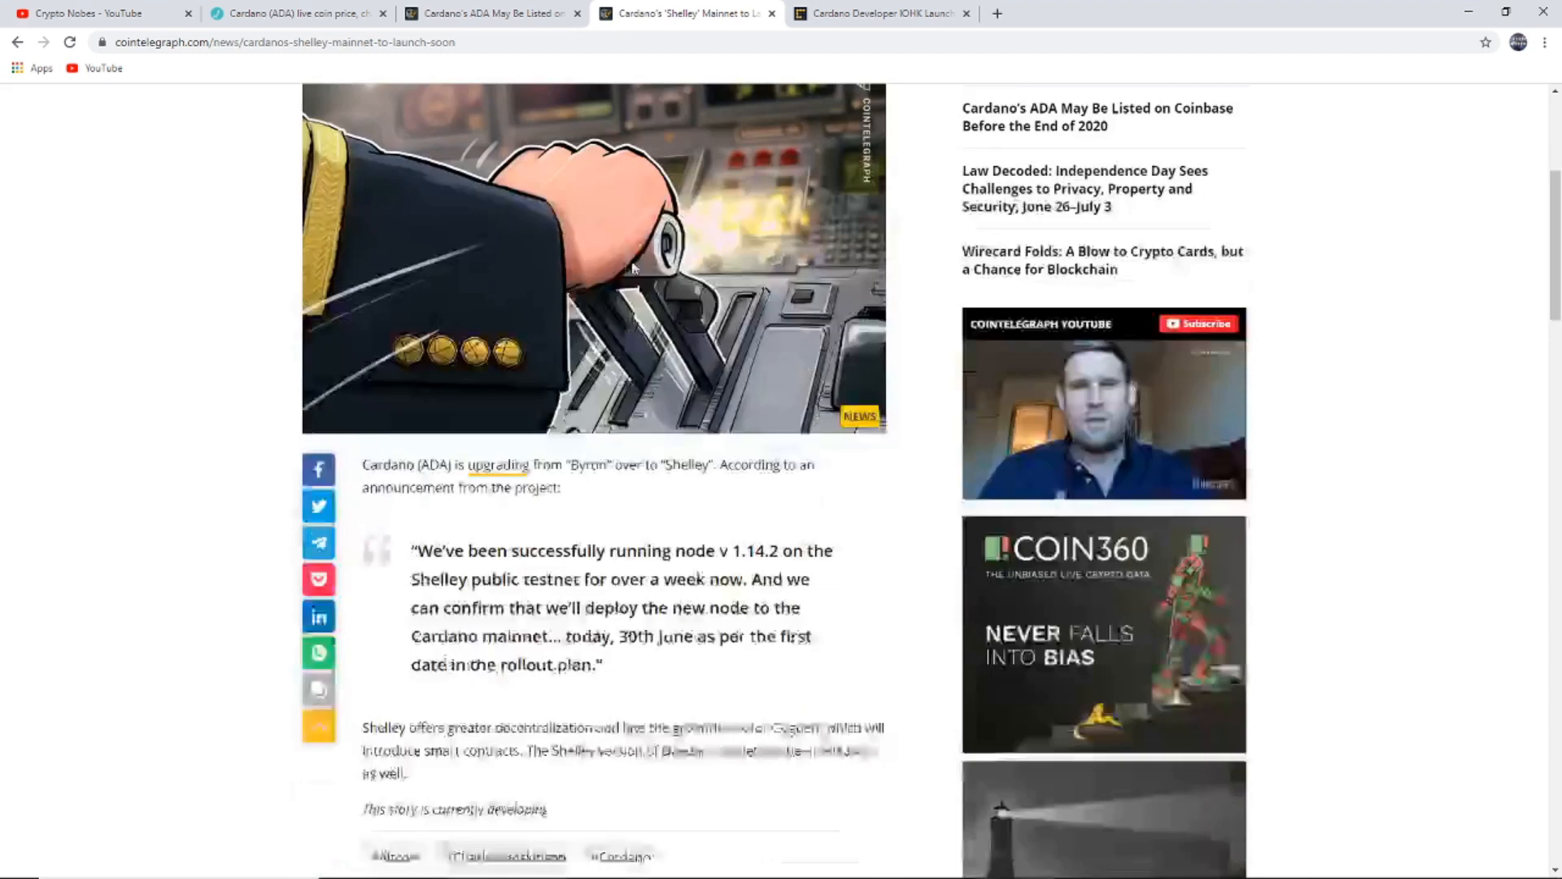
scroll(down, 3)
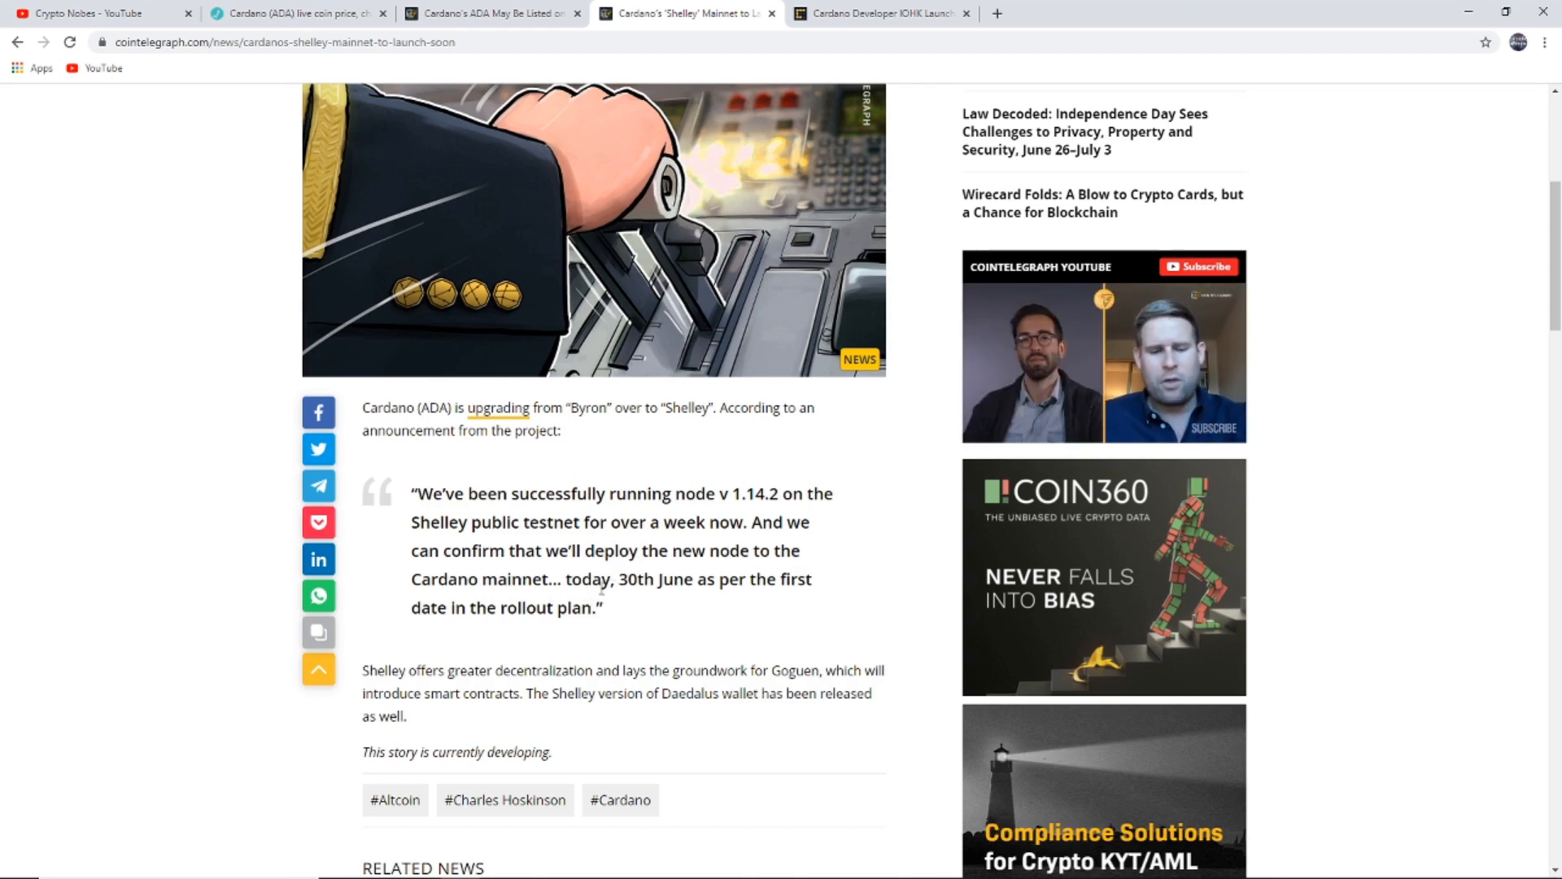
mouse_move(756, 602)
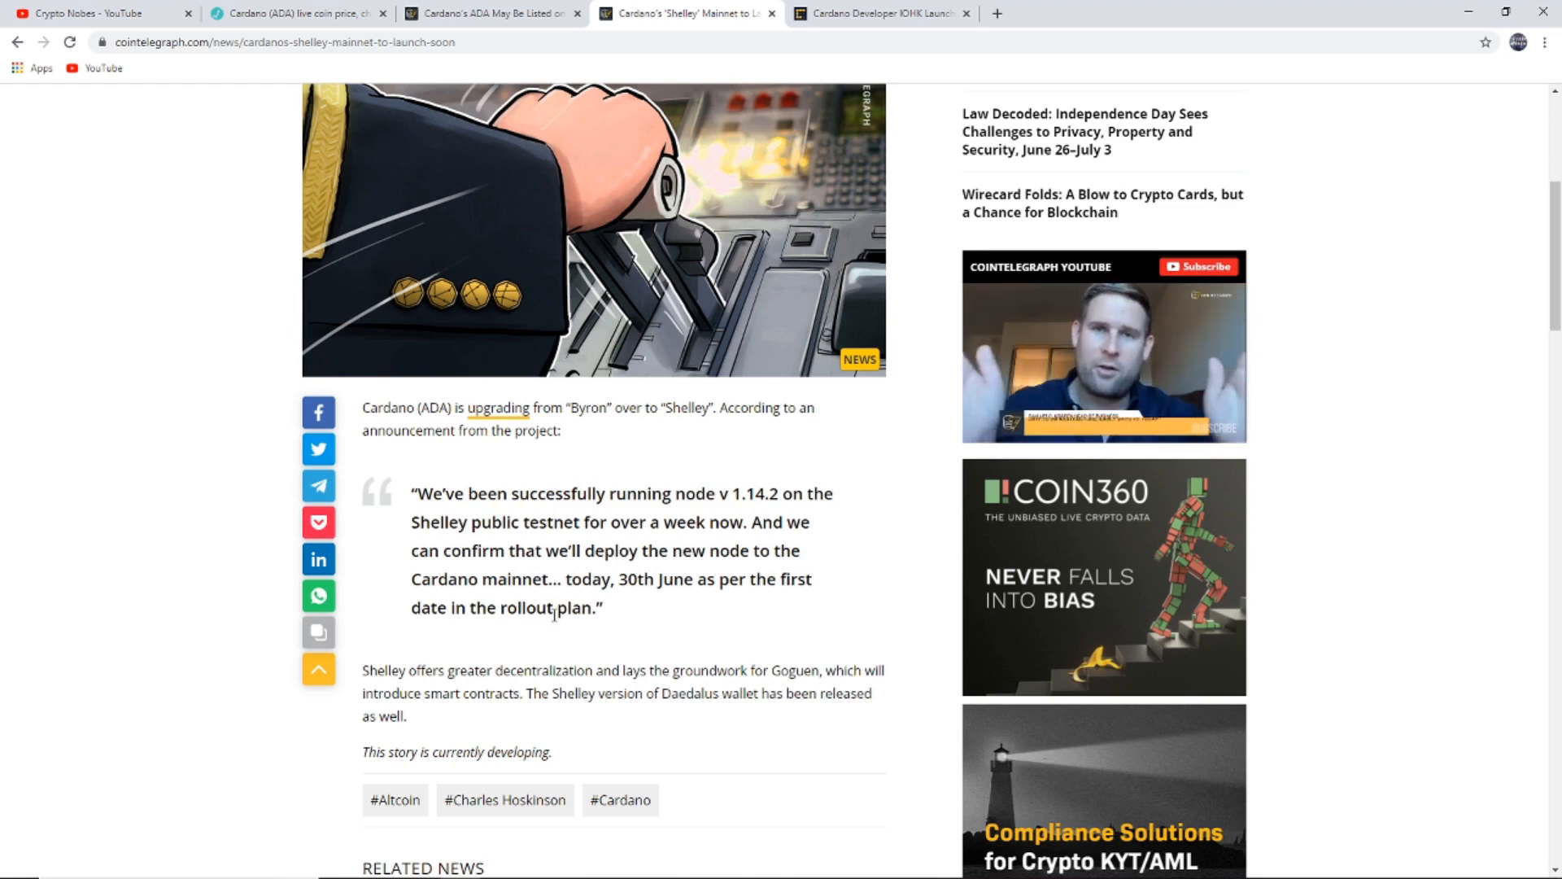
scroll(down, 3)
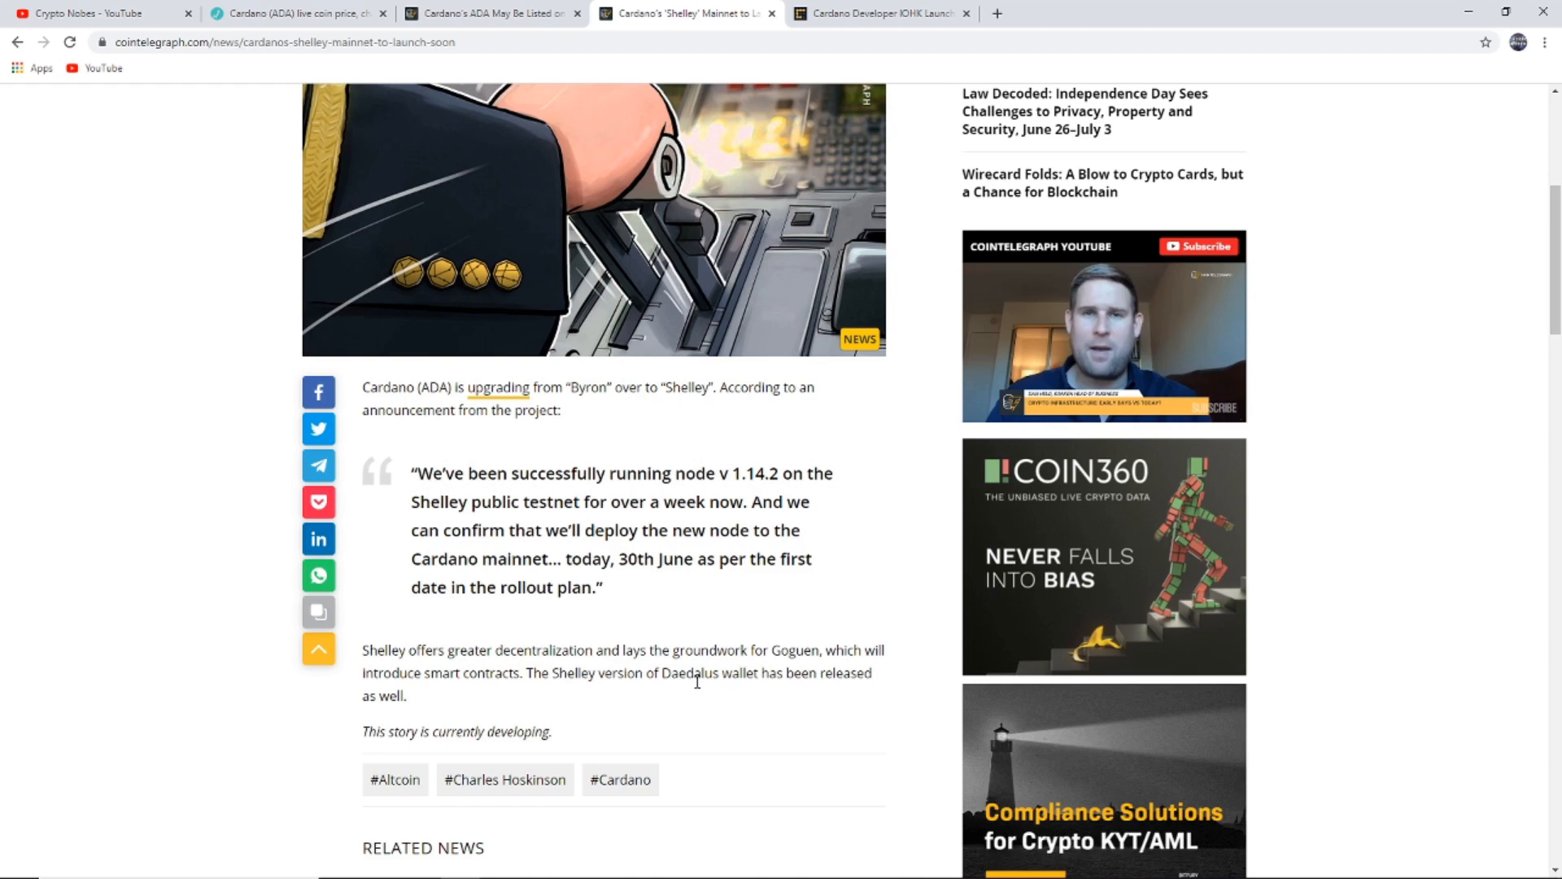
mouse_move(814, 690)
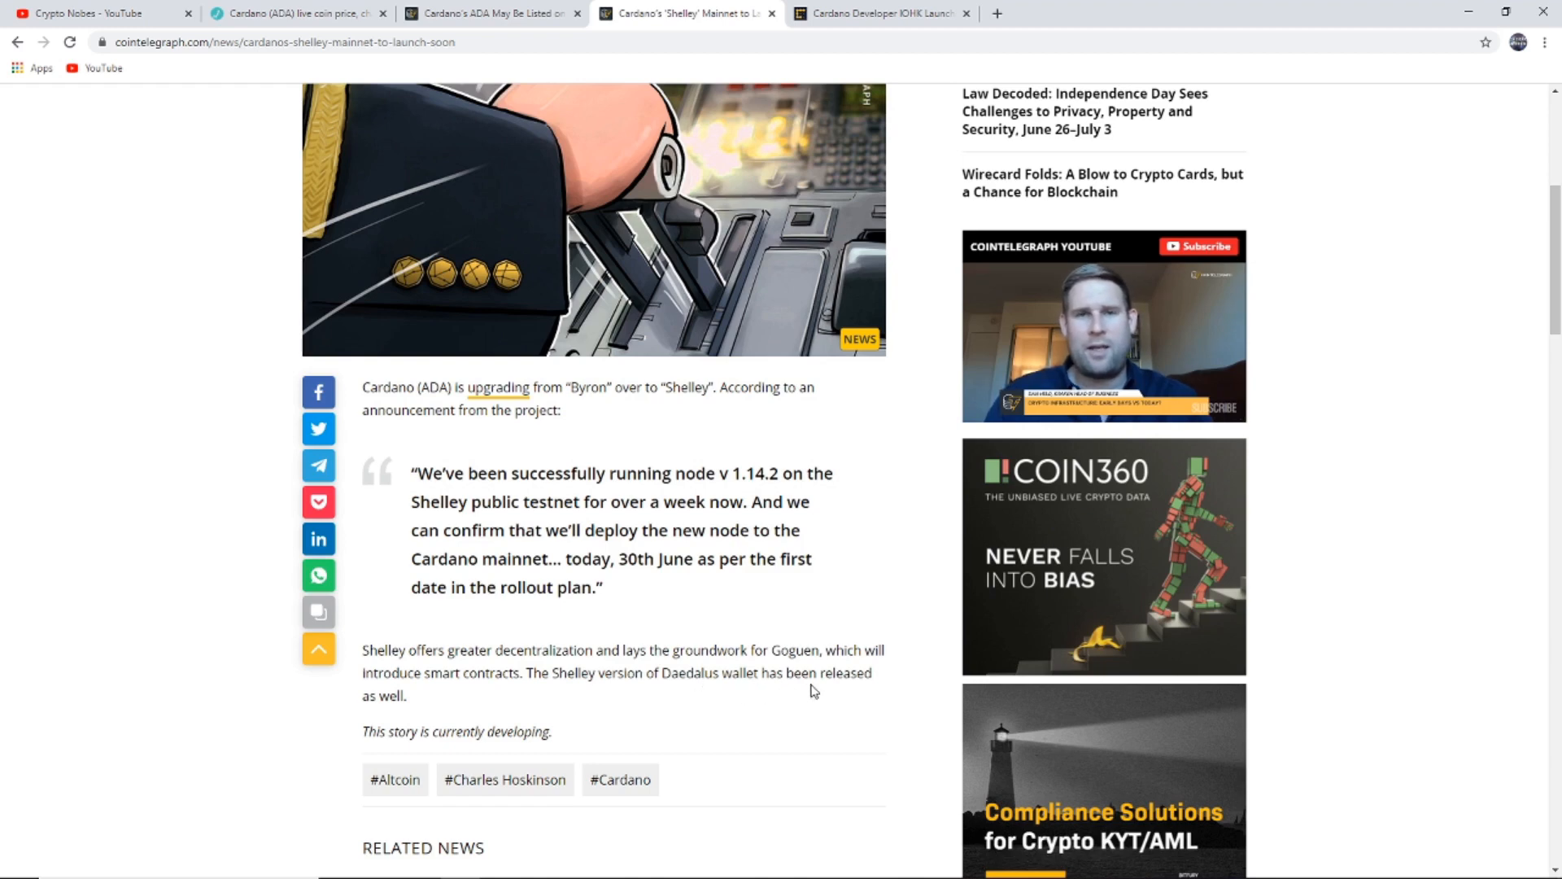
scroll(down, 3)
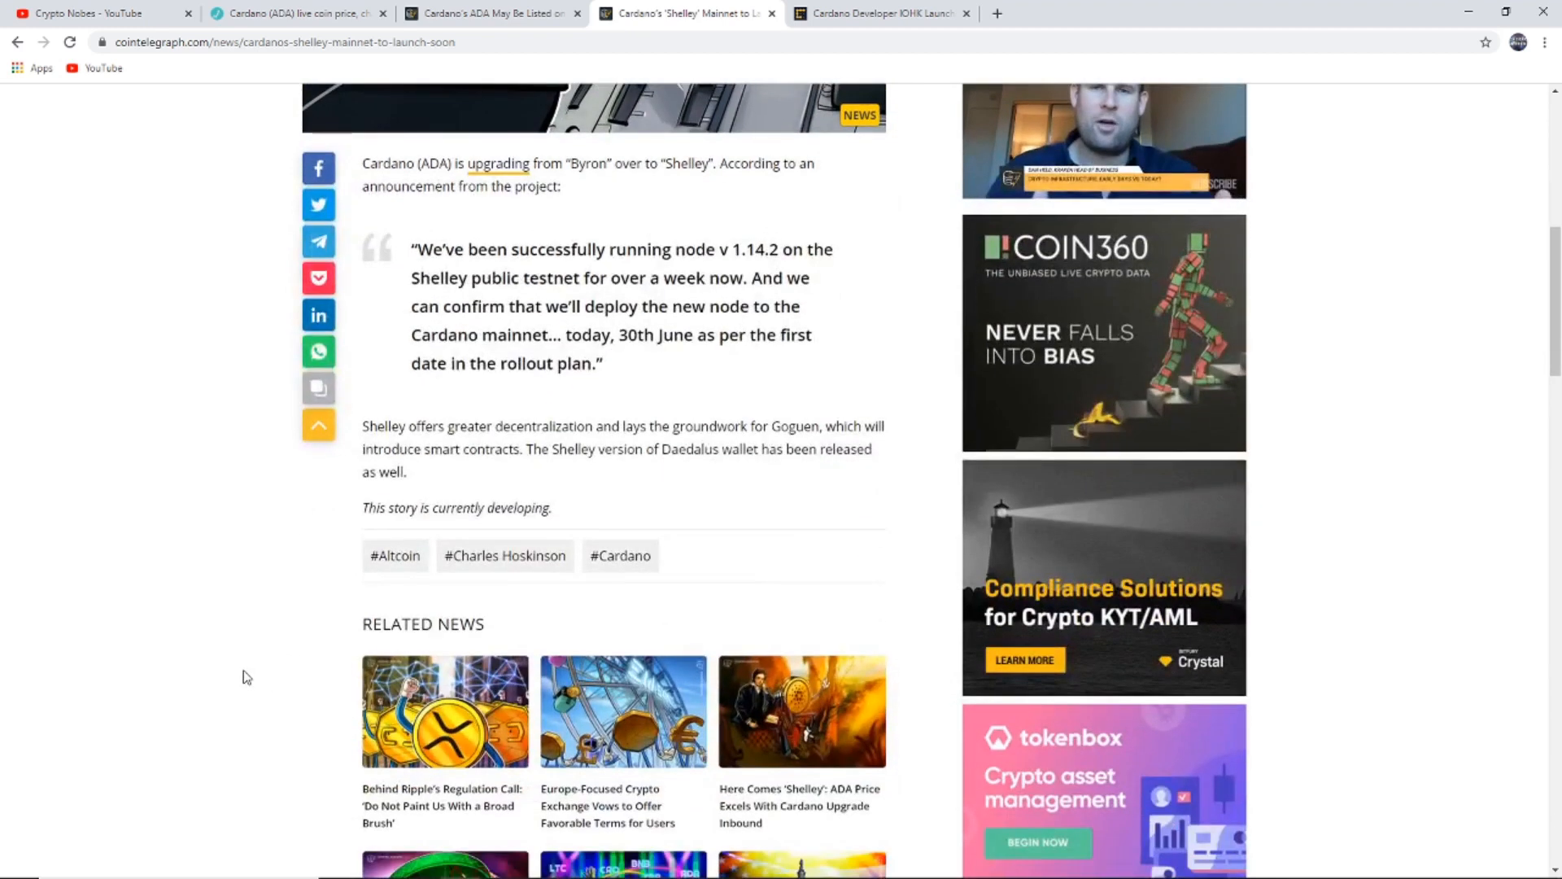
scroll(up, 3)
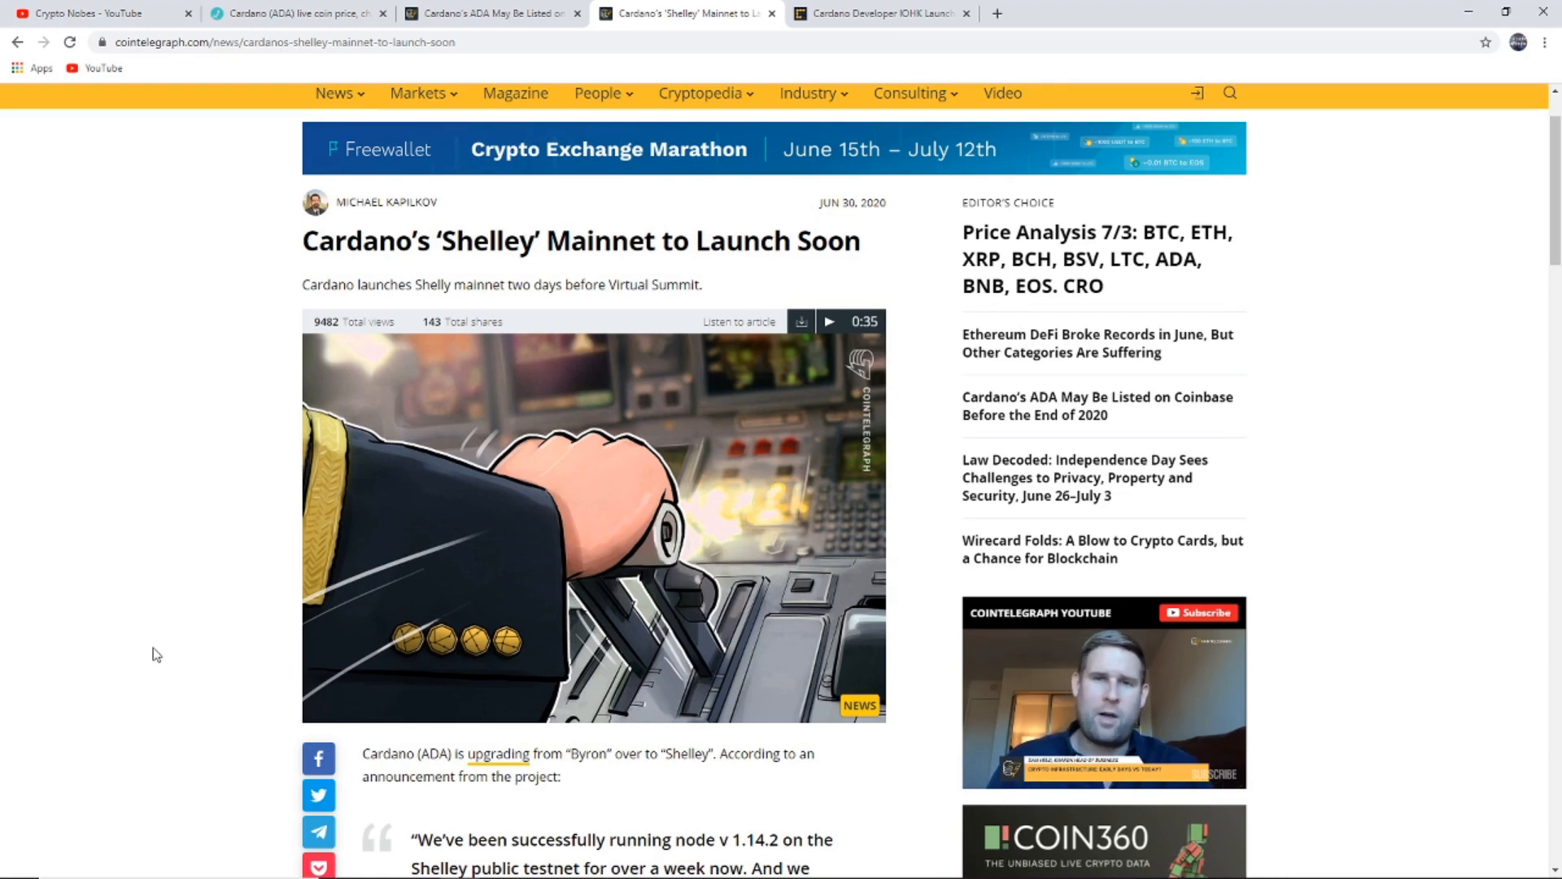
mouse_move(147, 651)
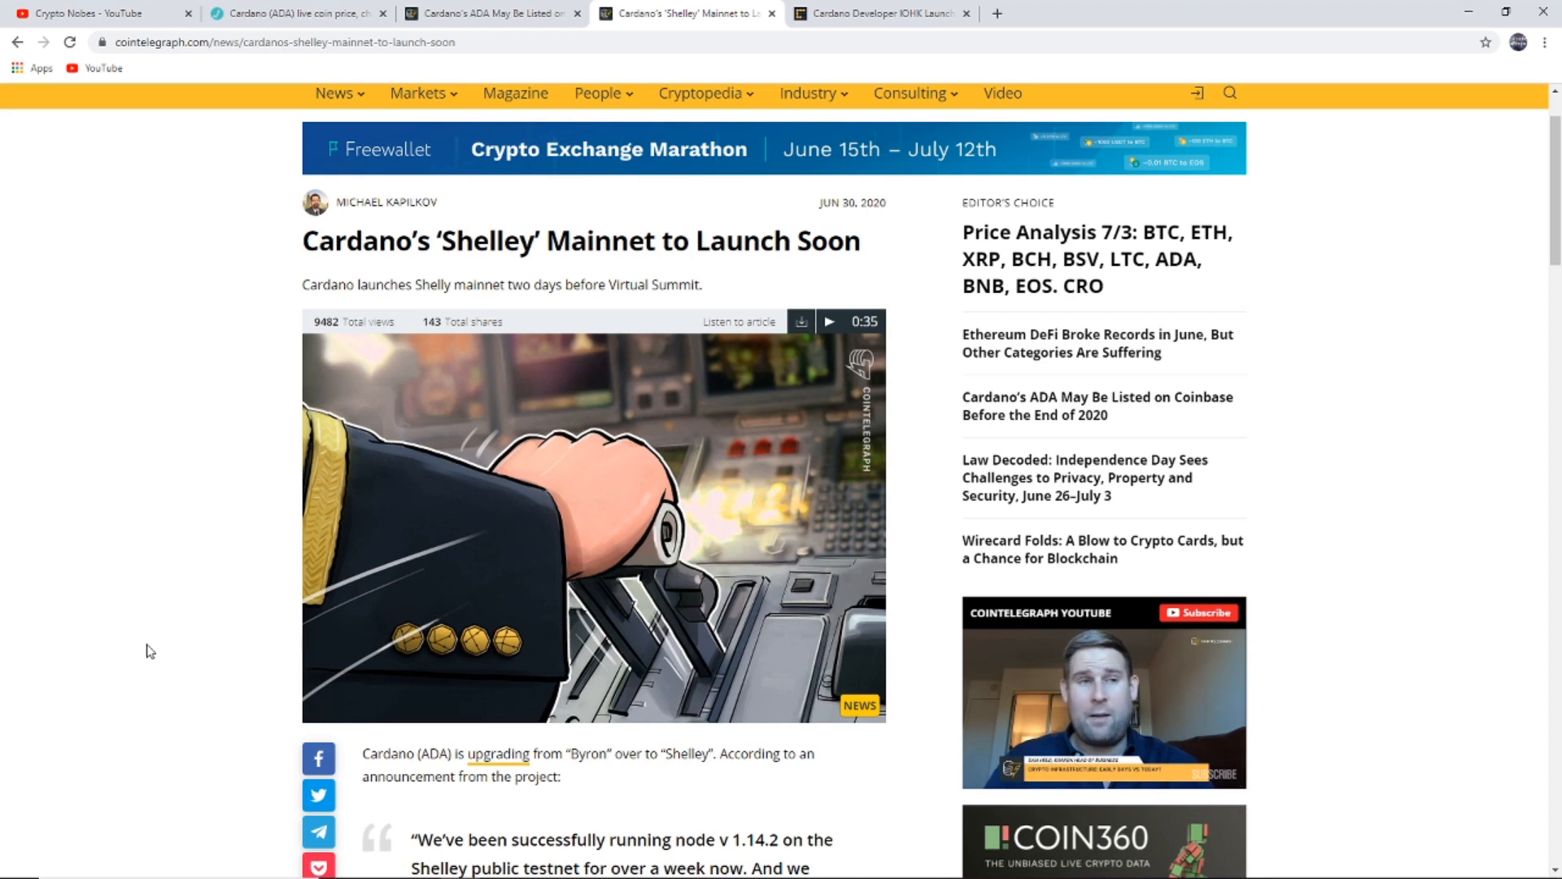
mouse_move(117, 619)
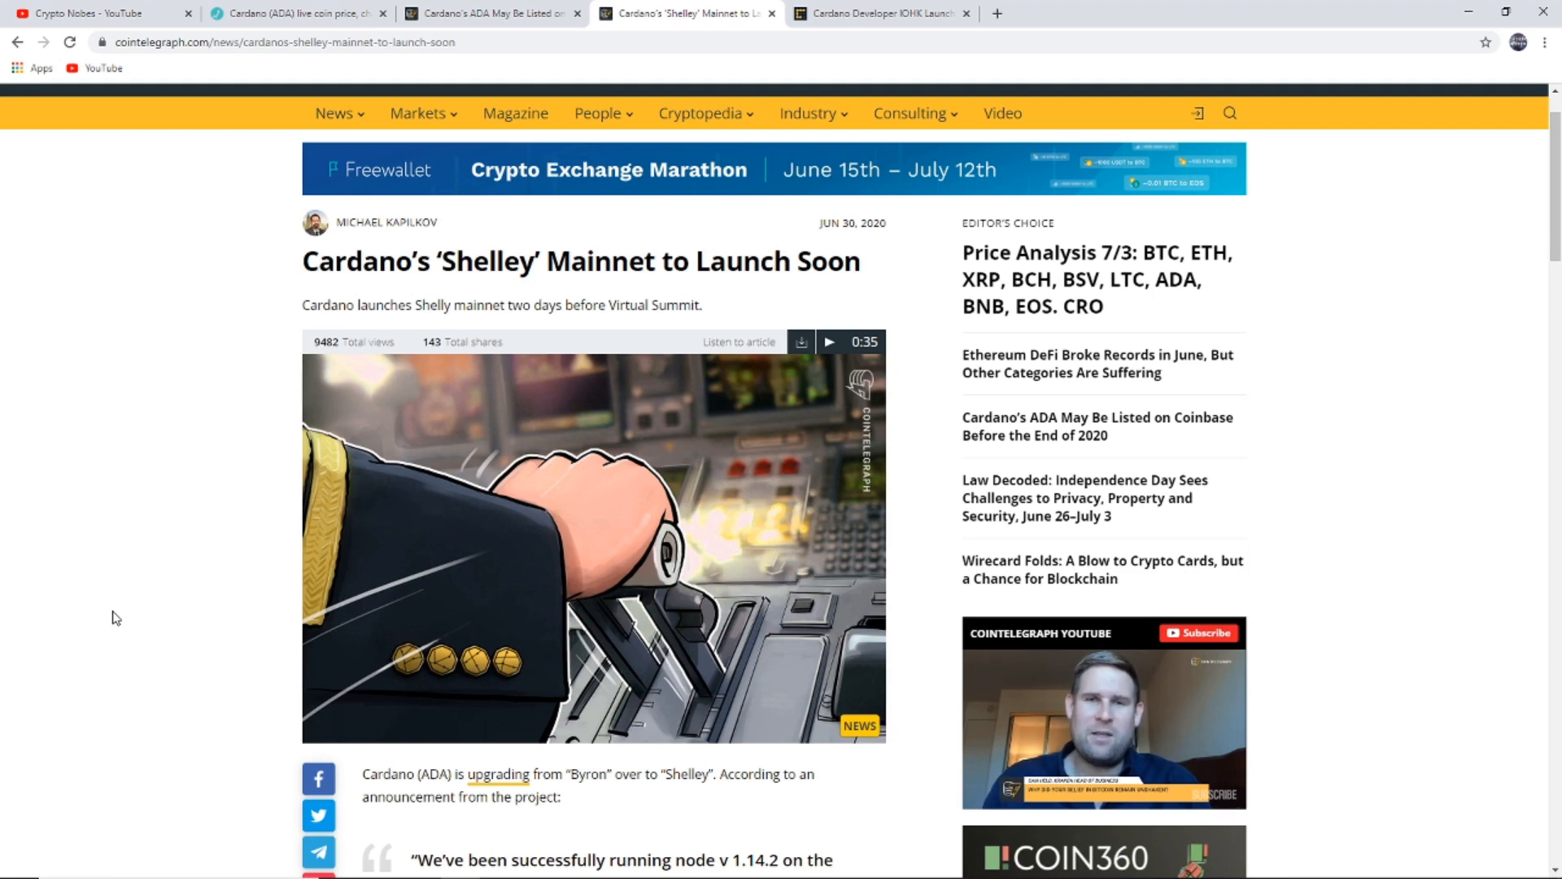
mouse_move(118, 613)
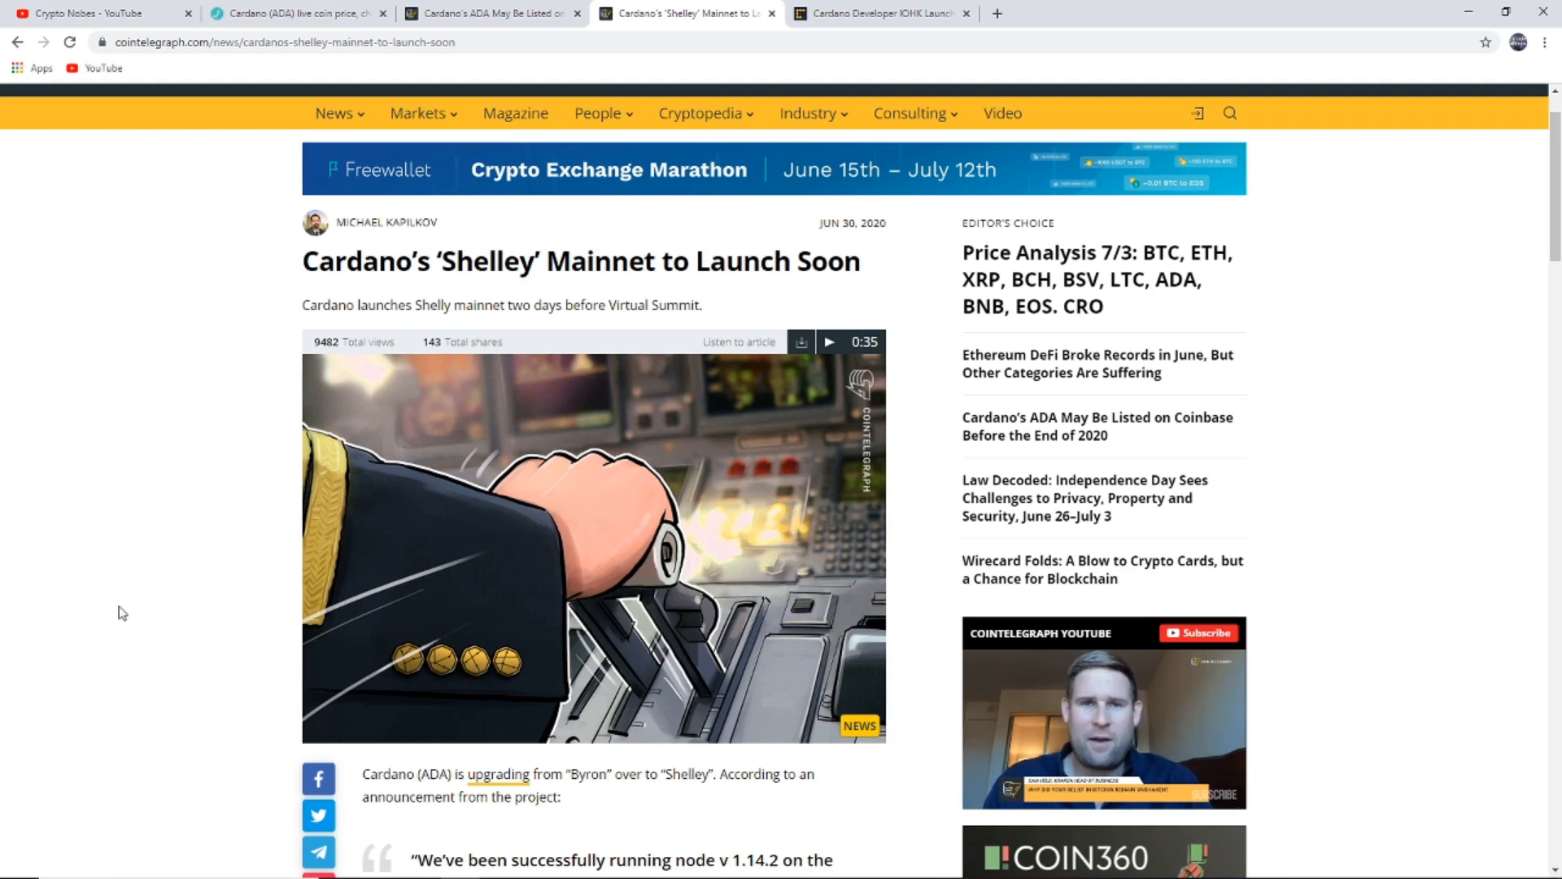
mouse_move(702, 112)
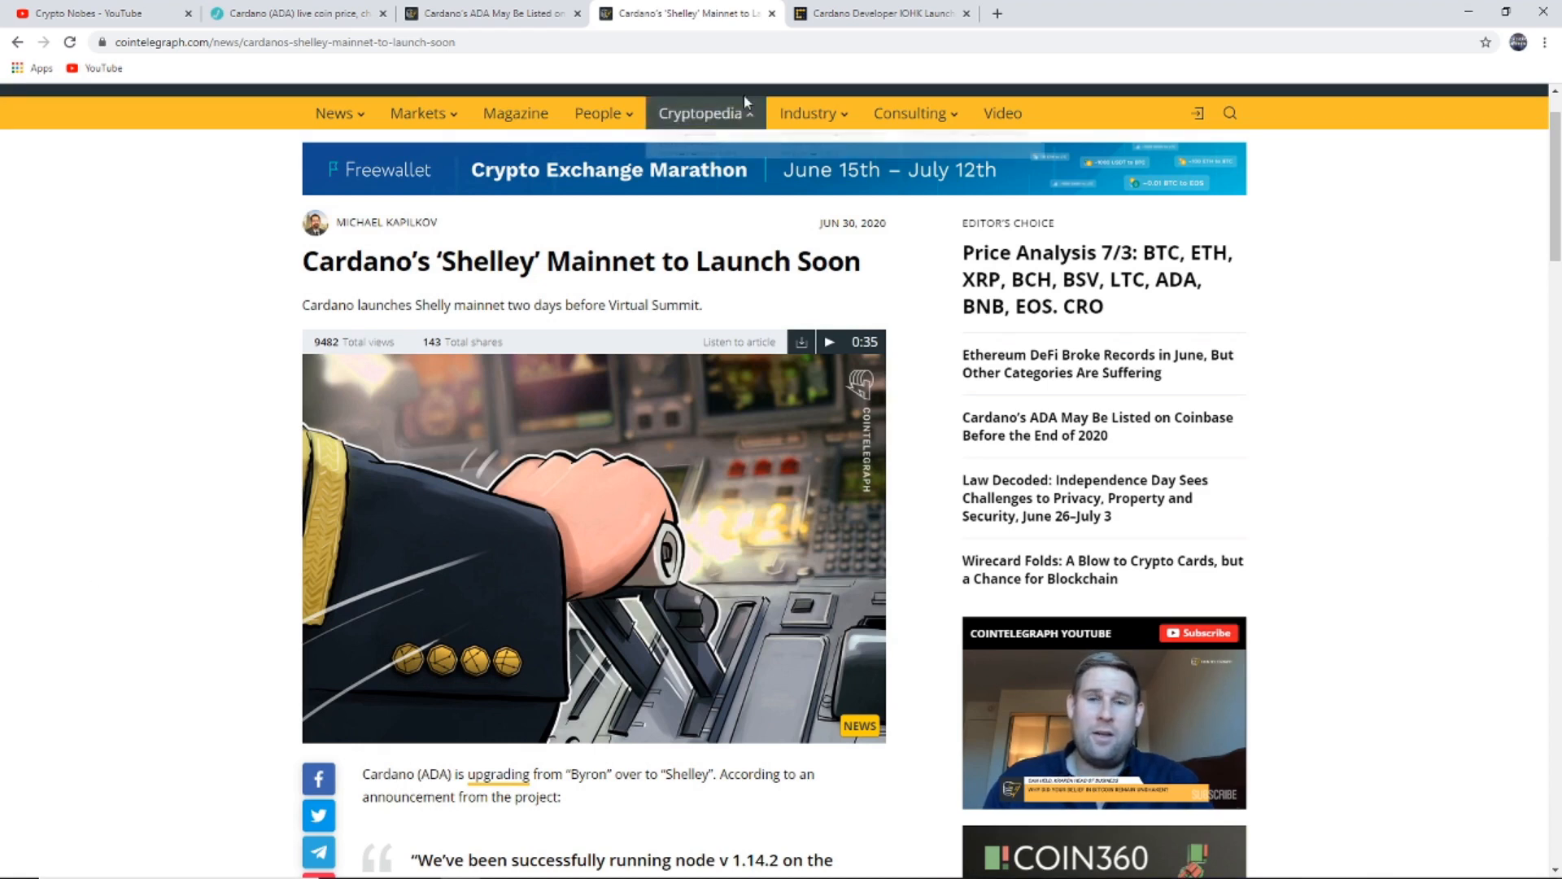
Read the CoinDesk IOHK $20M cFund article through its bullet points and return to the headline.
click(880, 13)
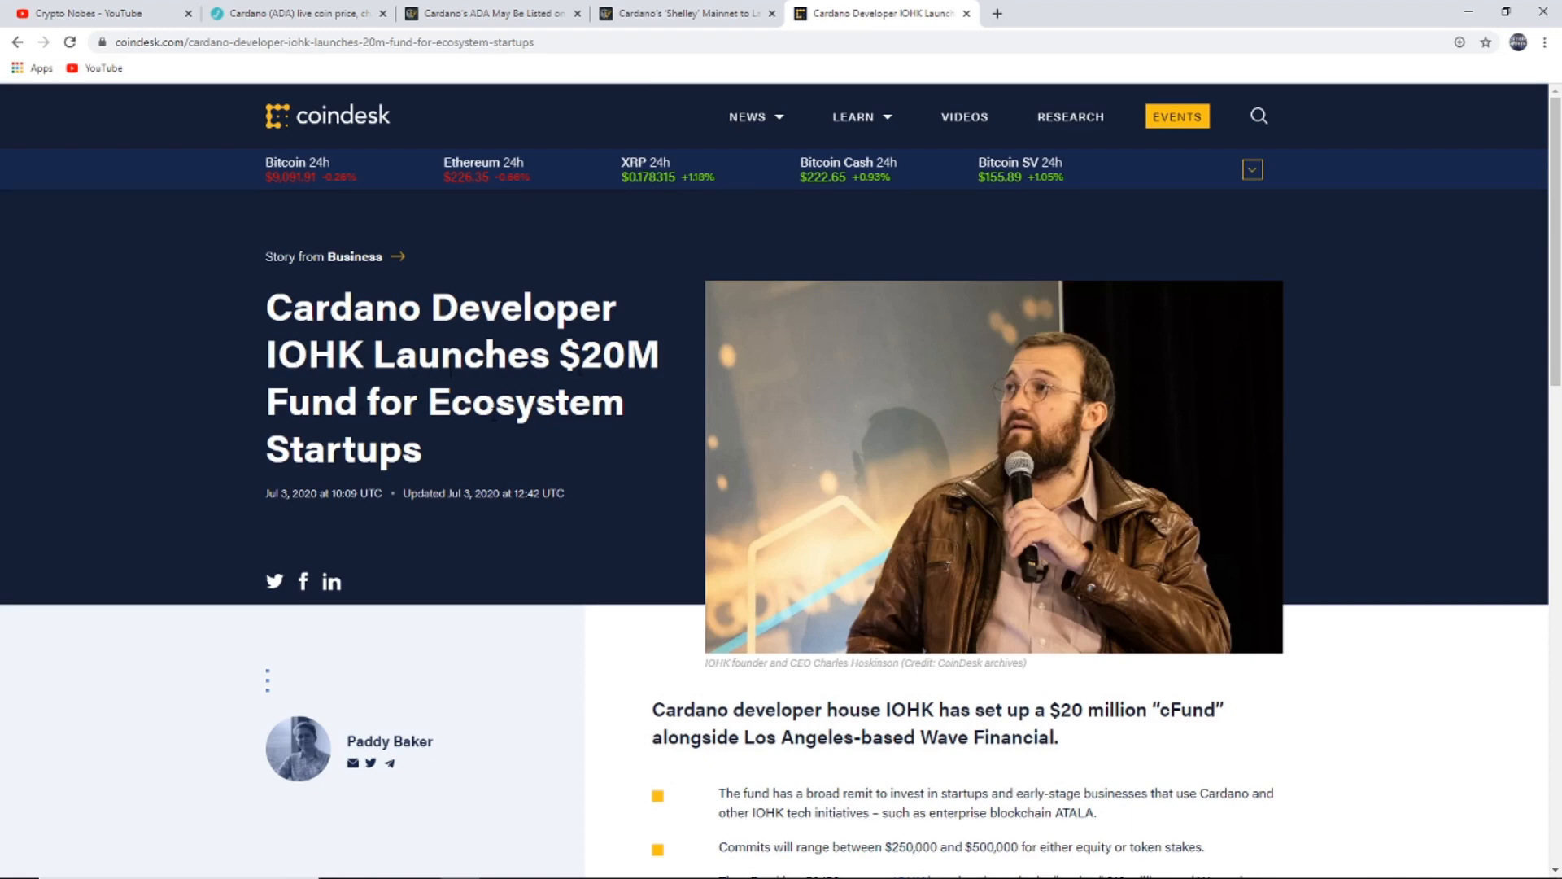
scroll(down, 3)
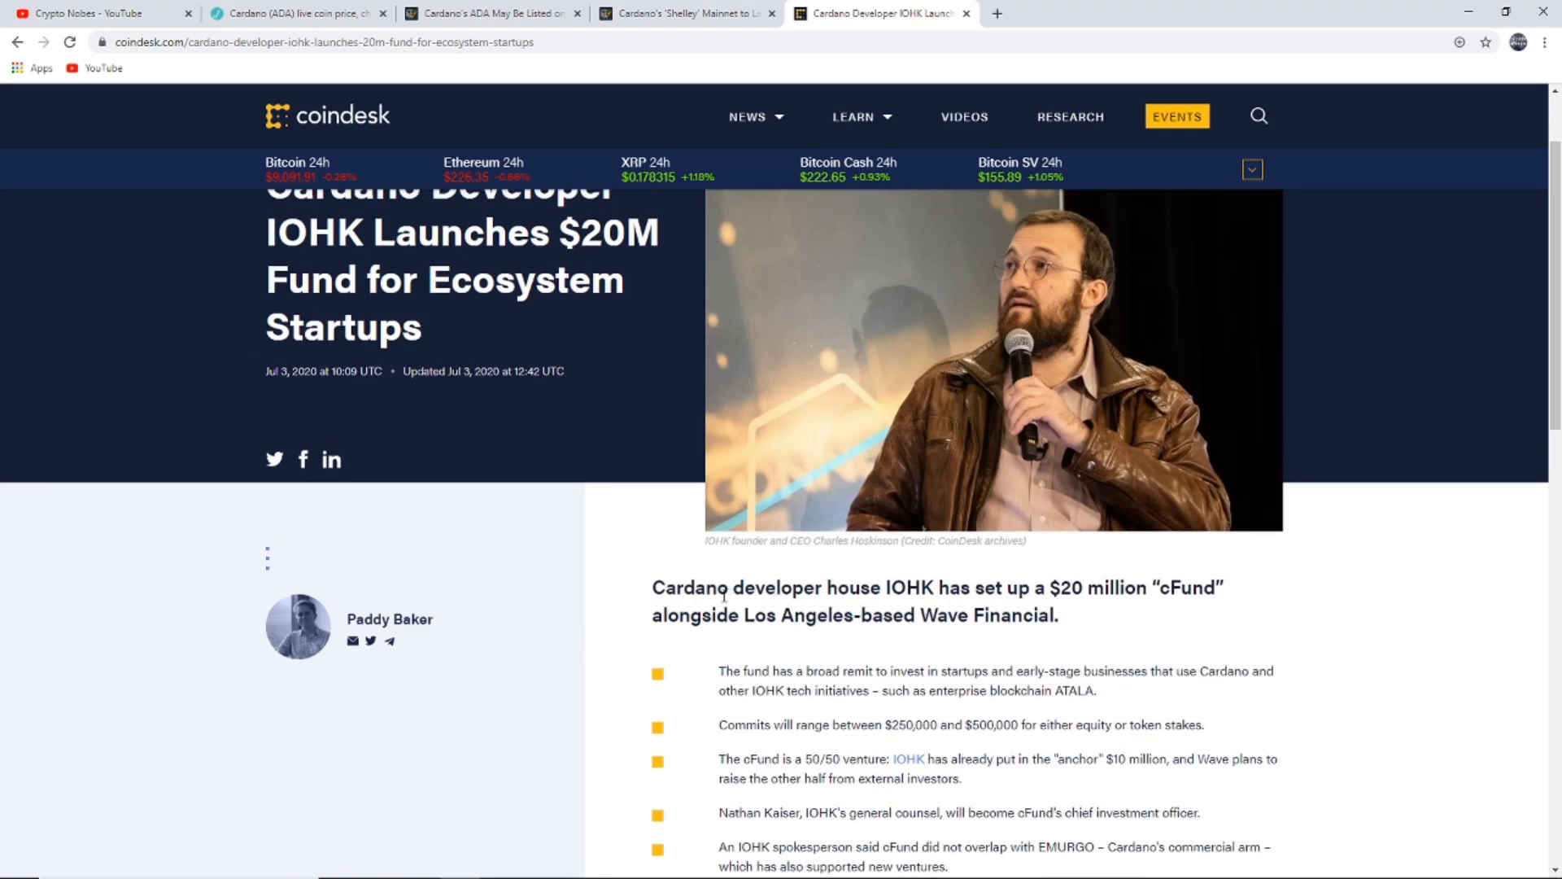
scroll(down, 3)
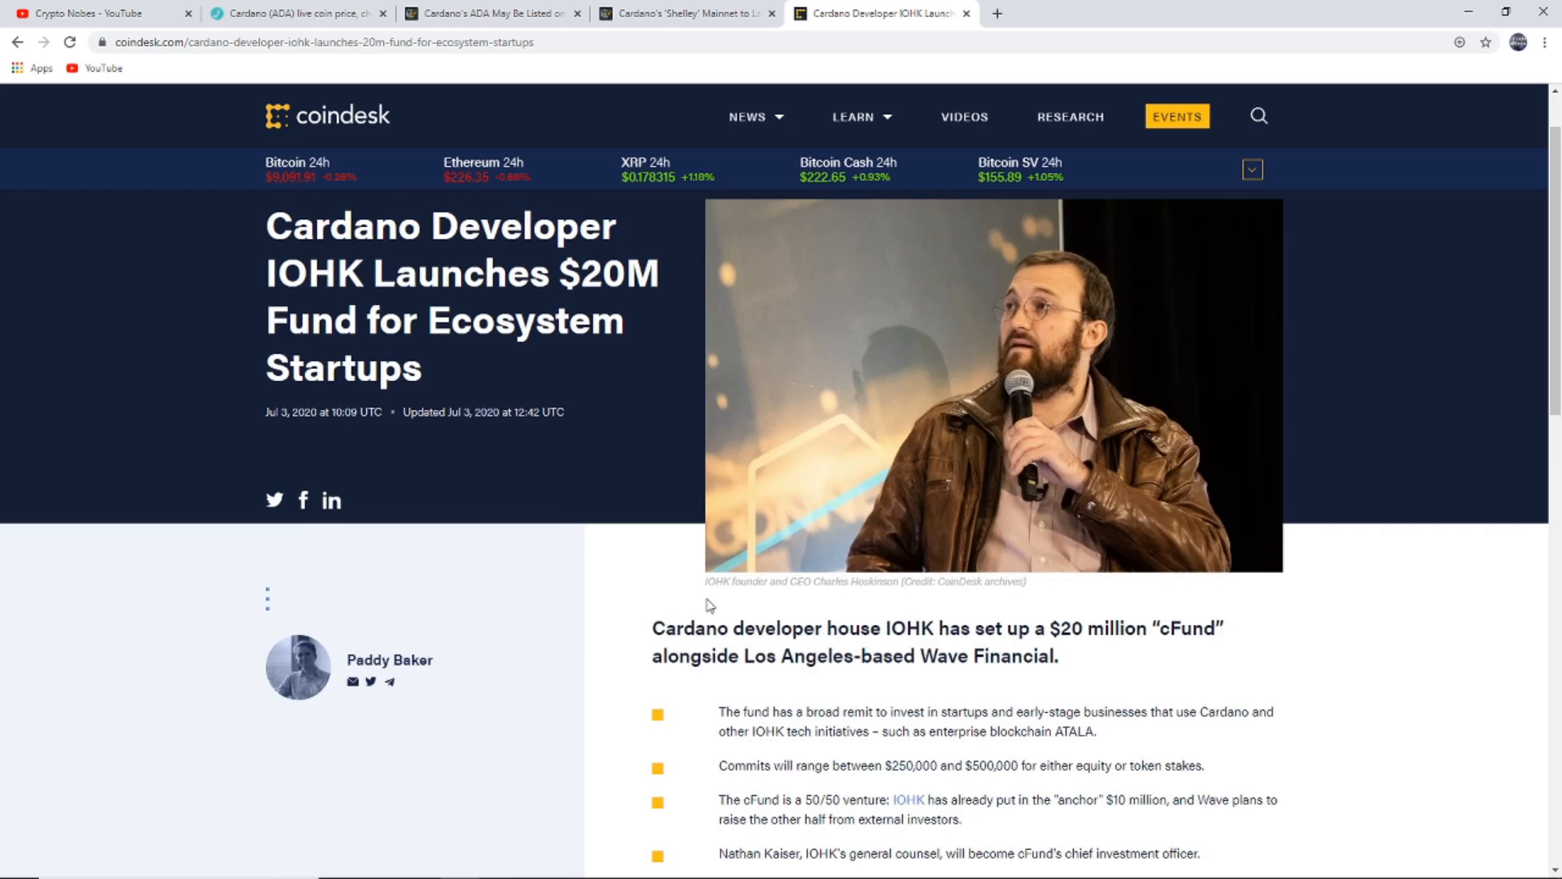
mouse_move(709, 633)
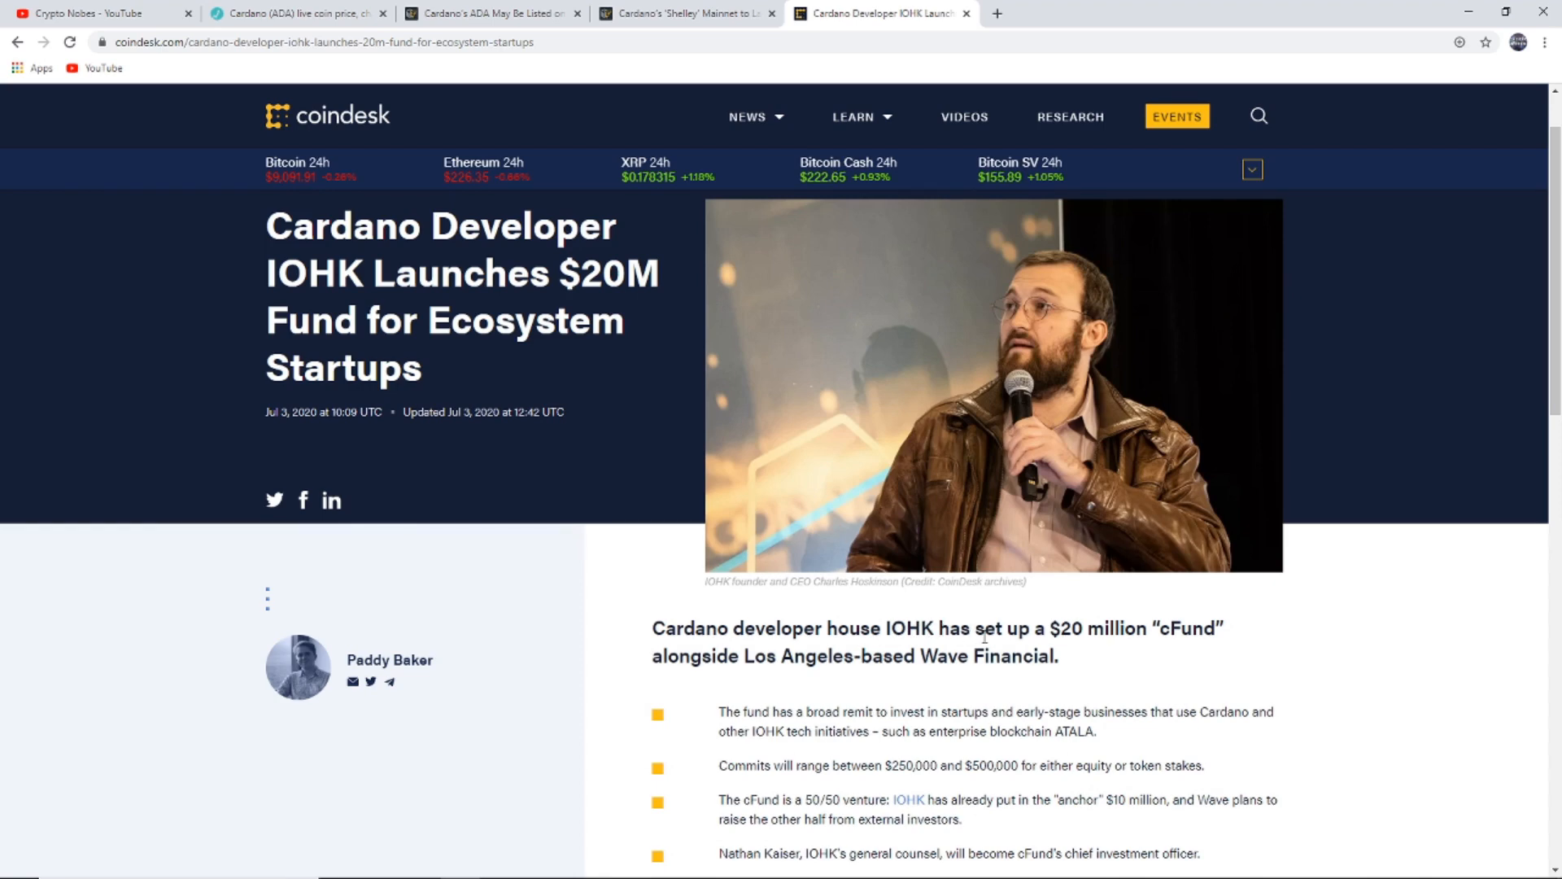
mouse_move(850, 686)
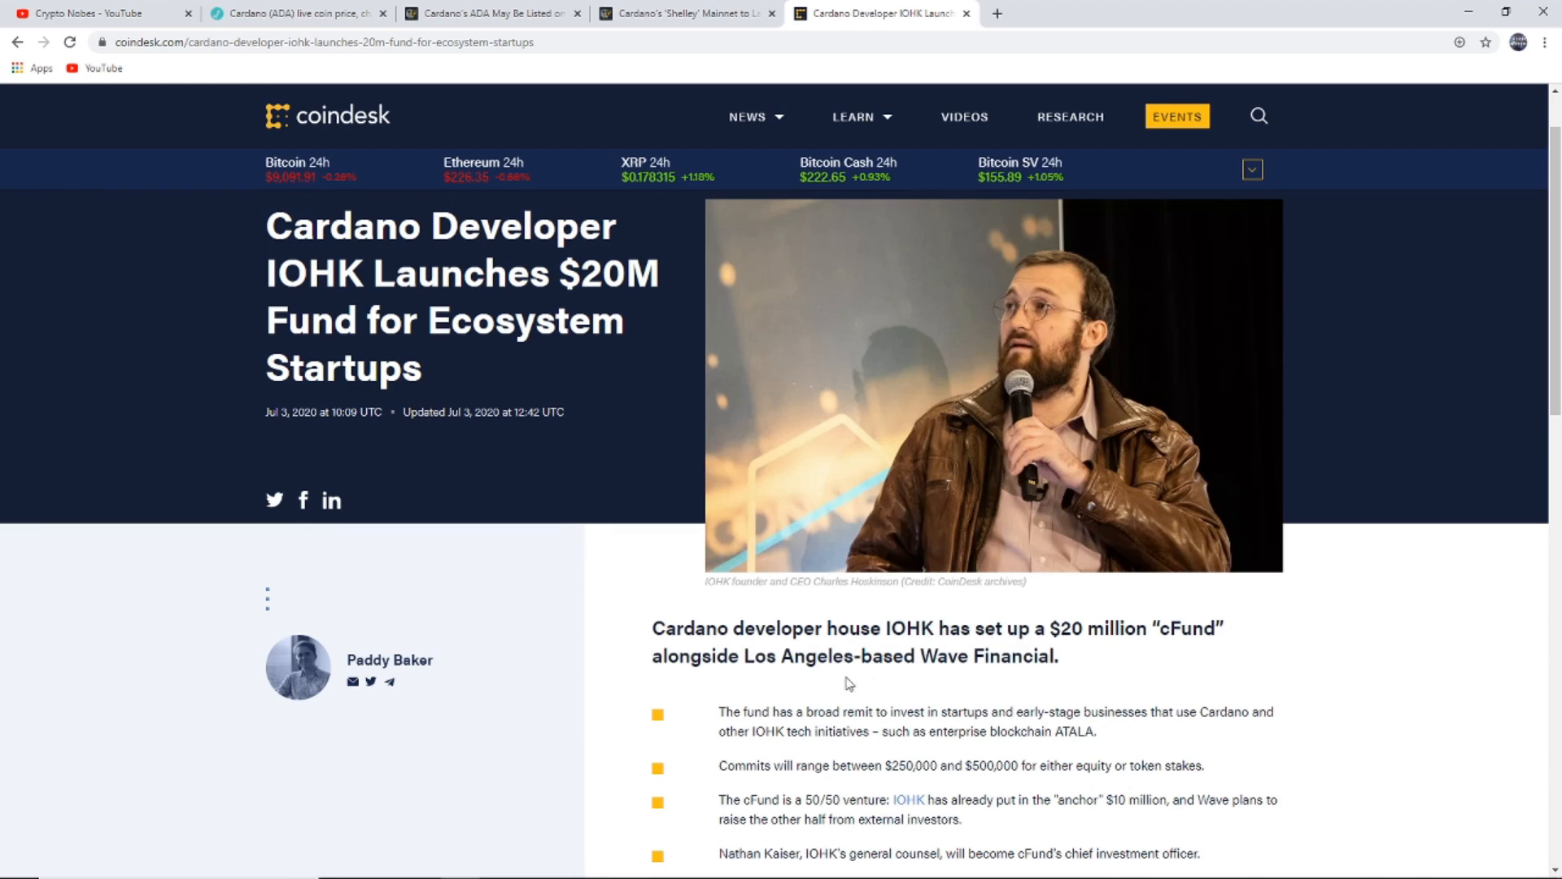
mouse_move(1027, 667)
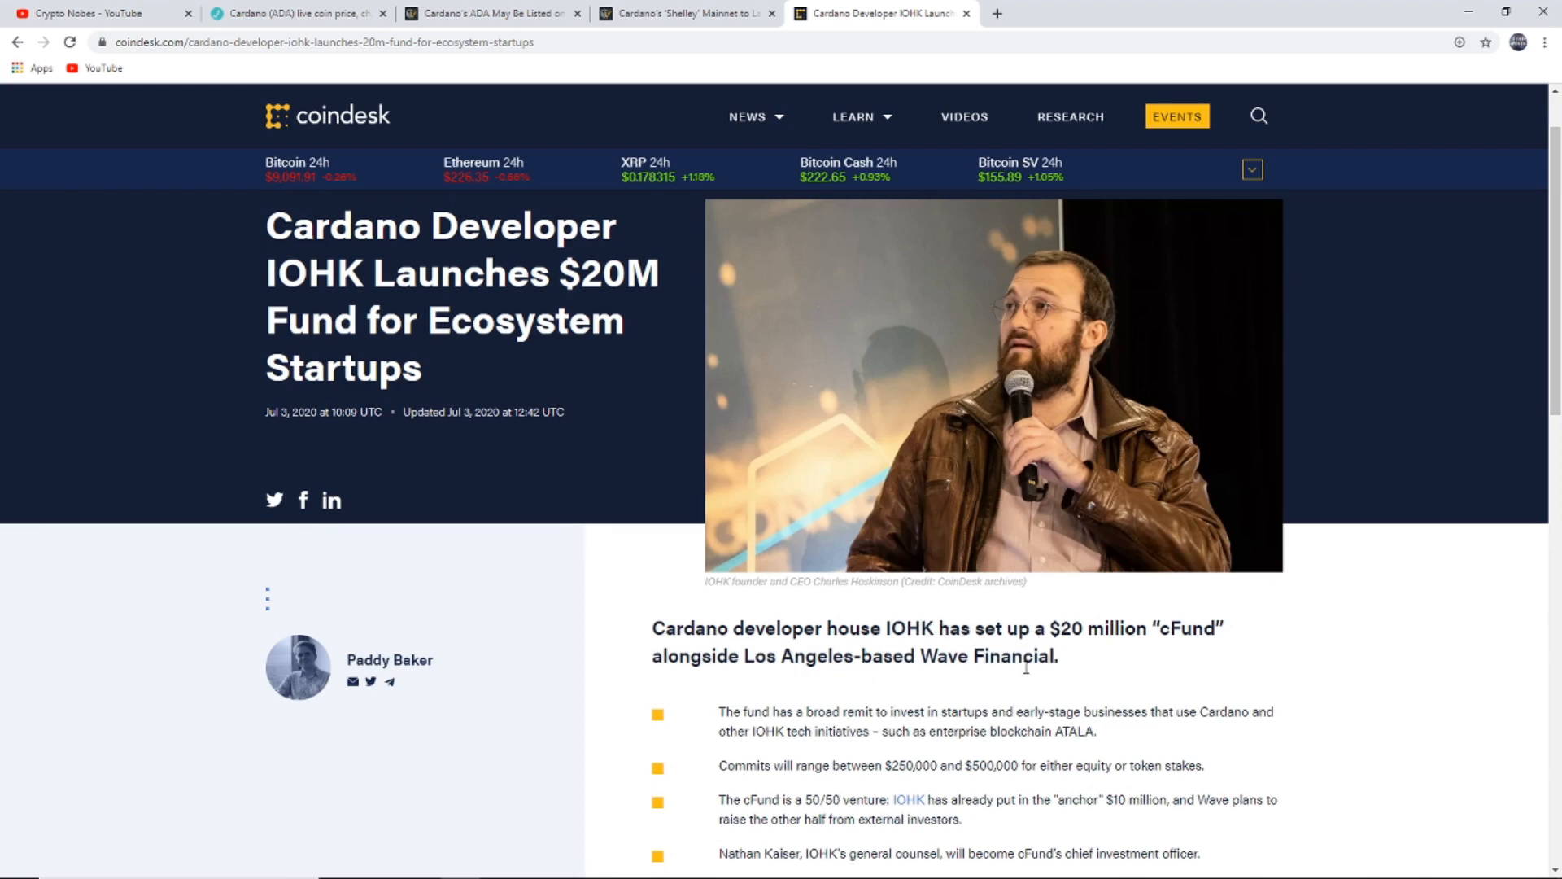
scroll(down, 3)
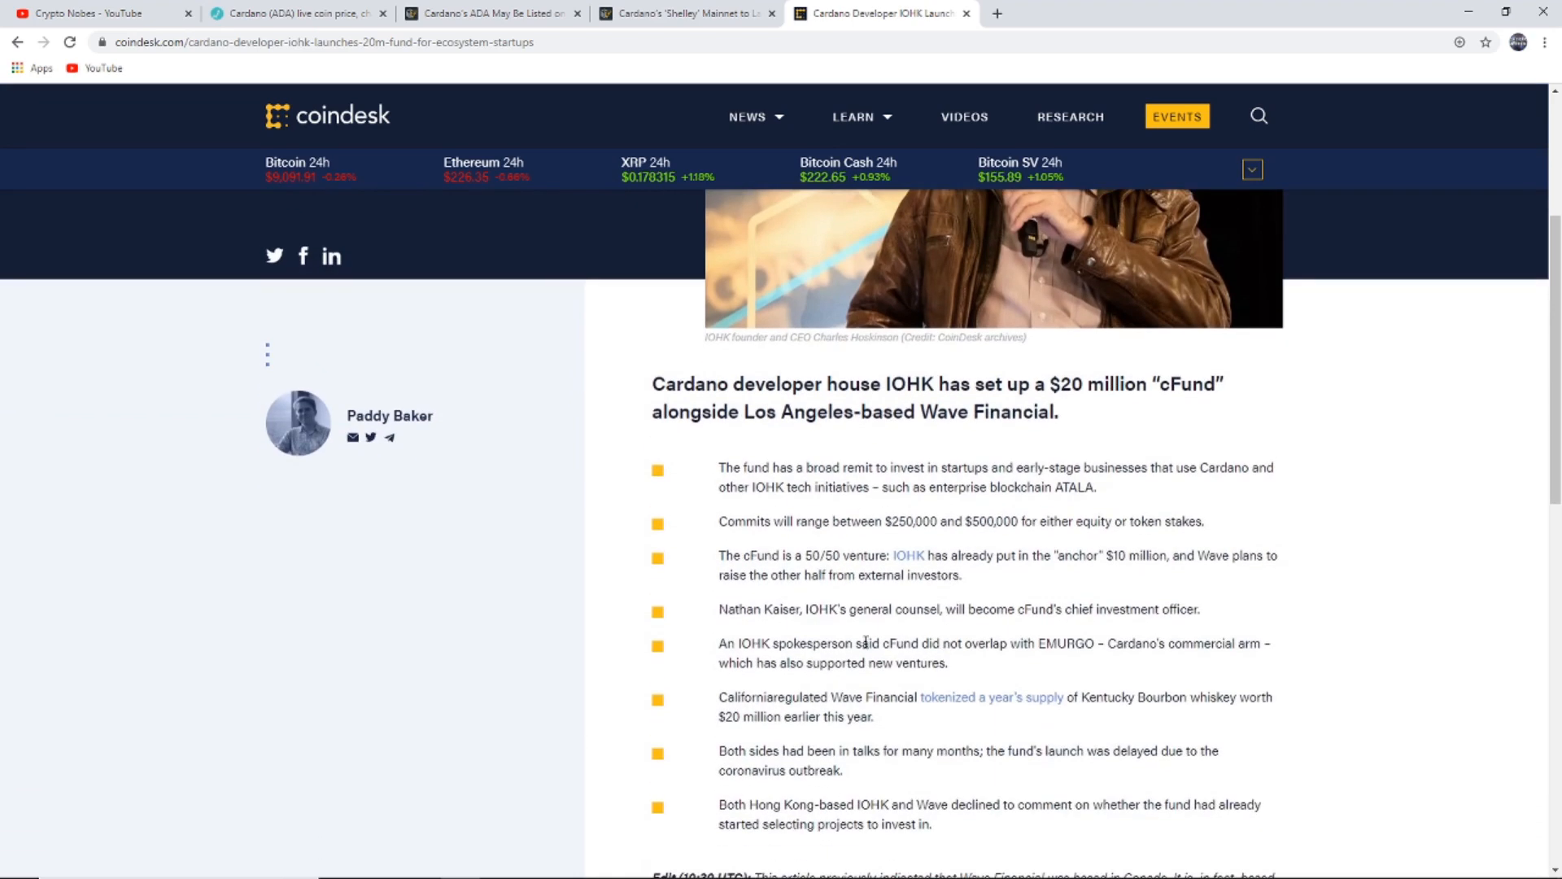
scroll(up, 3)
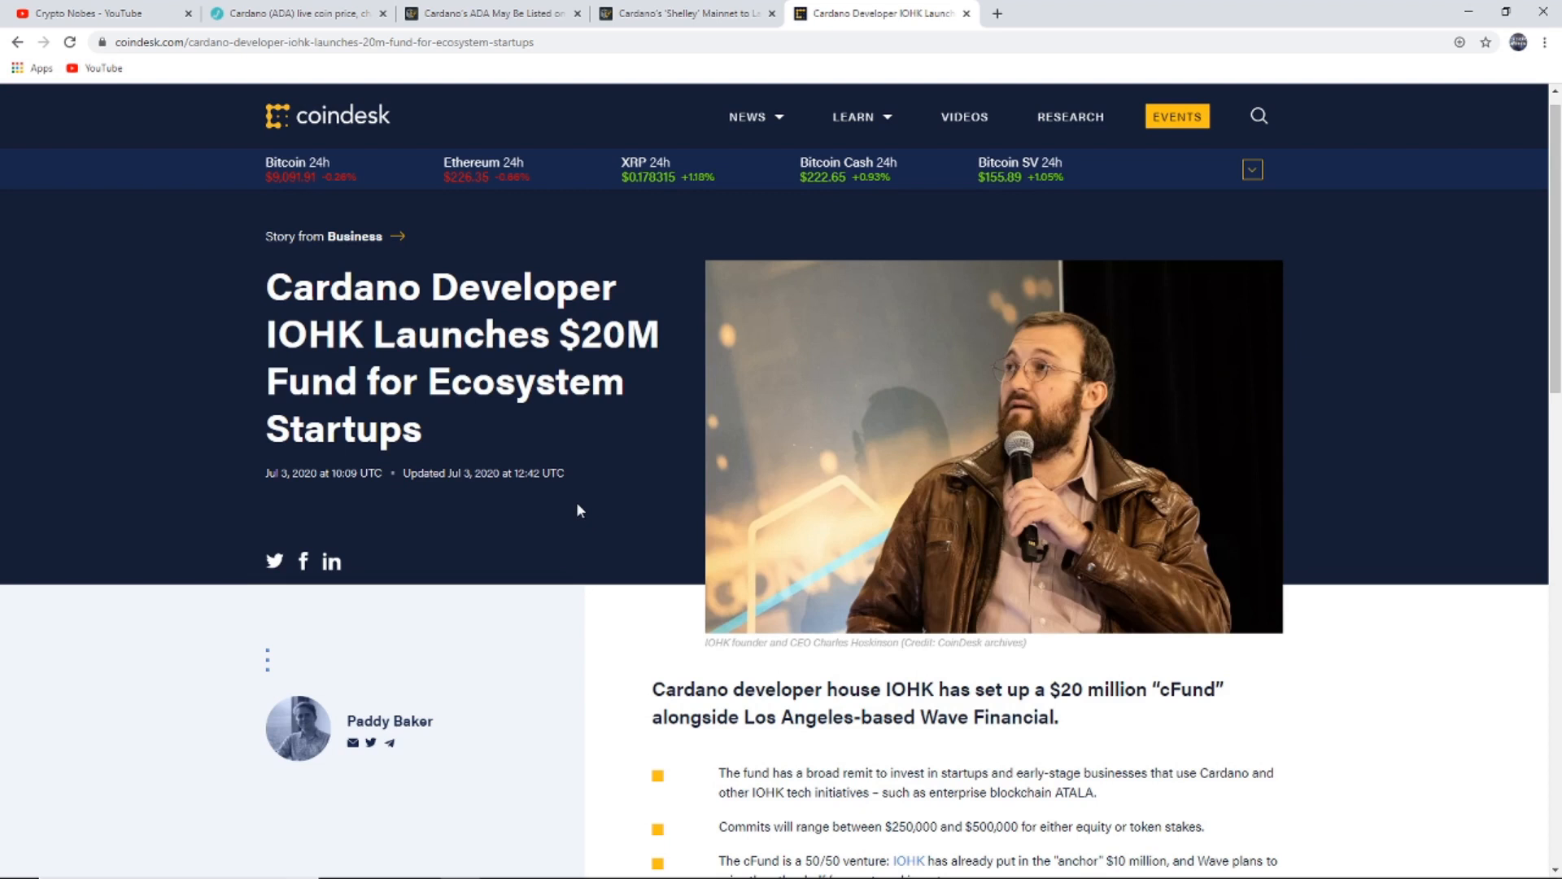
scroll(down, 3)
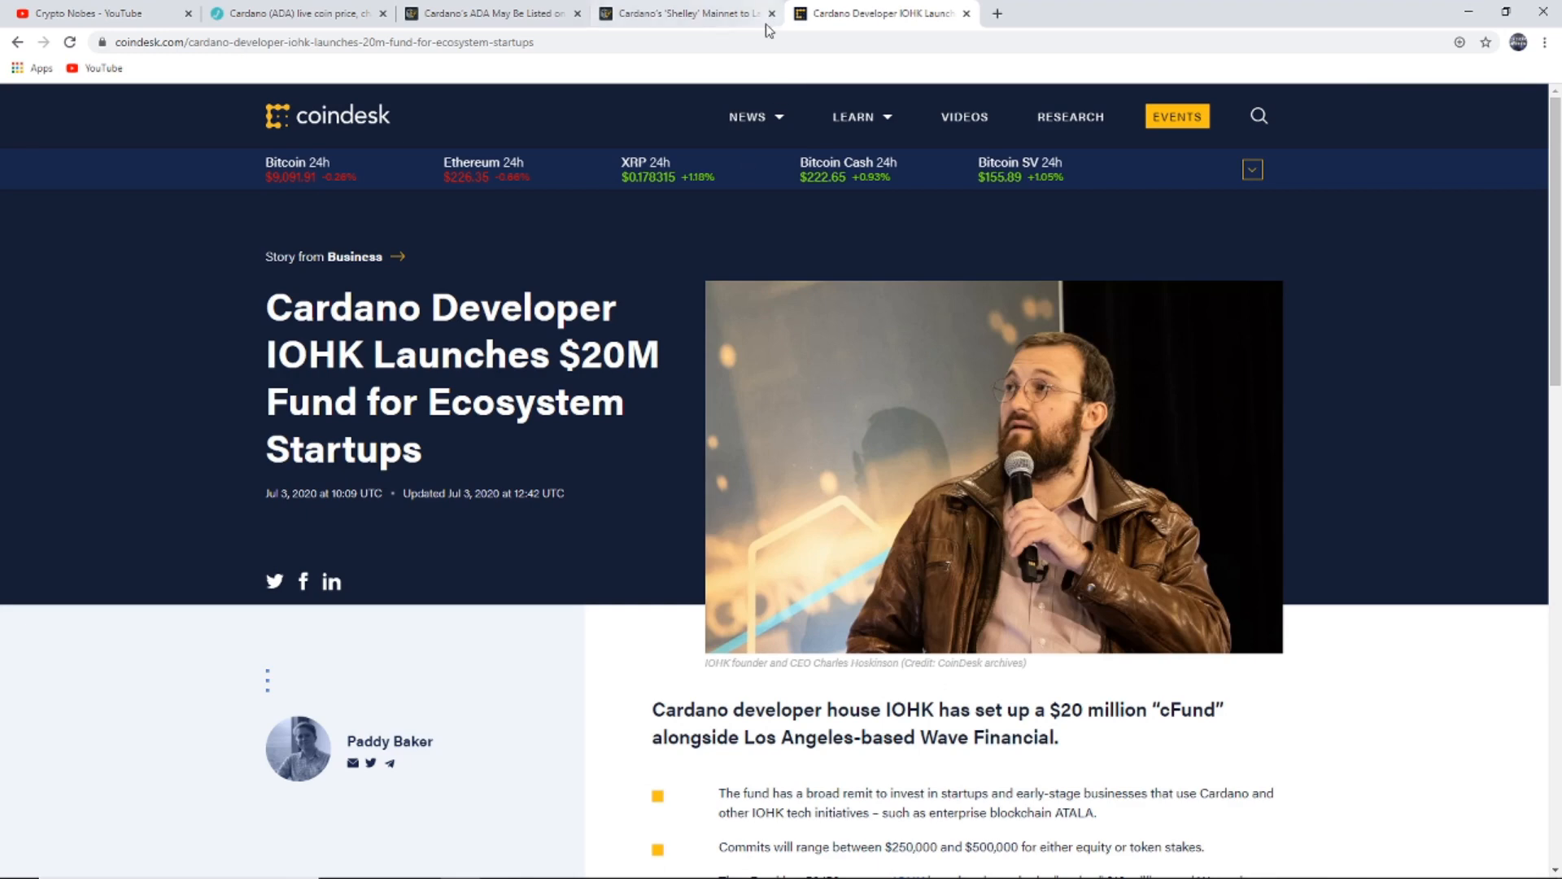
Return to the Shelley mainnet article scrolled toward its opening announcement quote.
click(682, 13)
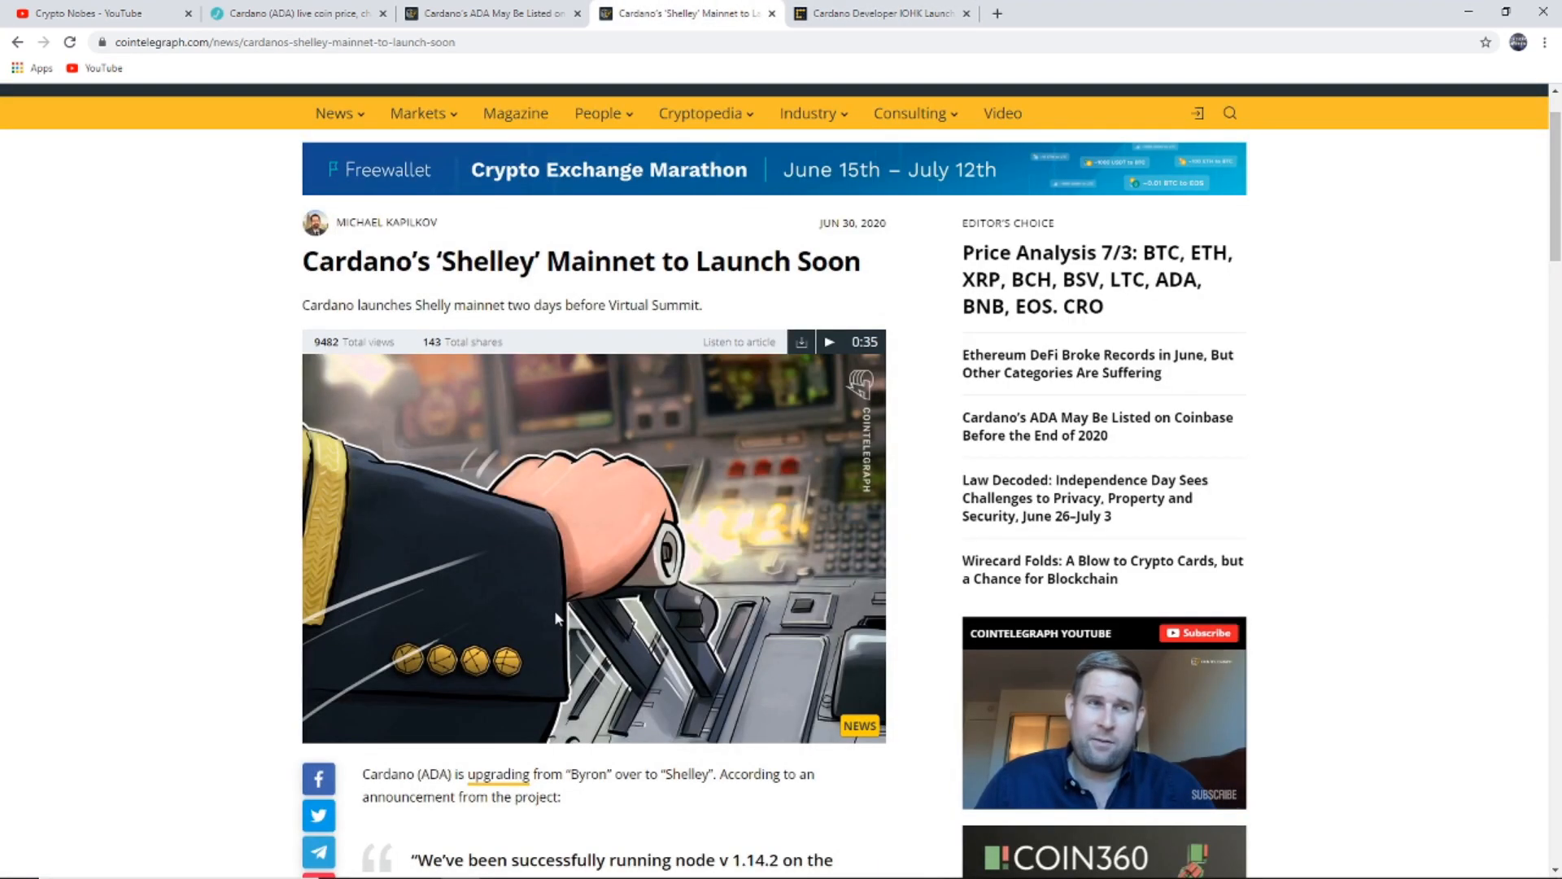
scroll(down, 3)
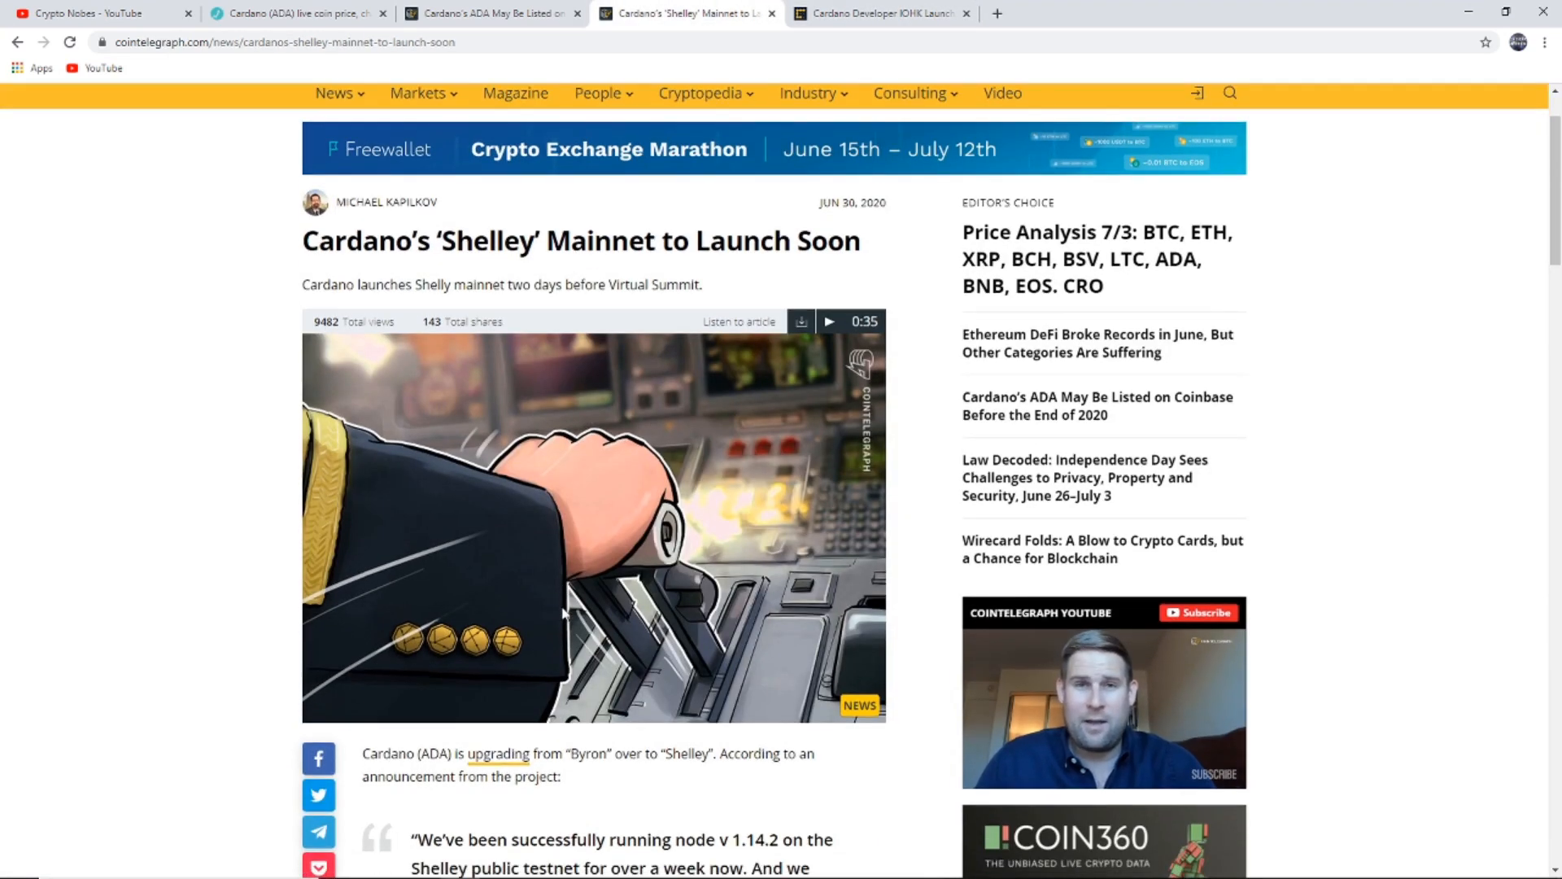
scroll(down, 3)
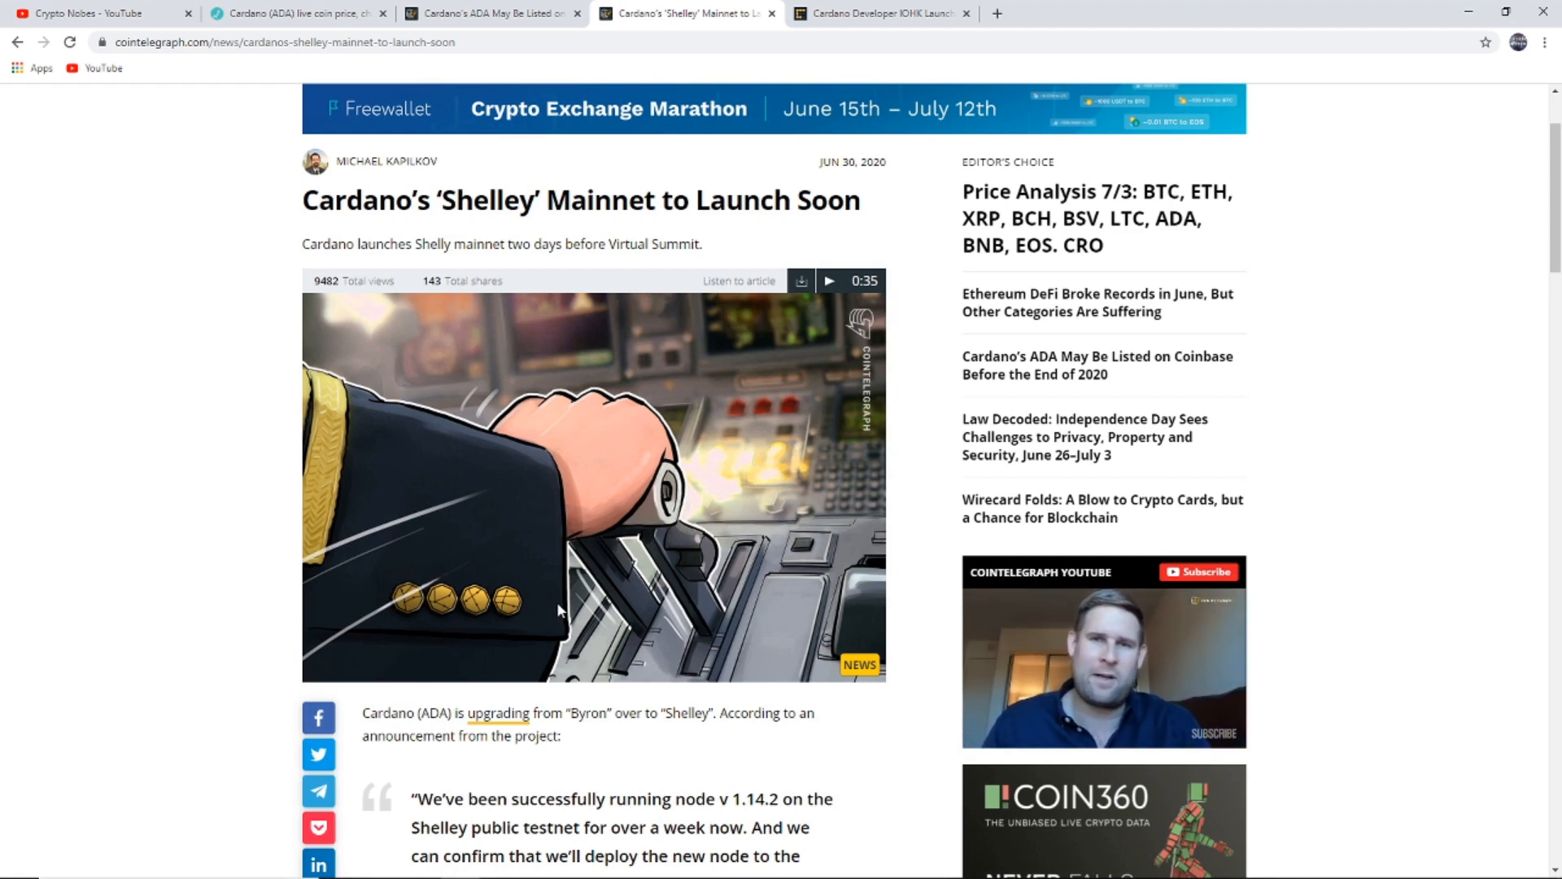
mouse_move(518, 578)
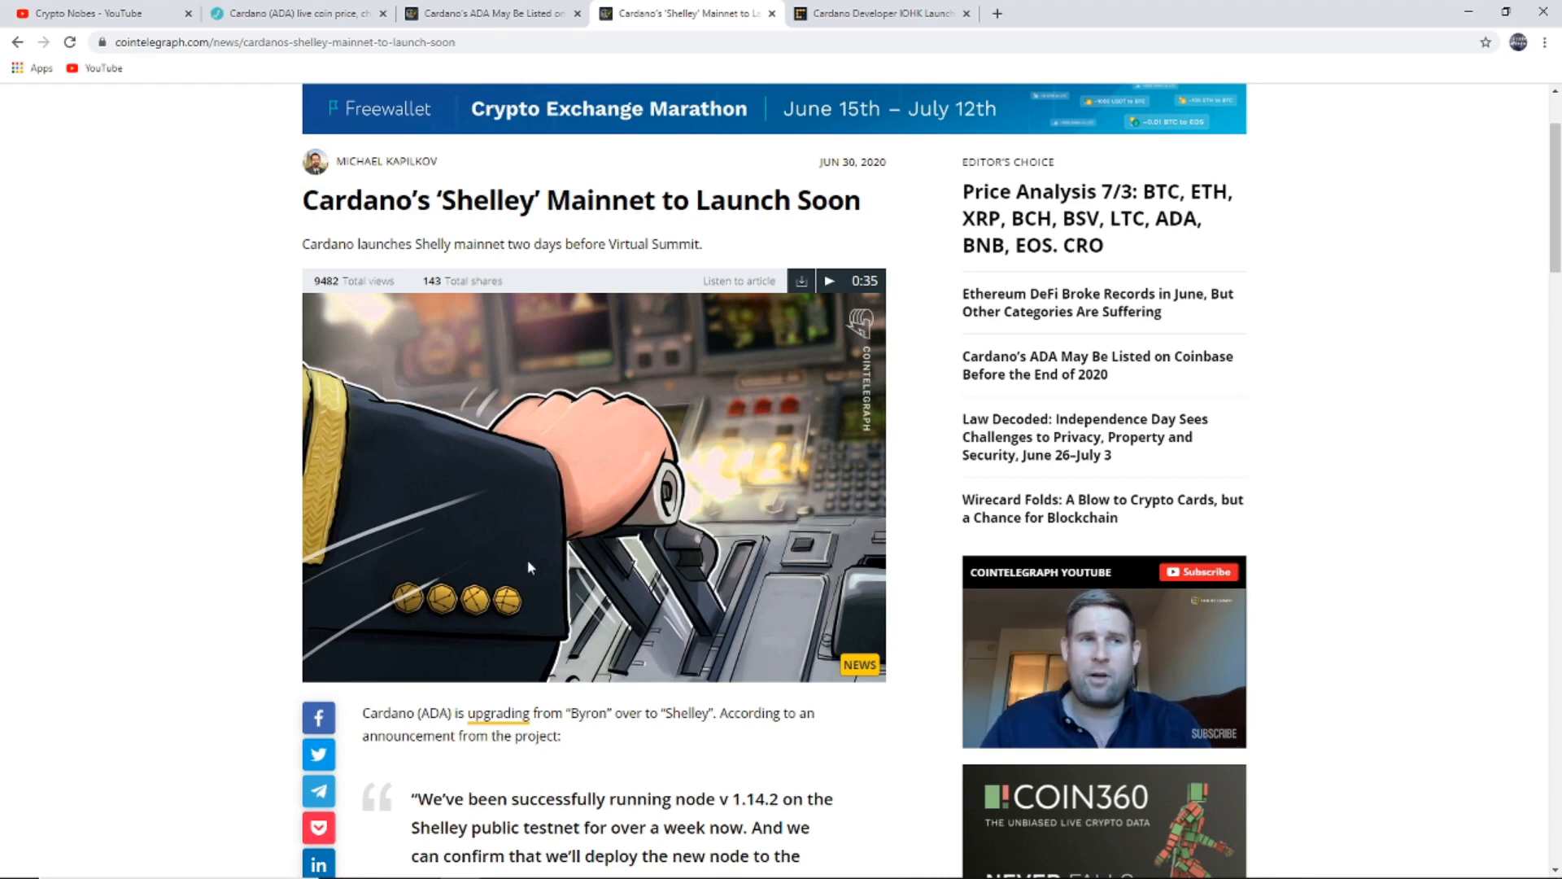
Return to the ADA-on-Coinbase article near its headline.
click(488, 13)
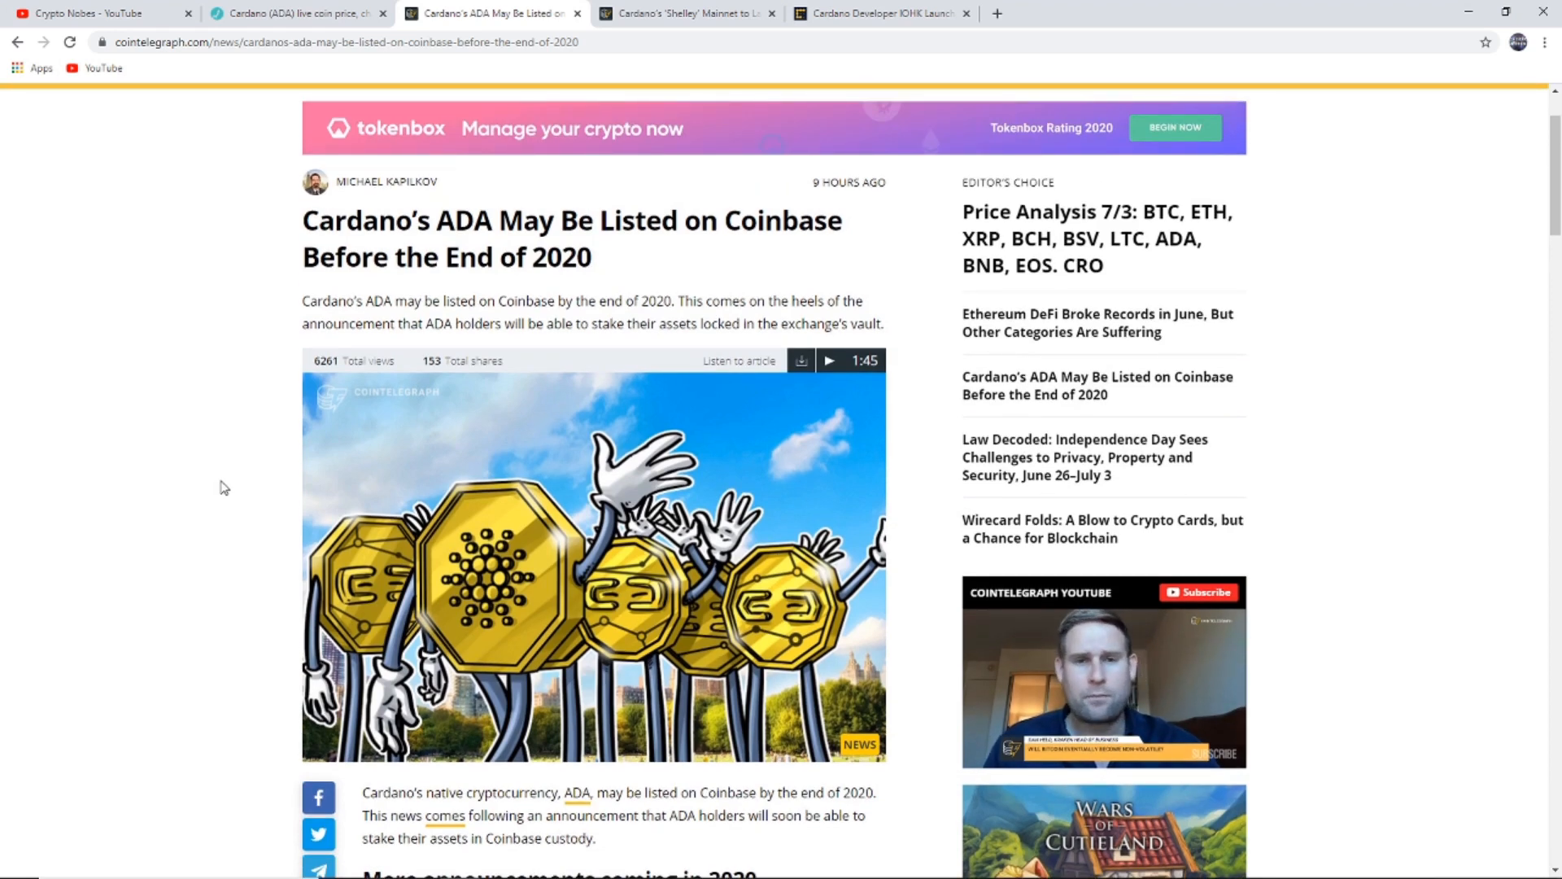
scroll(down, 3)
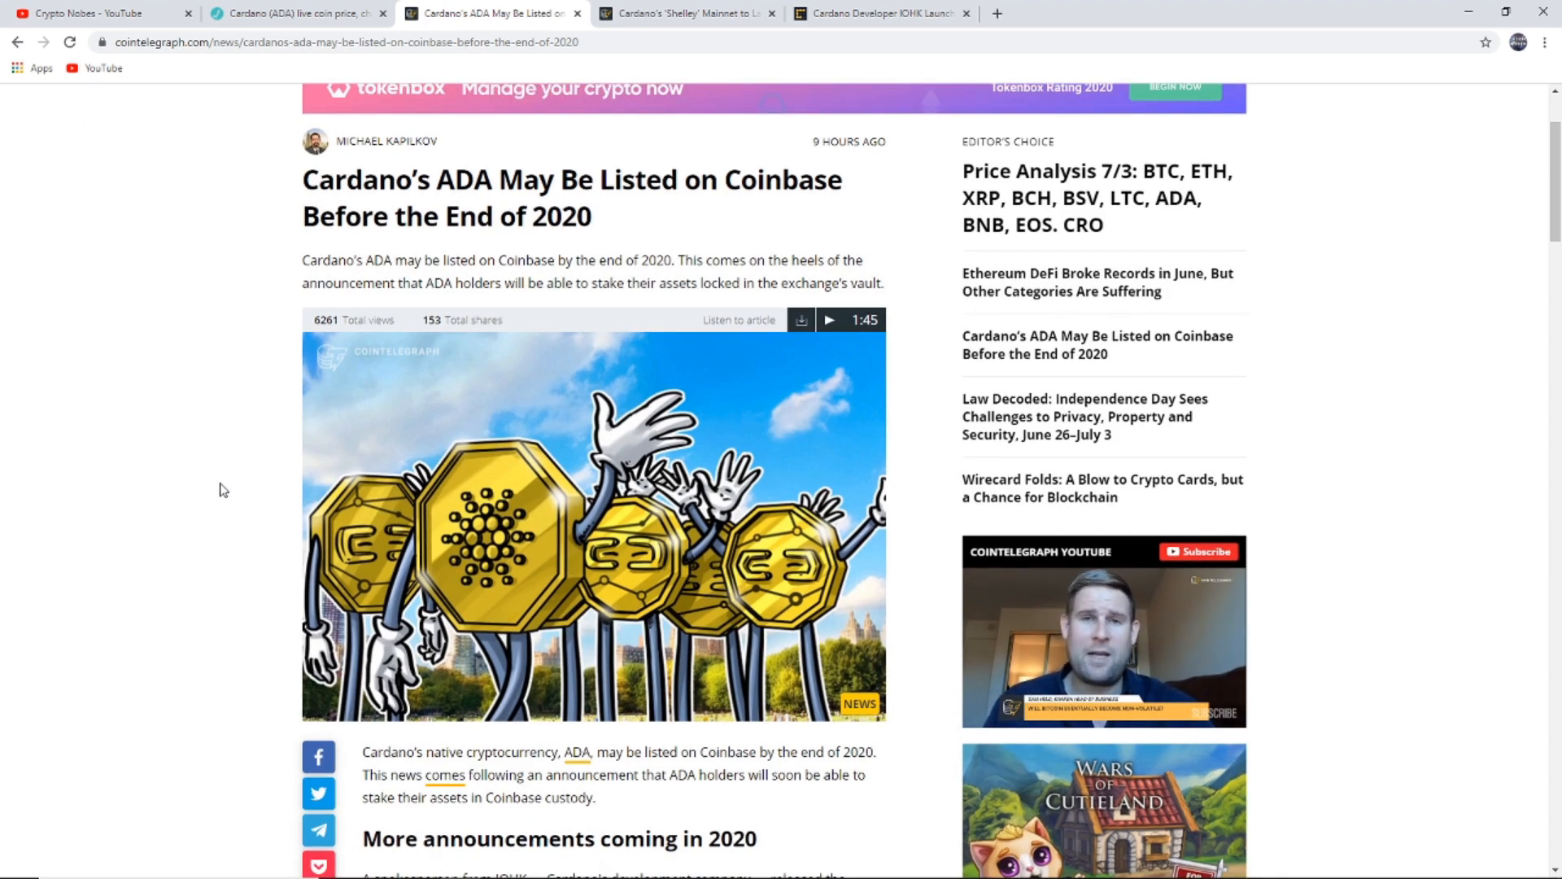
mouse_move(161, 469)
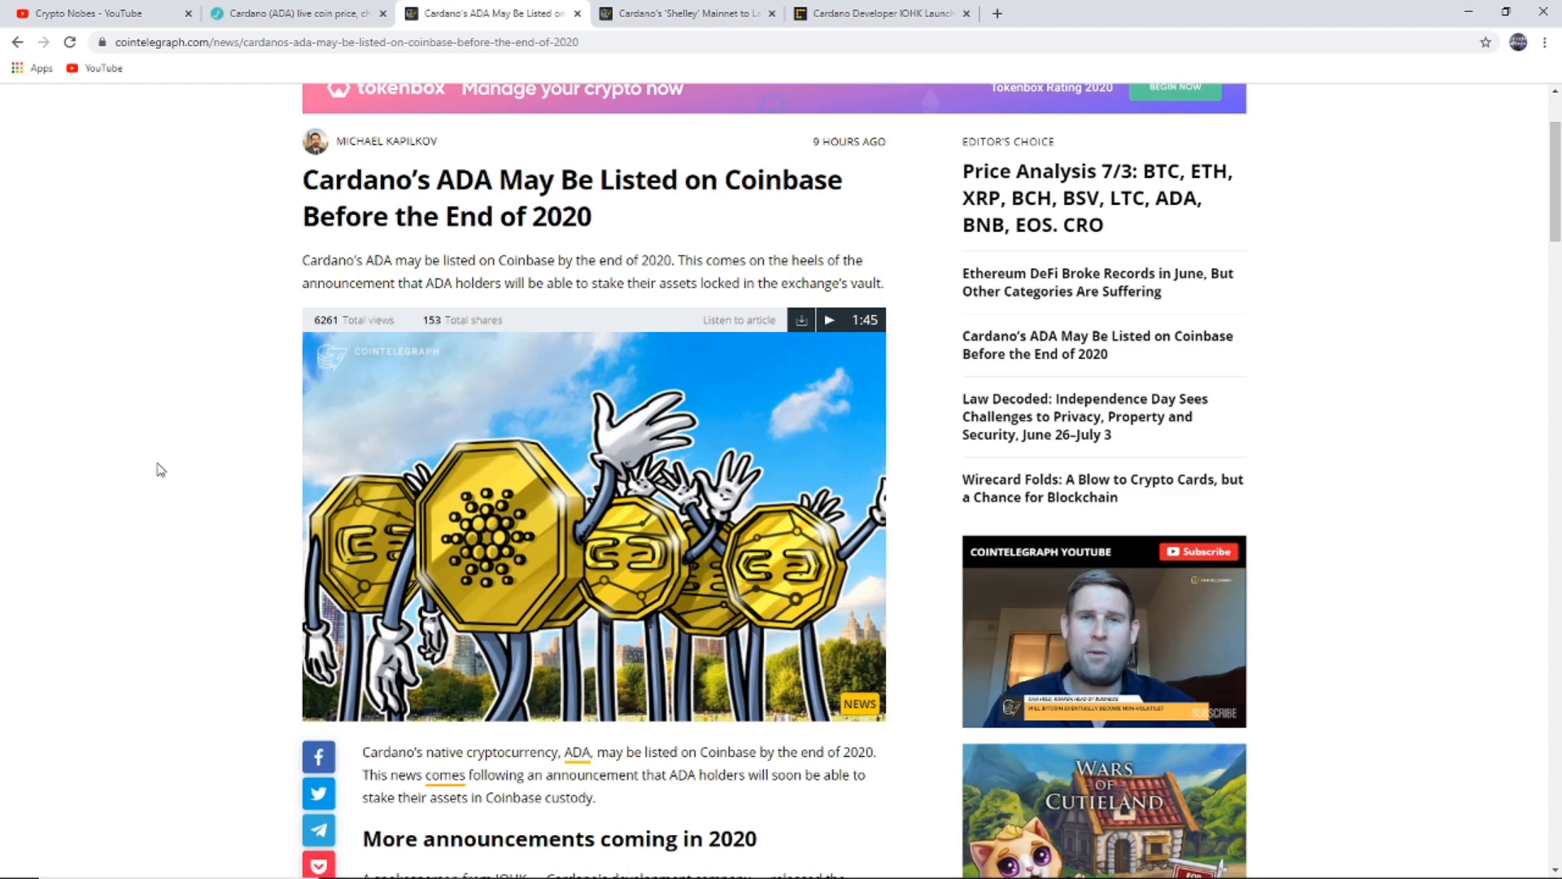
scroll(up, 3)
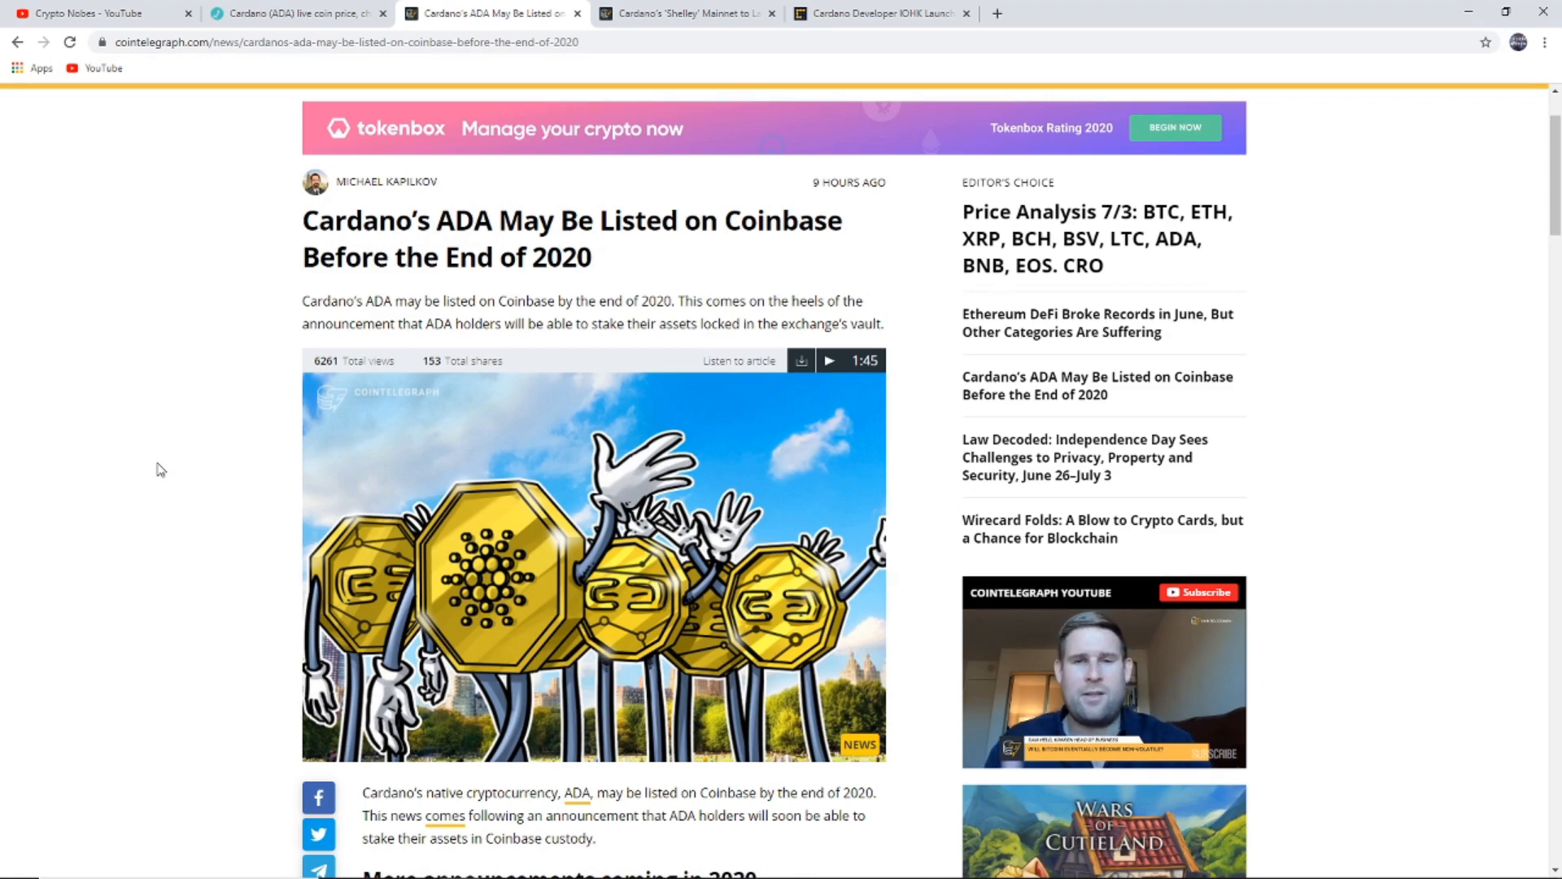
scroll(down, 3)
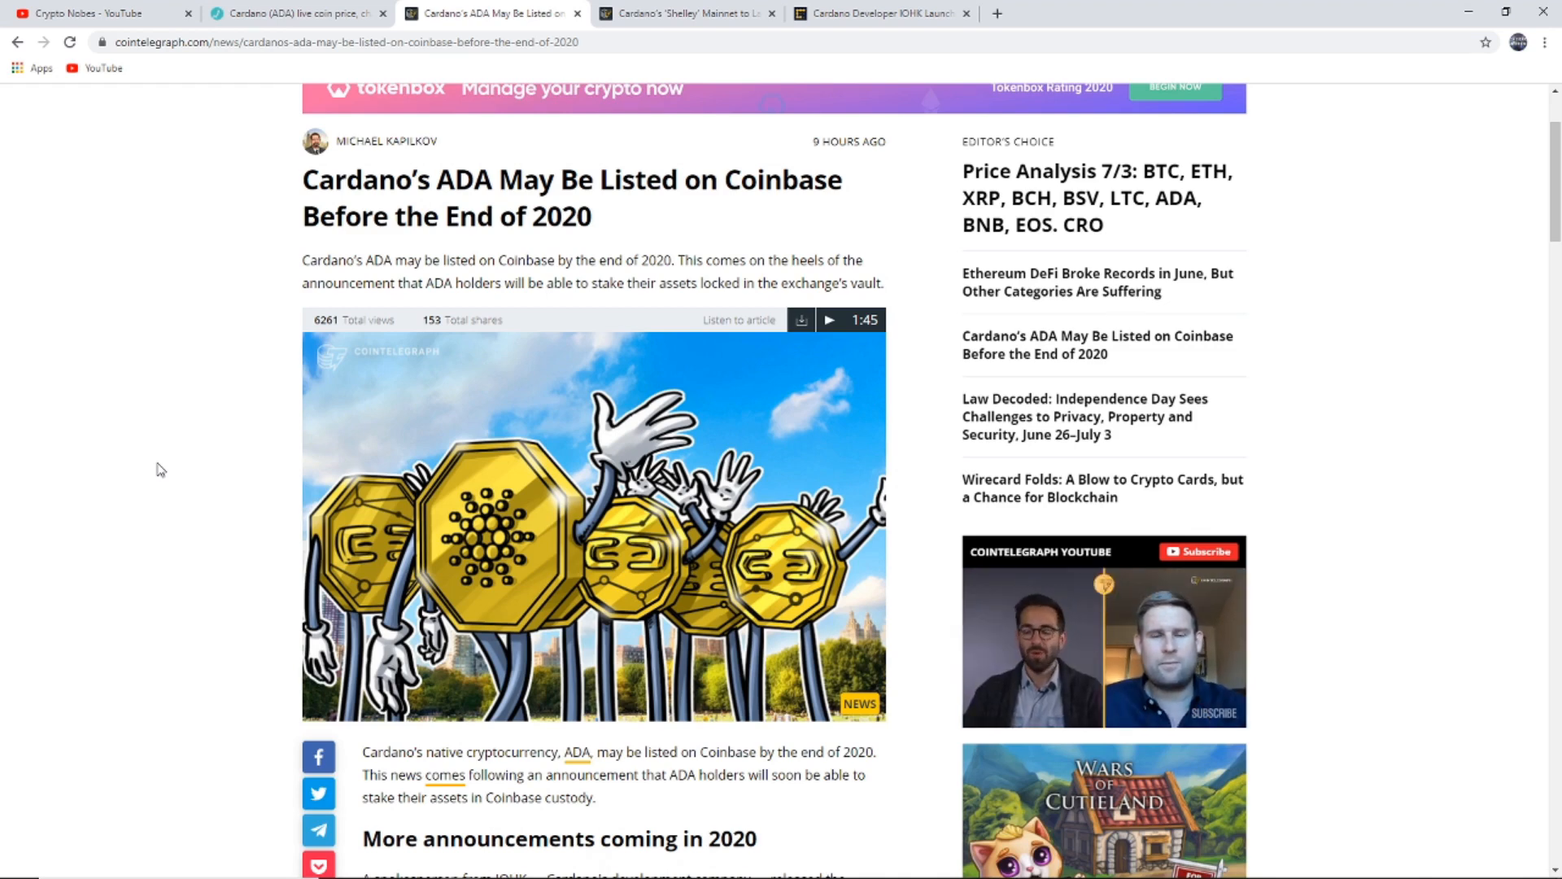
Revisit the Live Coin Watch price table, then switch to the Cardano Roadmap page.
click(296, 13)
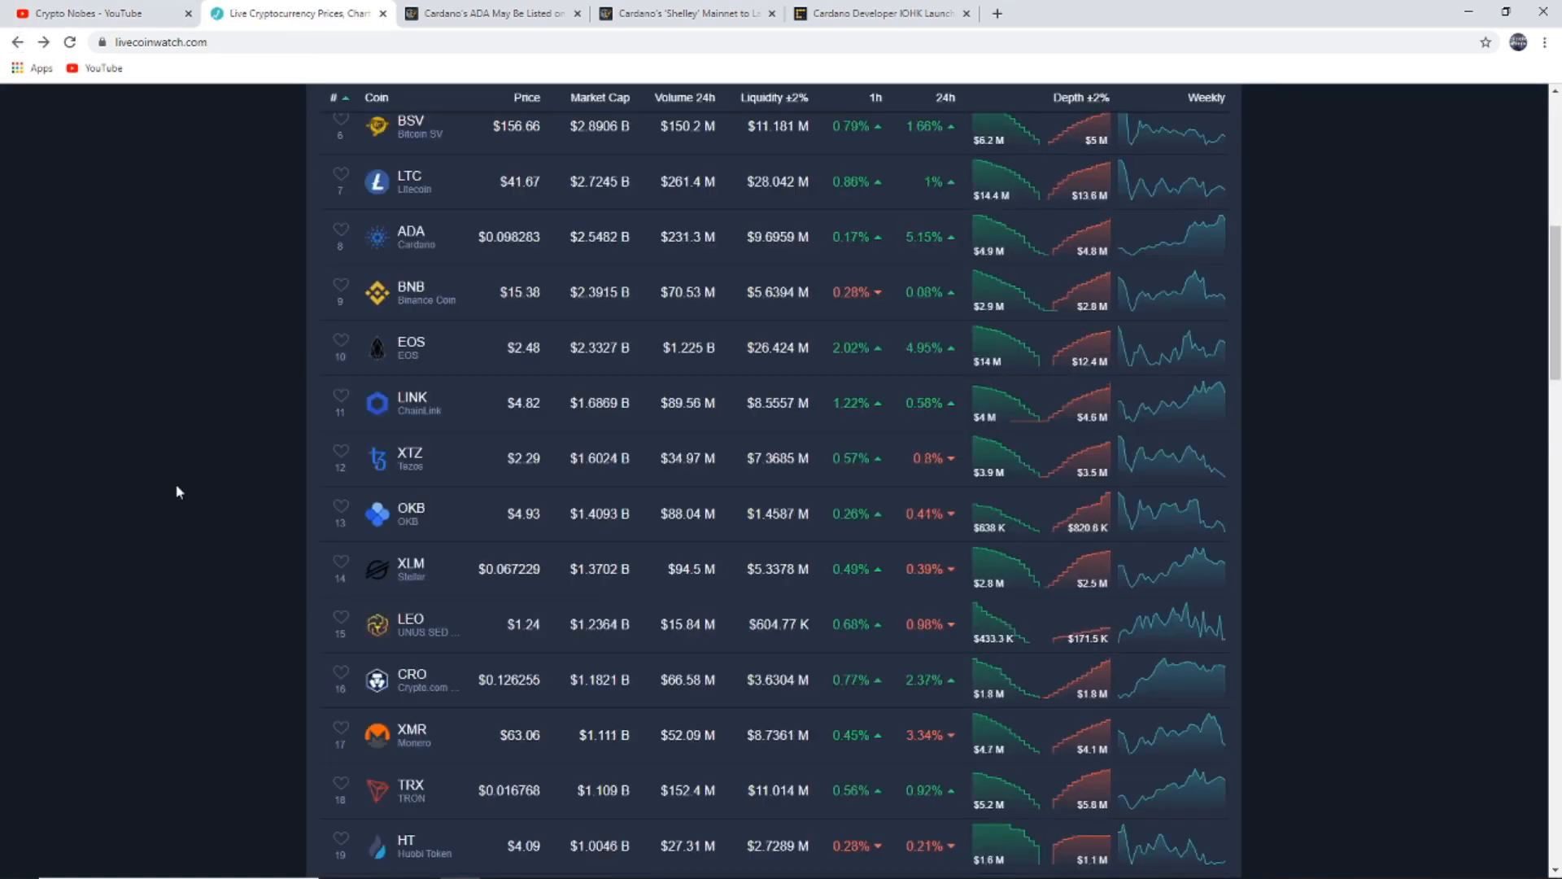
scroll(up, 3)
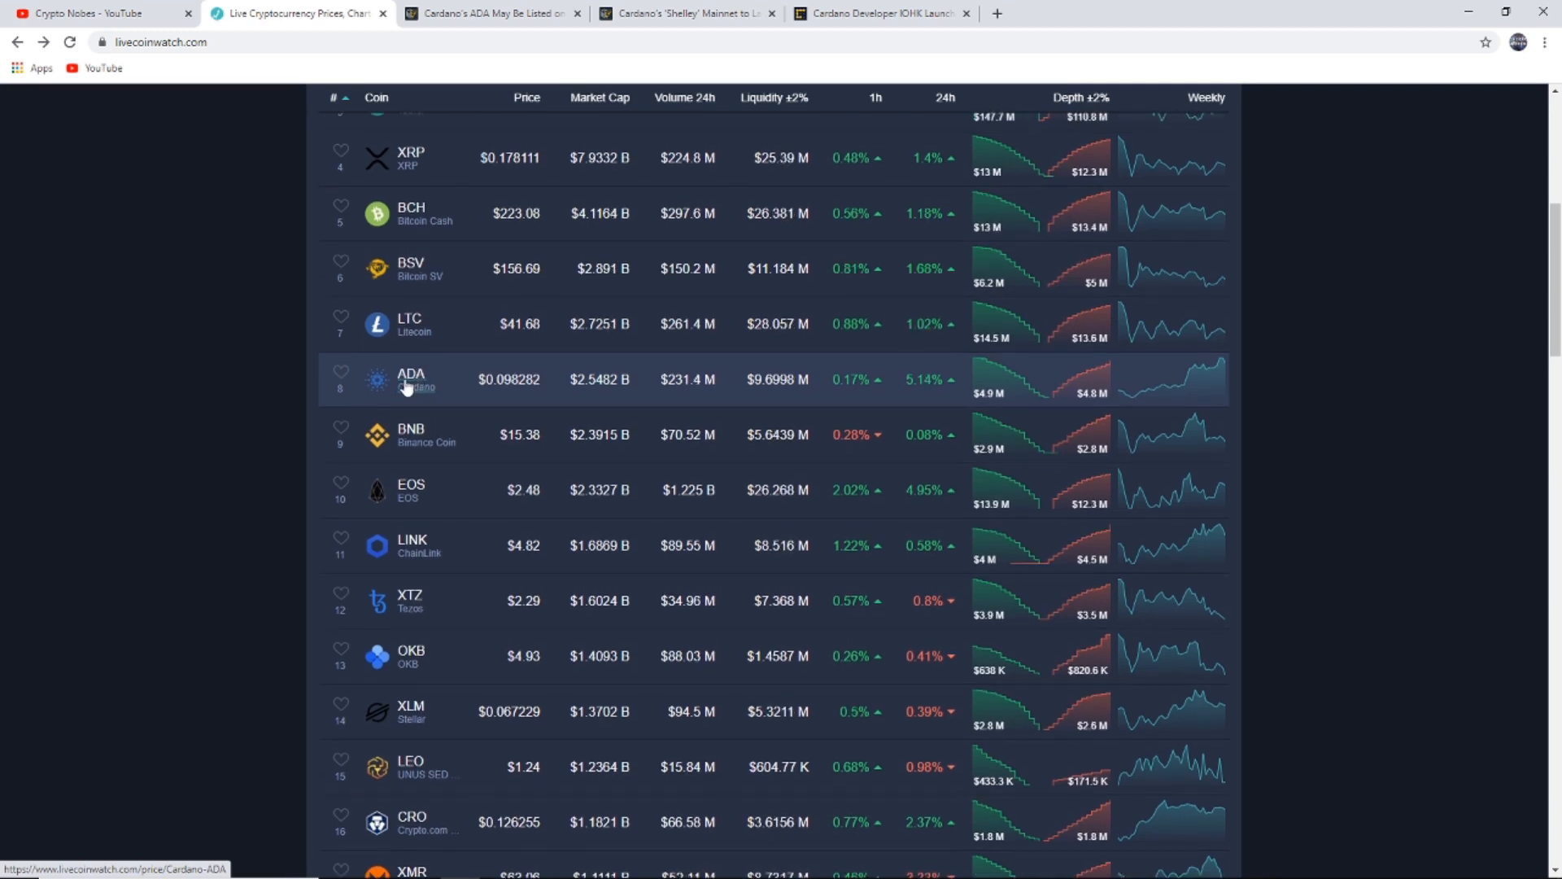
scroll(up, 3)
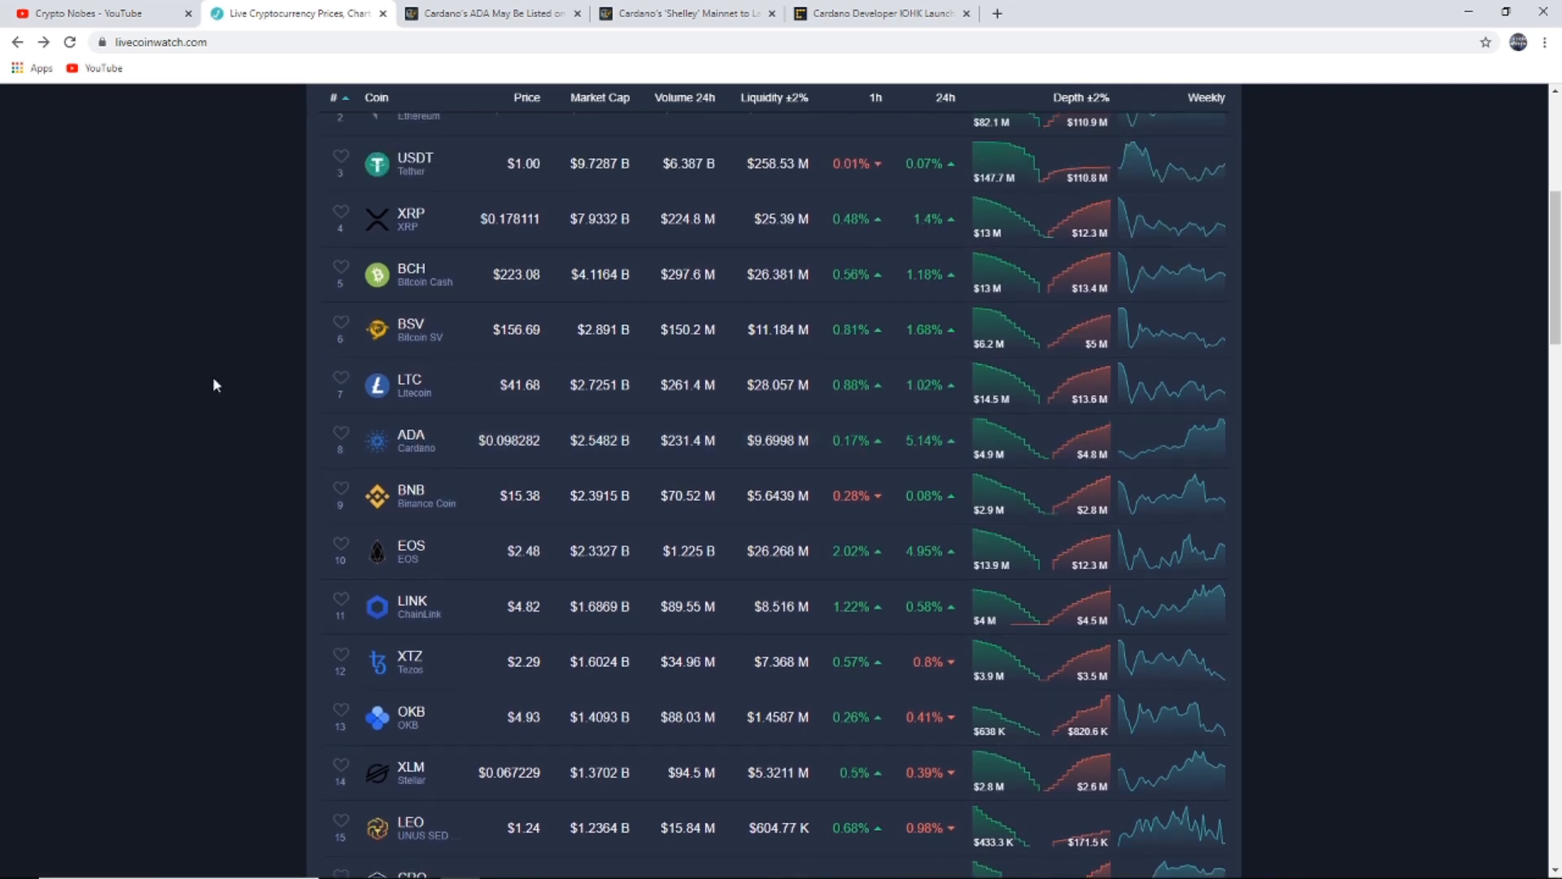
click(1076, 13)
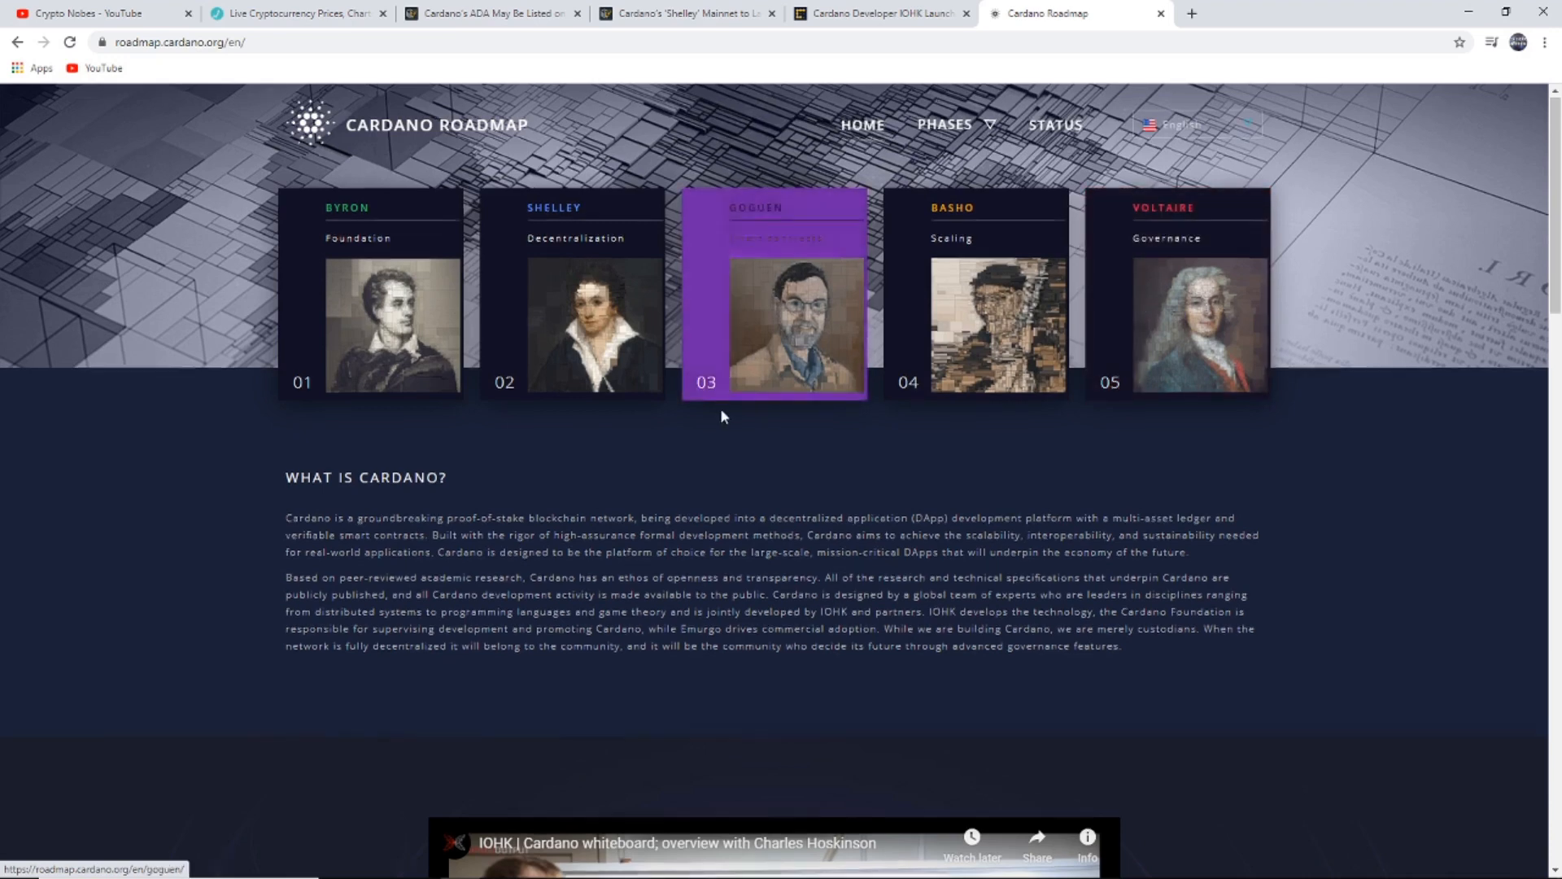
Scroll the Cardano Roadmap page past 'What is Cardano?' to the embedded IOHK whiteboard video.
scroll(down, 3)
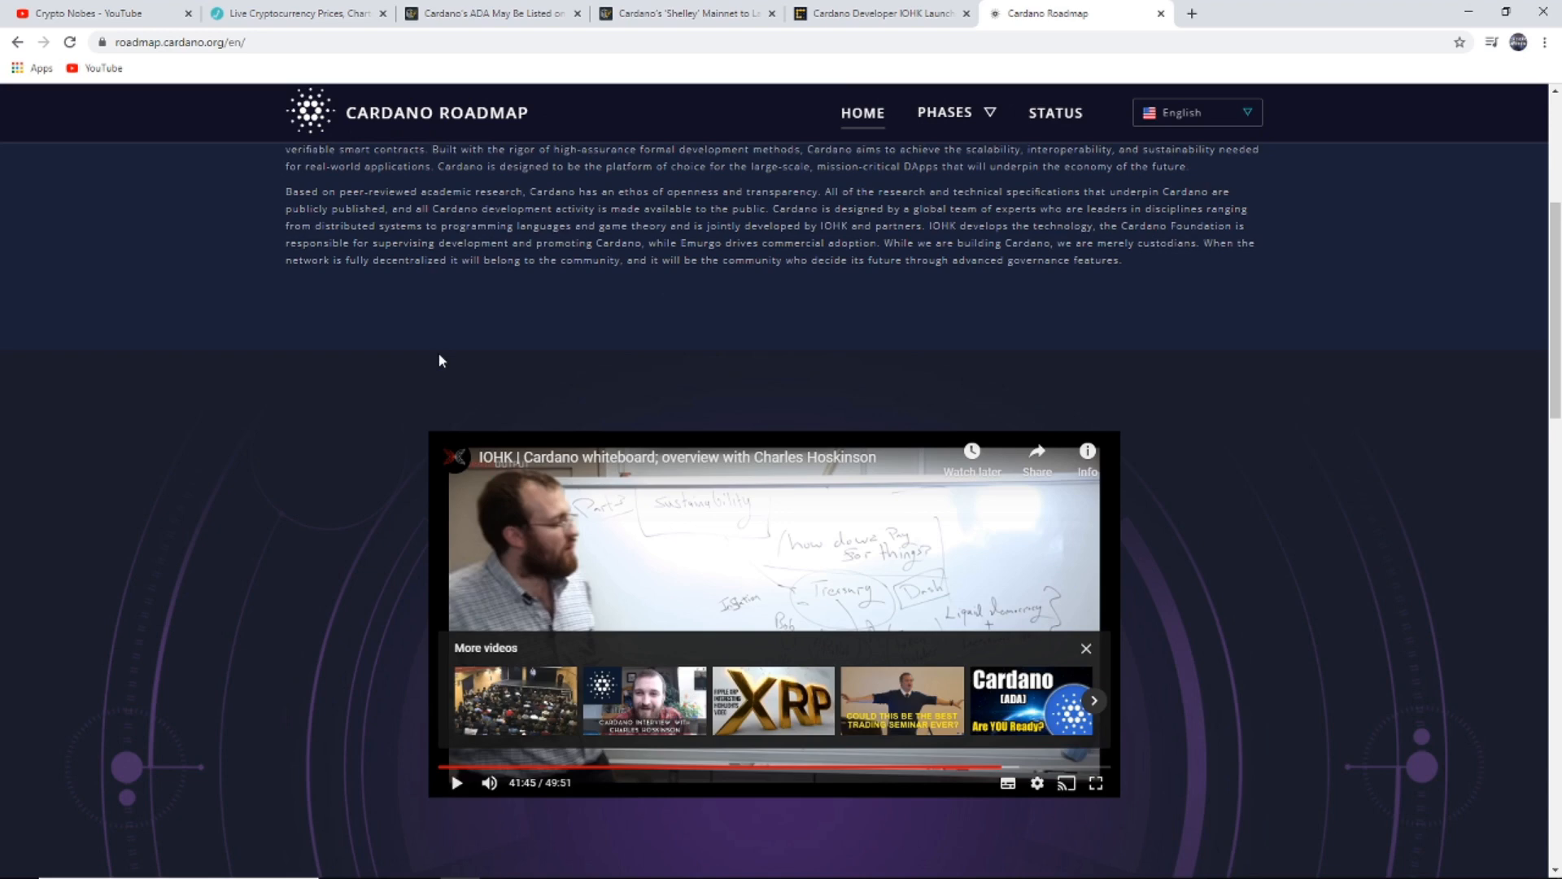
scroll(down, 3)
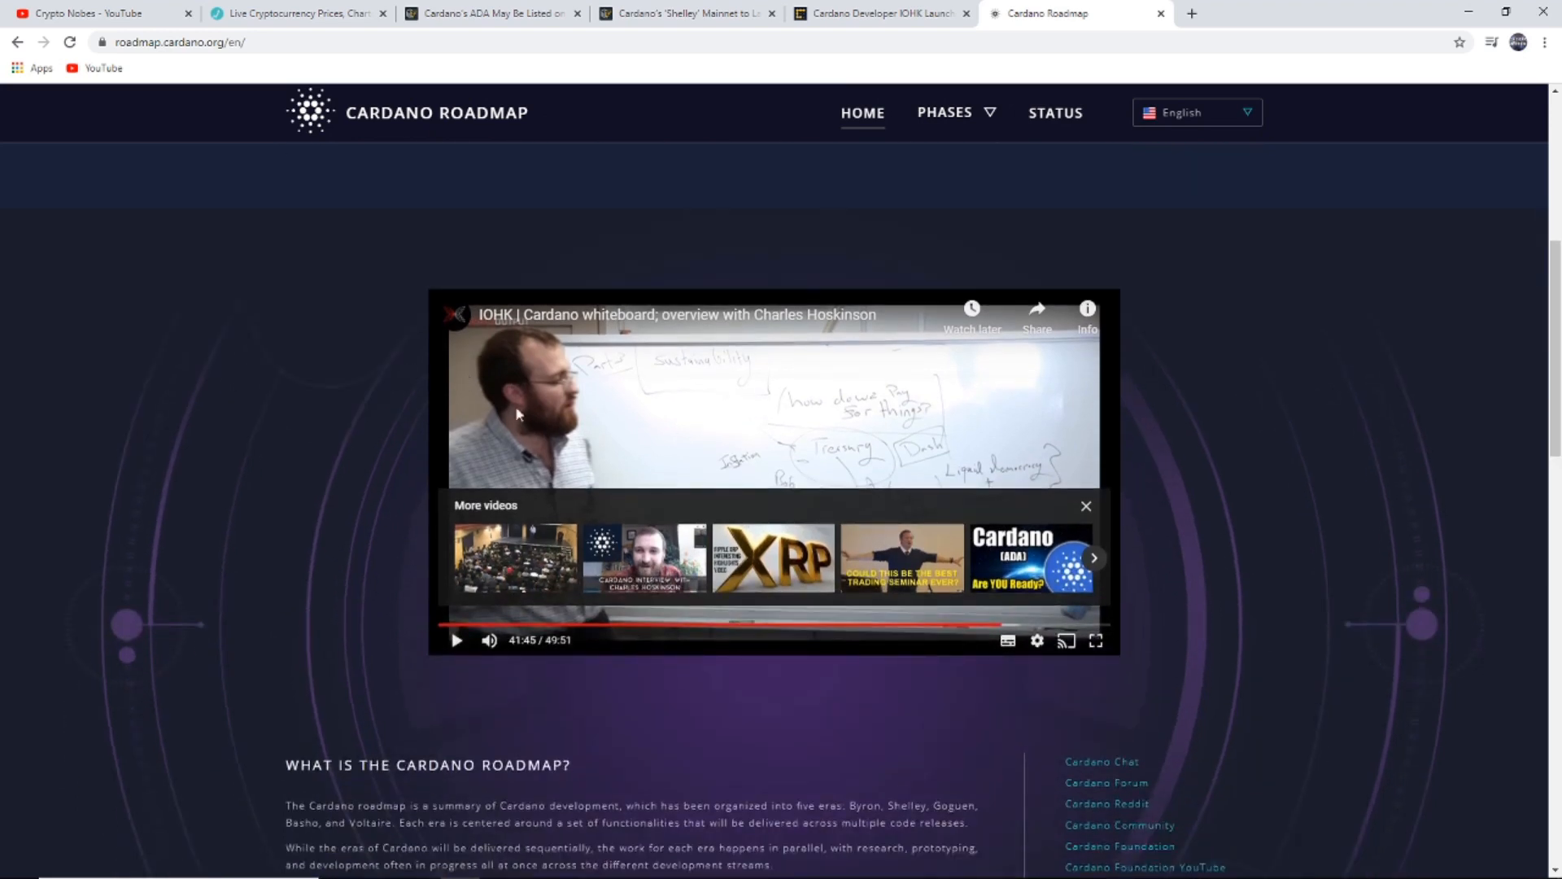
mouse_move(770, 625)
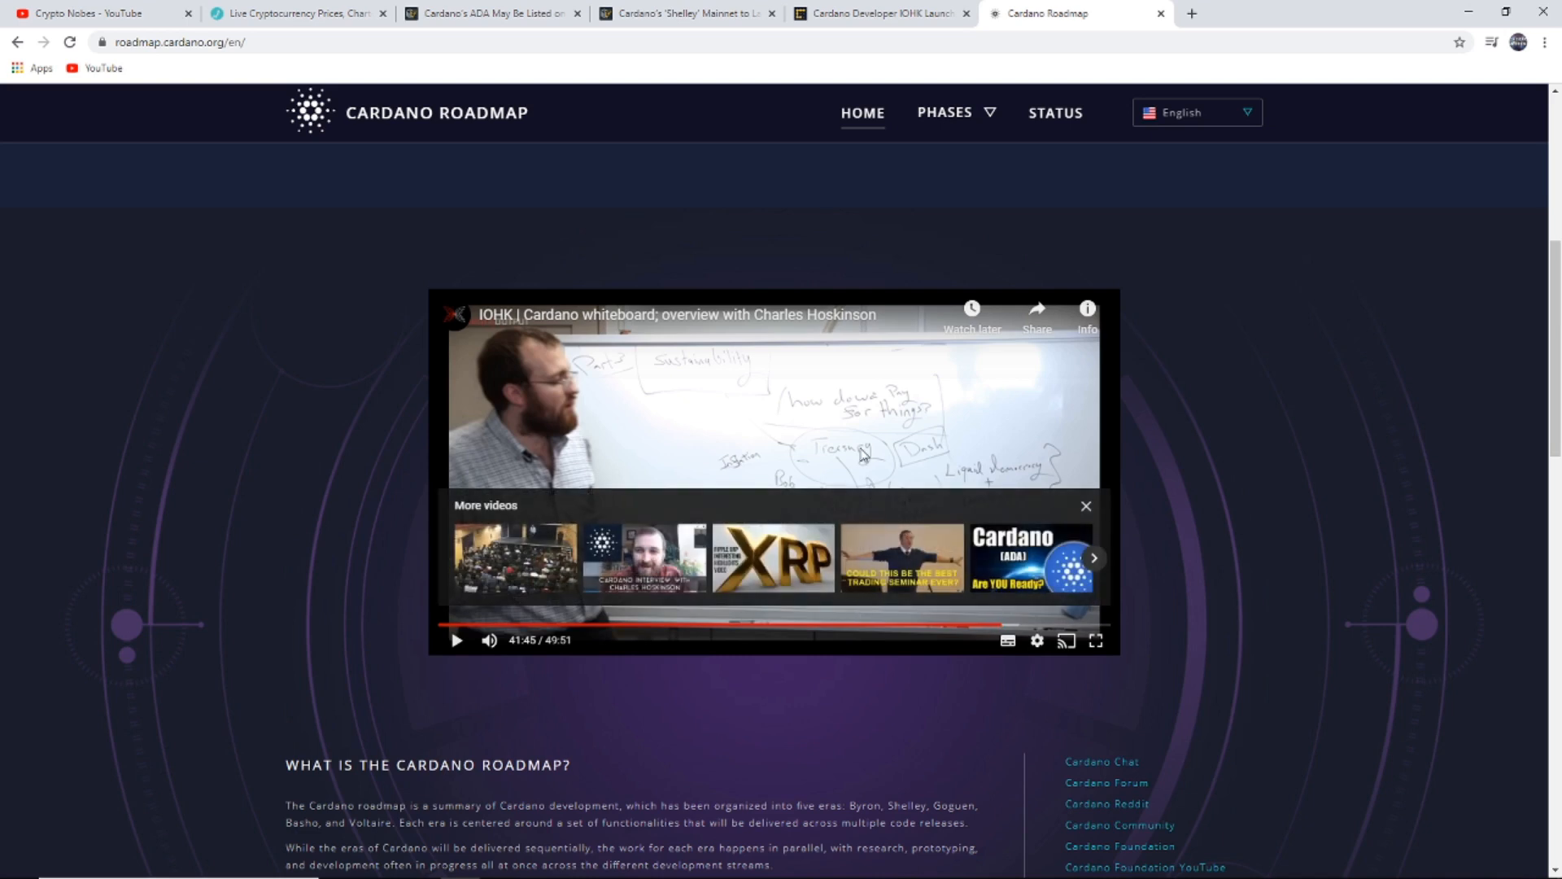
mouse_move(565, 371)
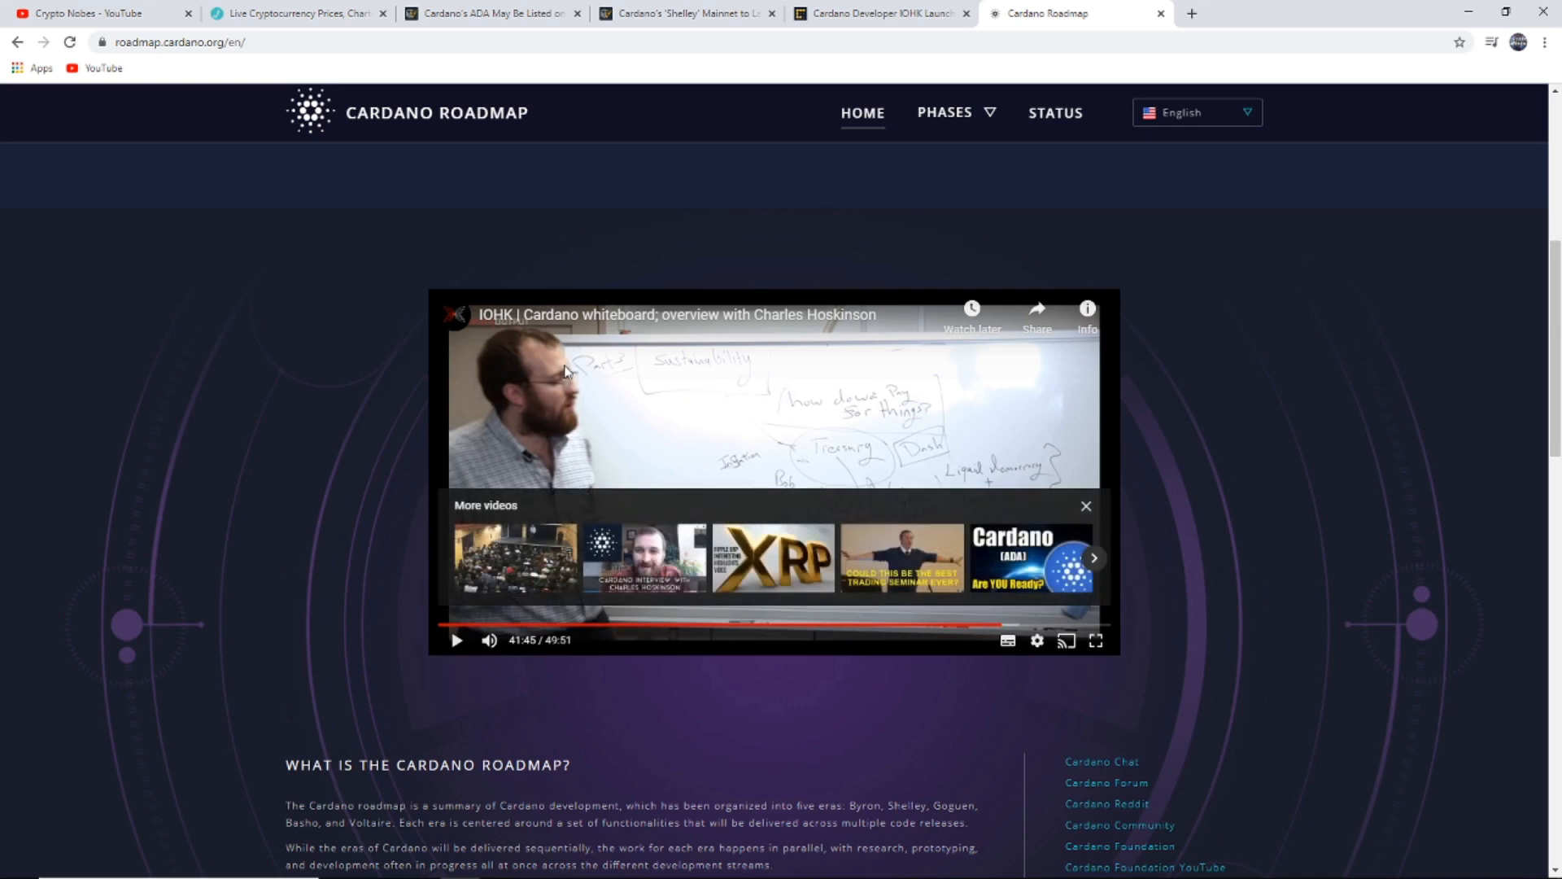
mouse_move(601, 352)
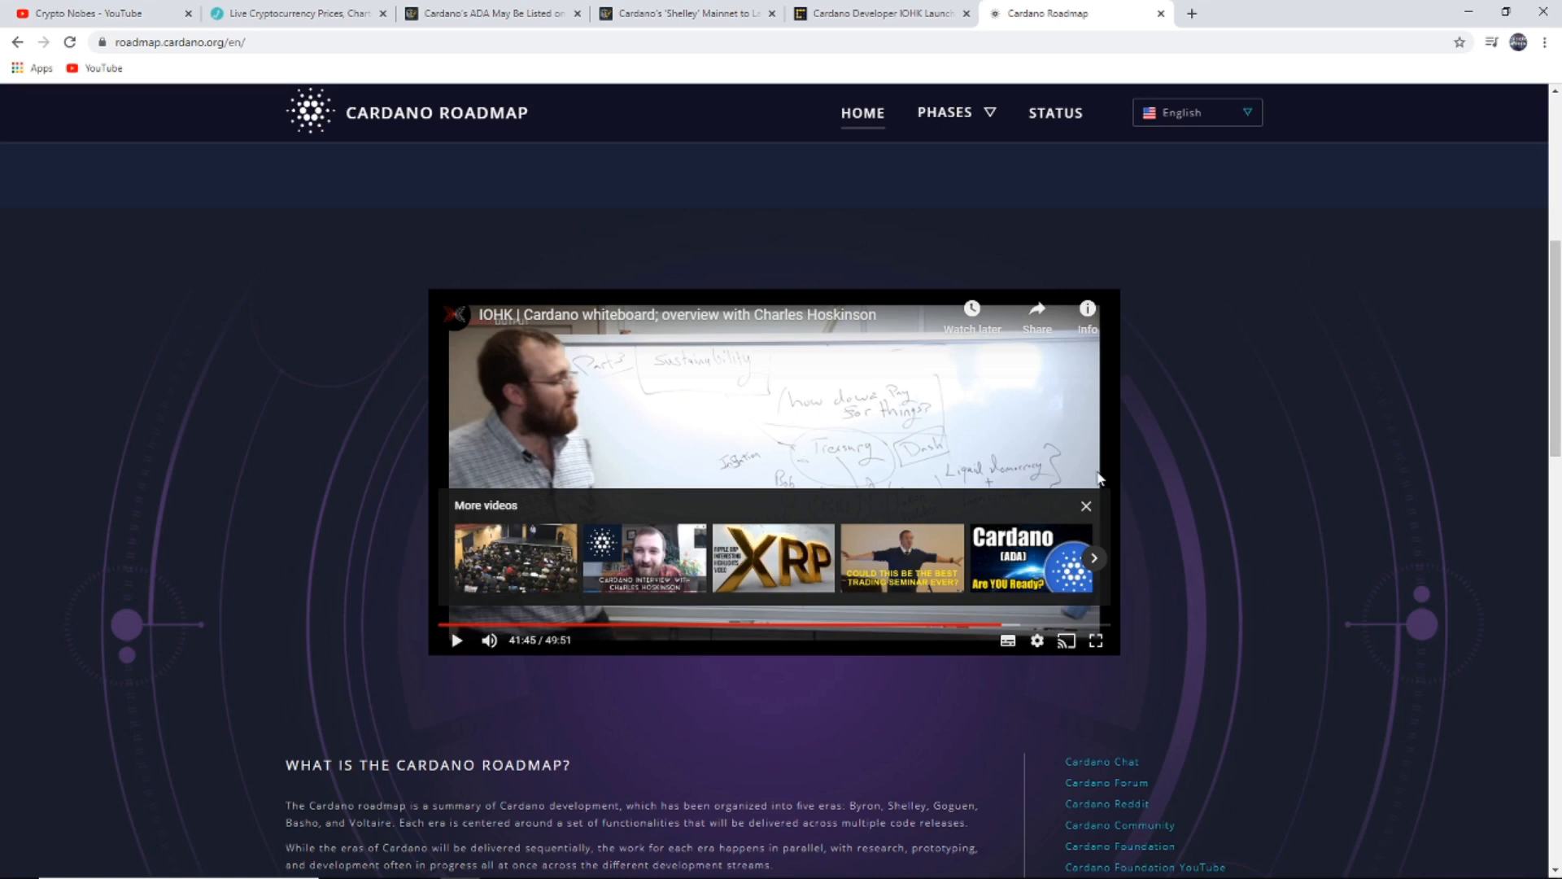
mouse_move(516, 234)
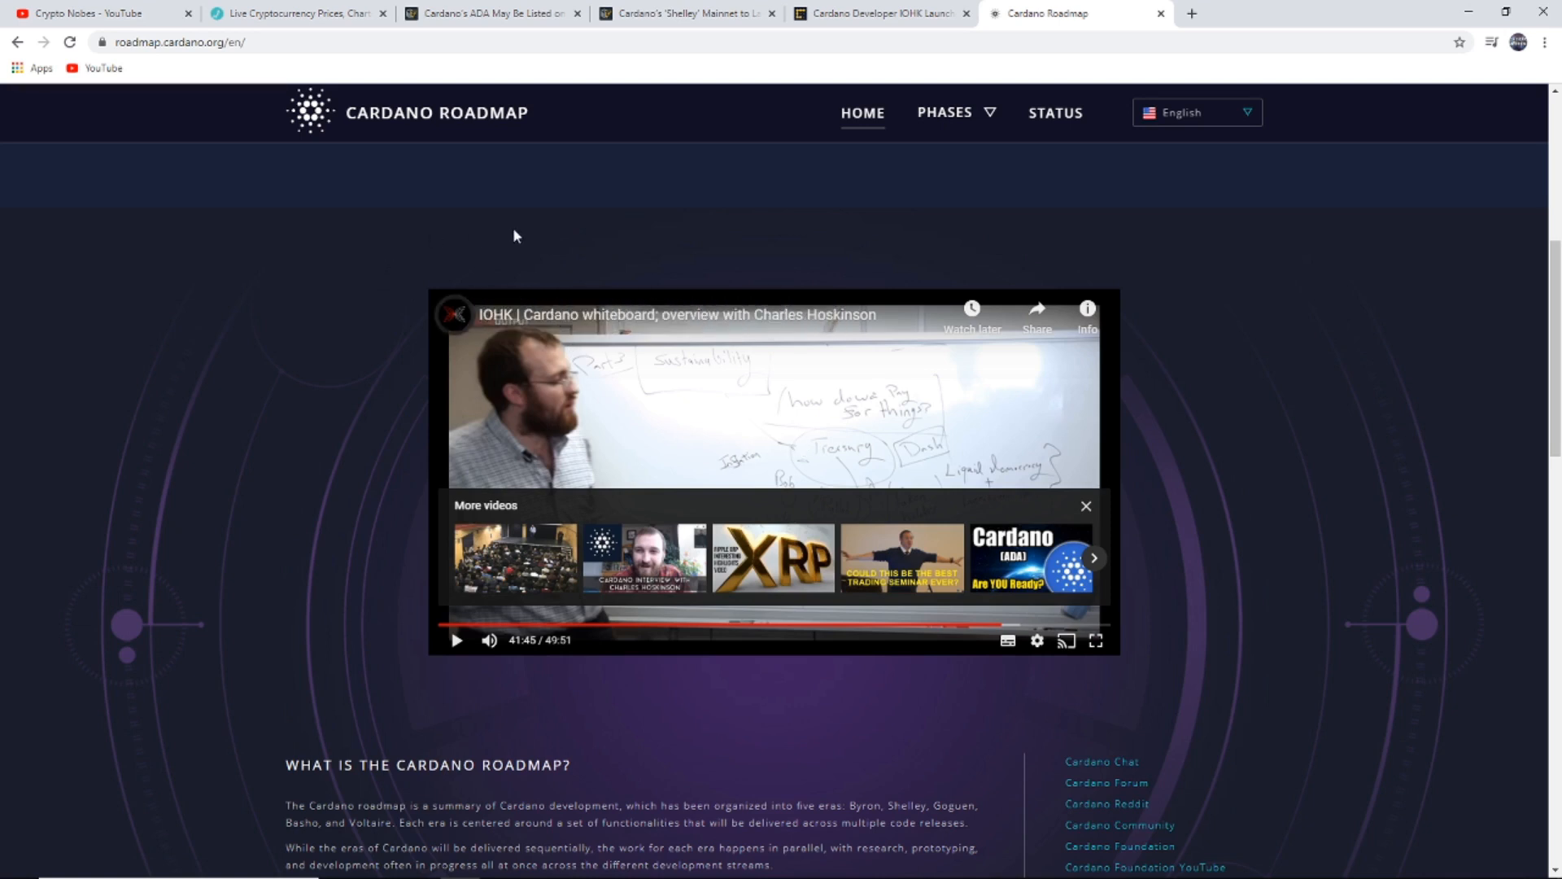
mouse_move(402, 205)
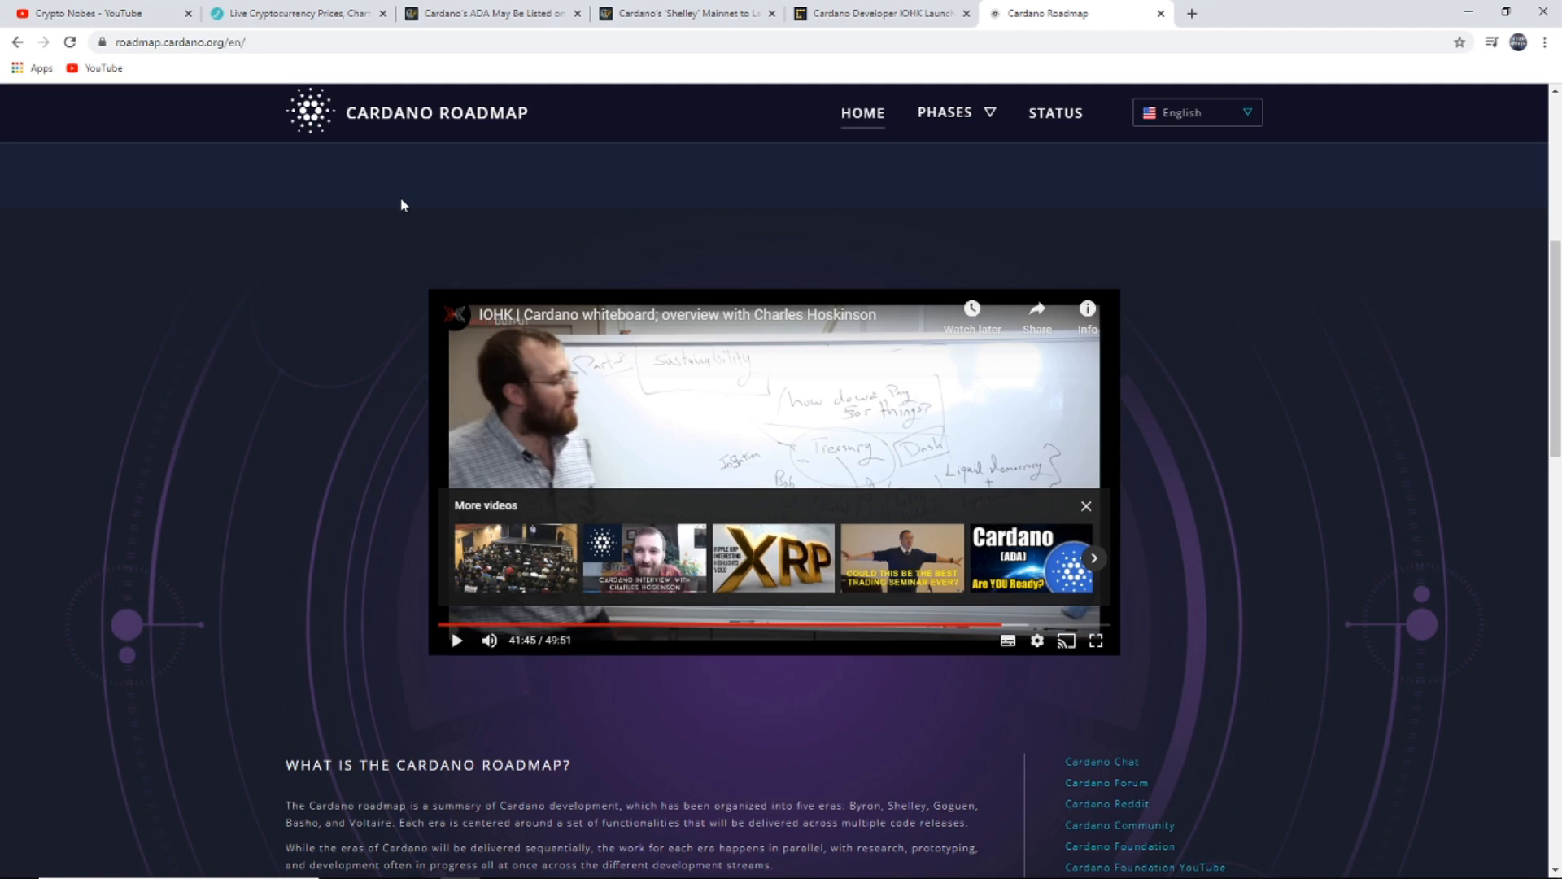
mouse_move(1174, 281)
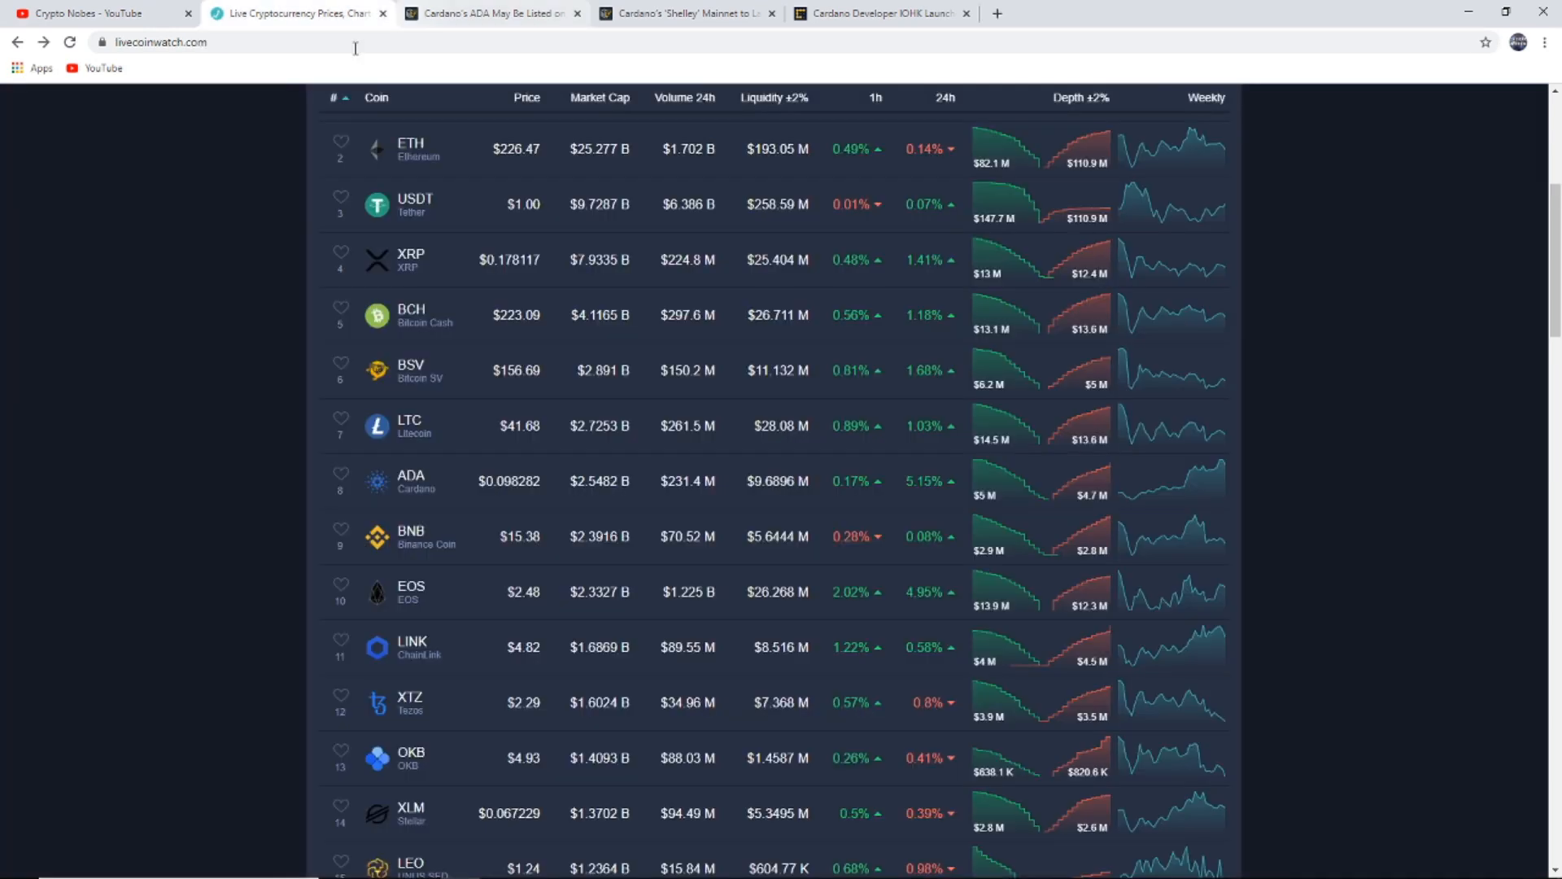
scroll(up, 3)
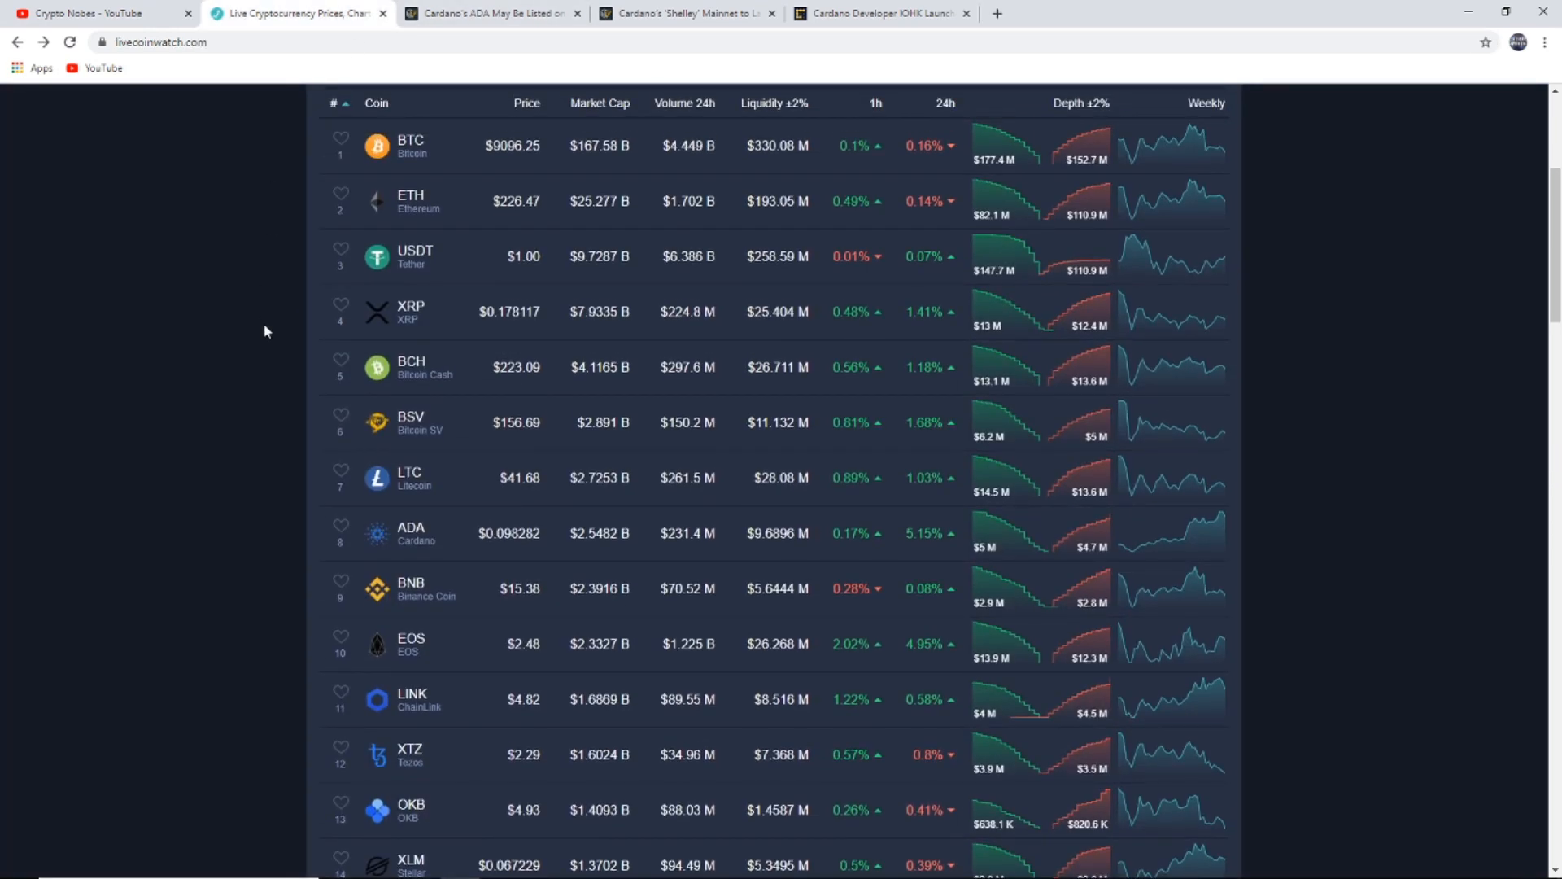
scroll(up, 3)
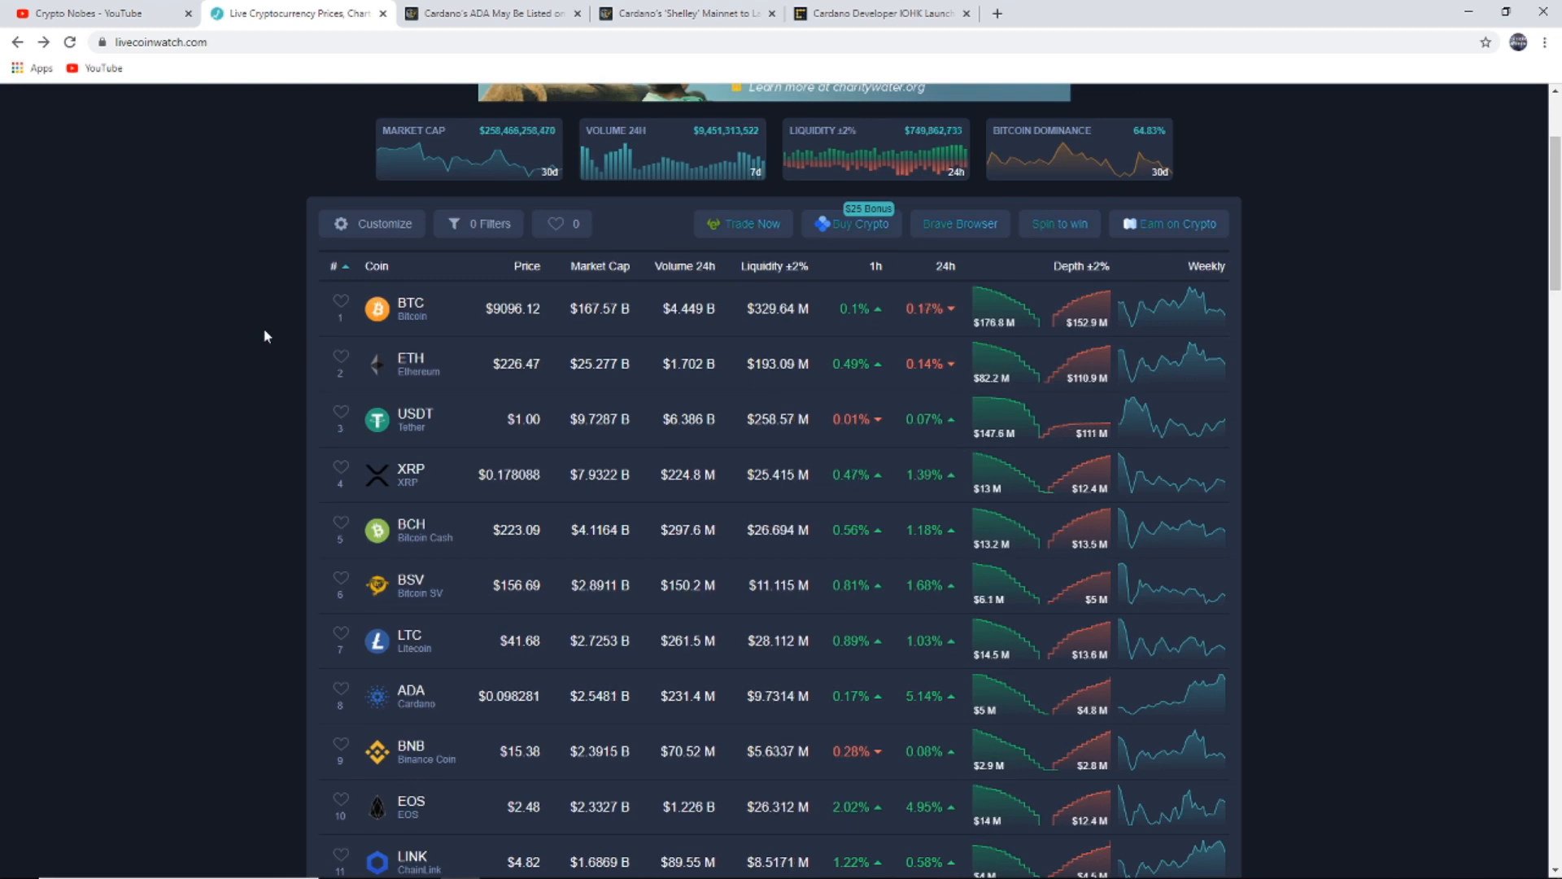
scroll(up, 3)
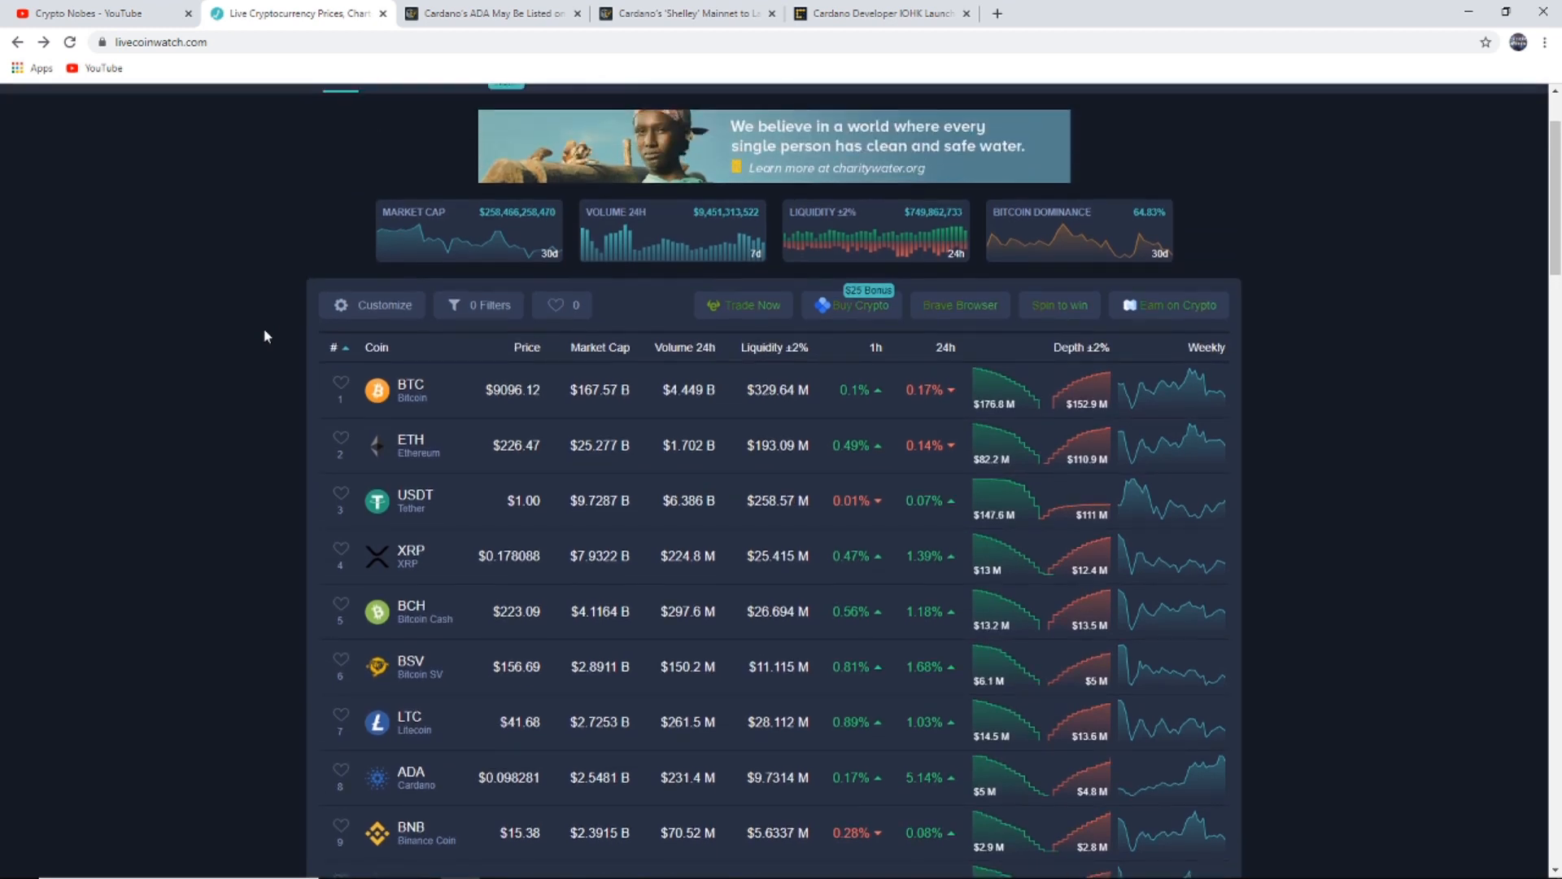